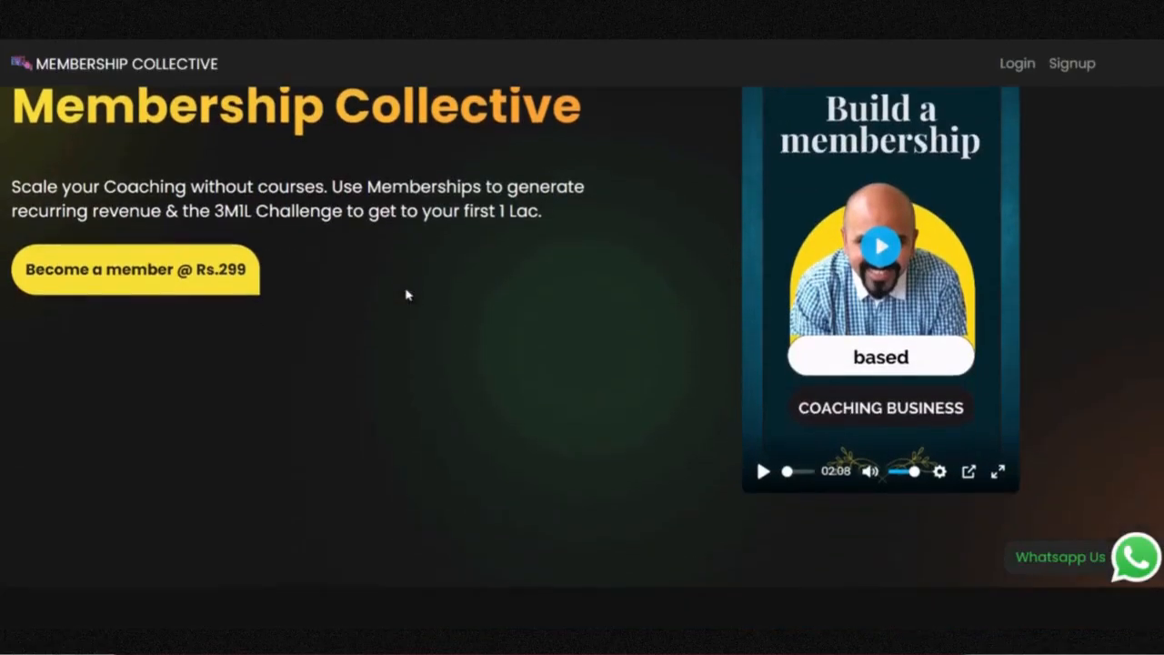
# Start creating a new community through Launch in 1 min with AI.
pyautogui.scroll(-3)
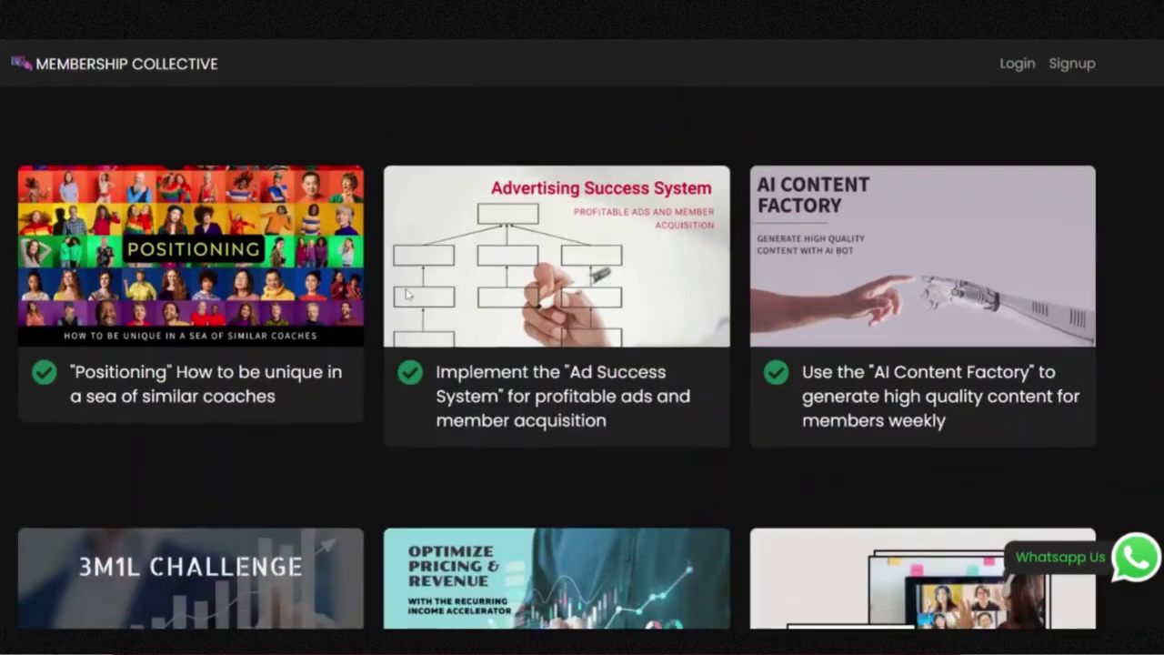
pyautogui.scroll(-3)
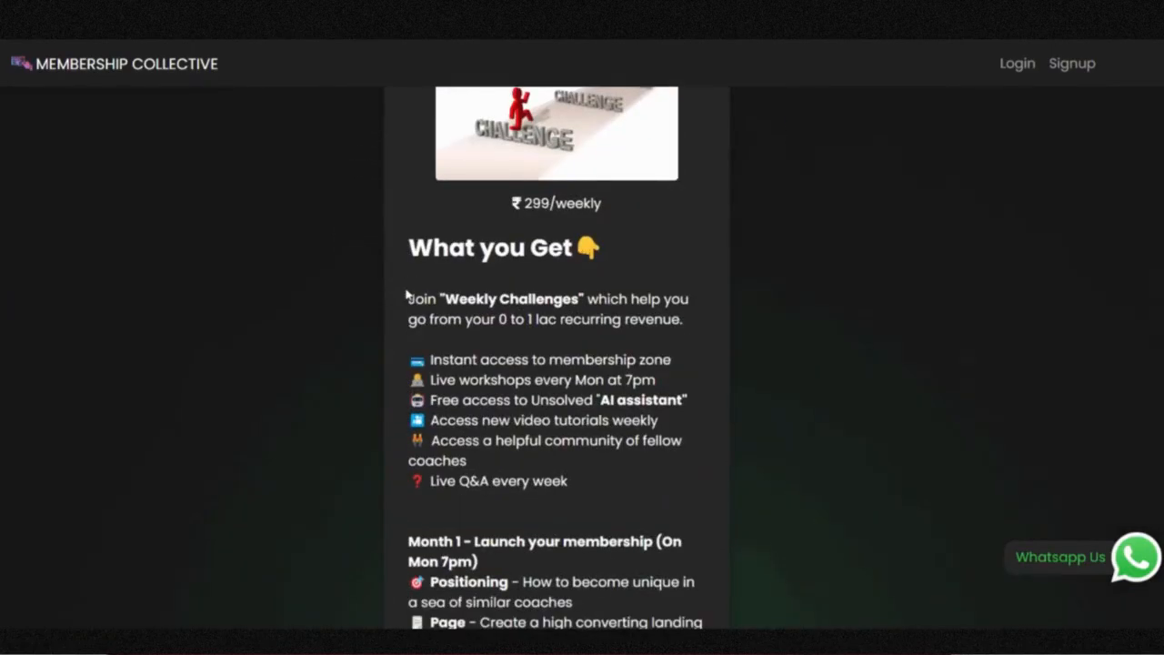
pyautogui.scroll(-3)
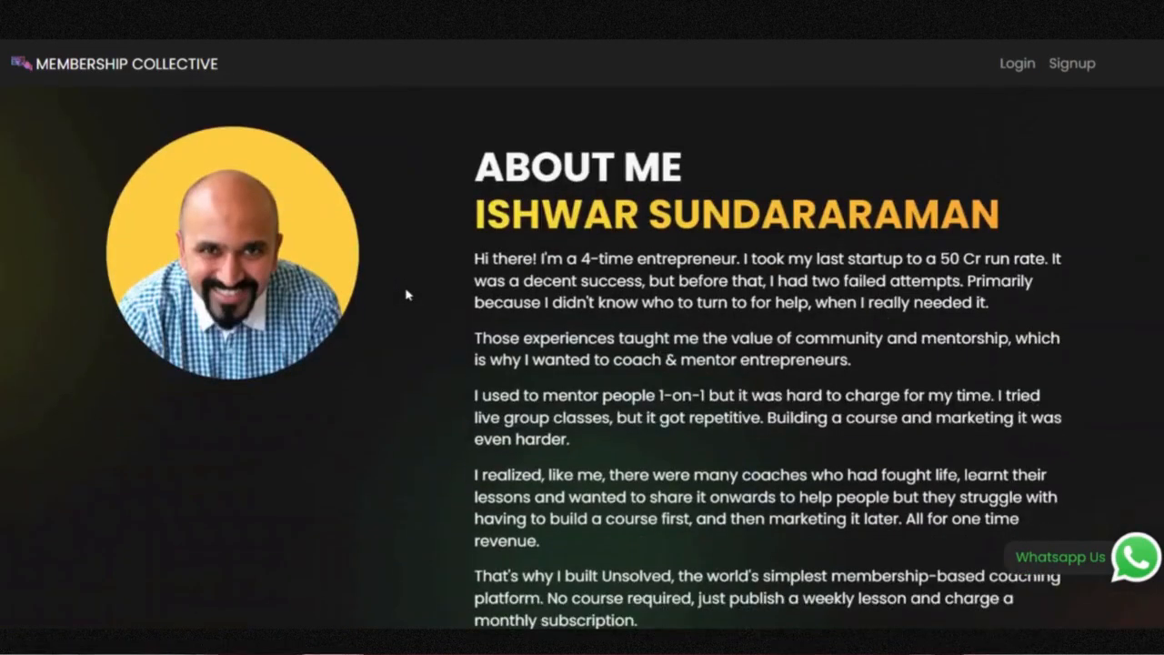
pyautogui.scroll(-3)
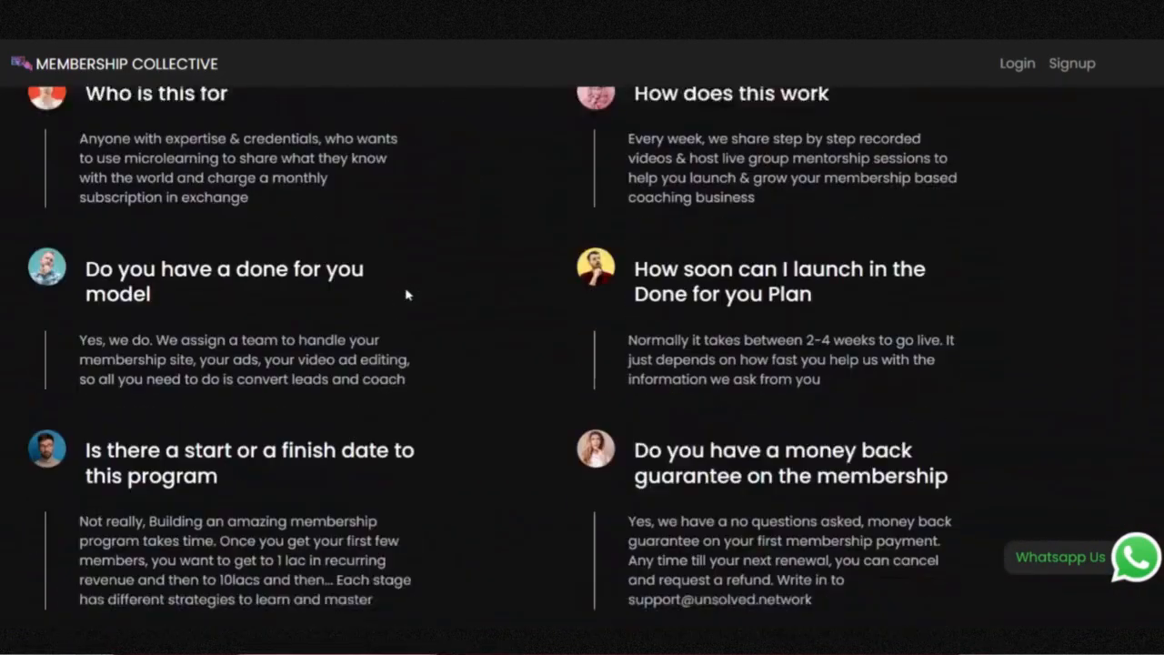
pyautogui.scroll(3)
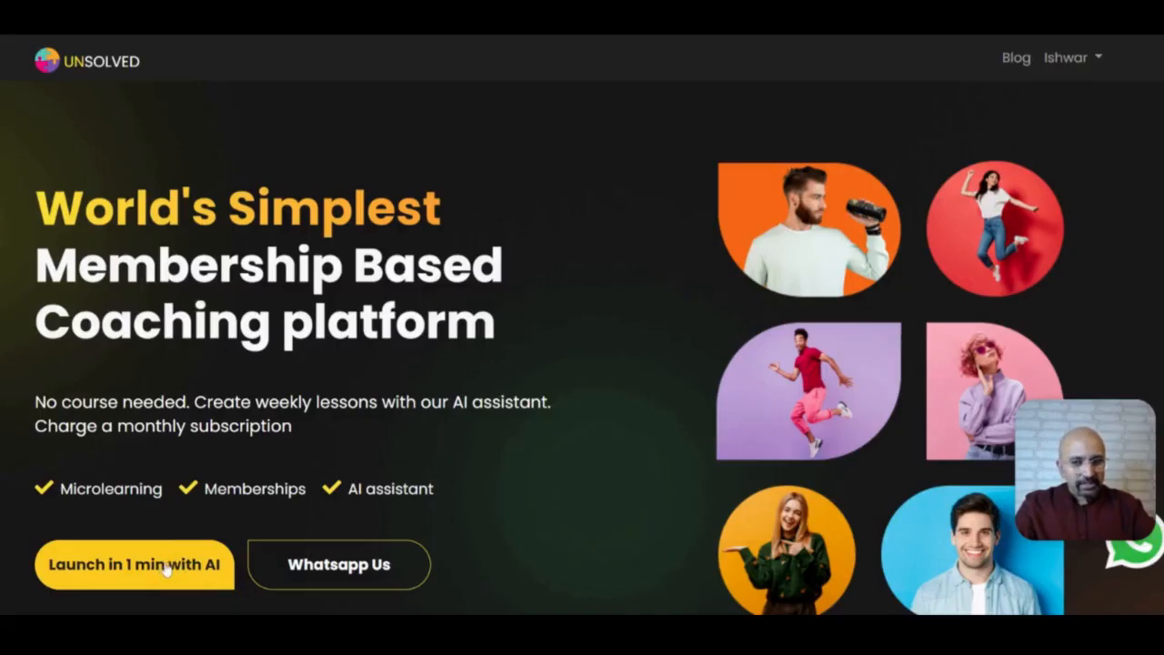
pyautogui.click(136, 564)
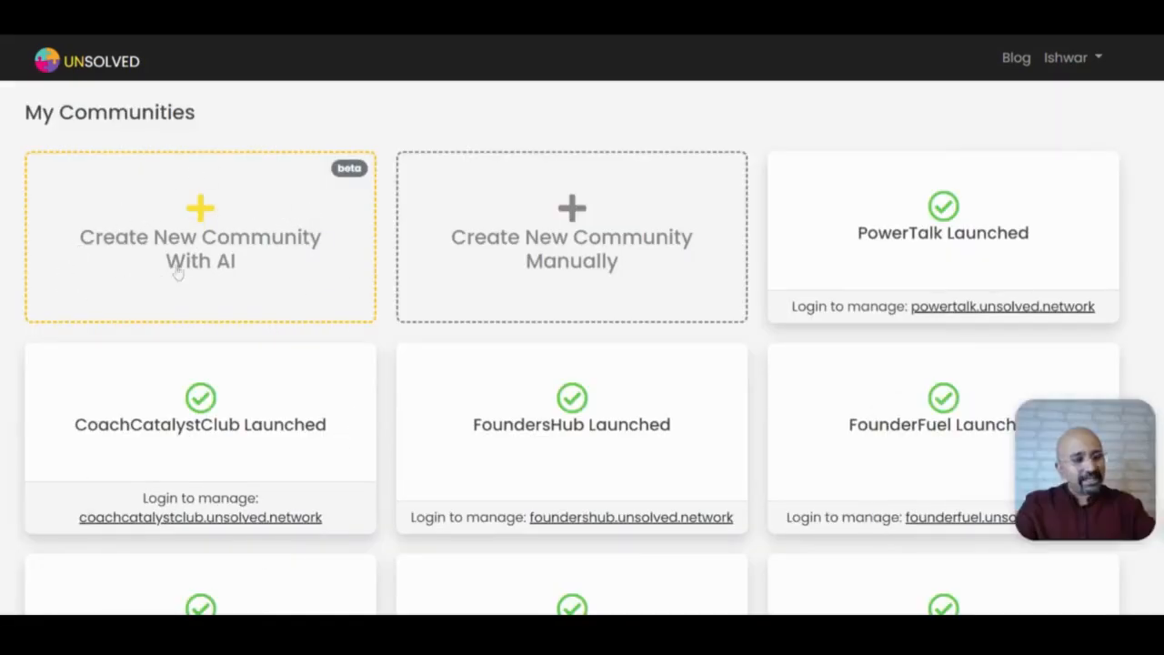
pyautogui.click(200, 248)
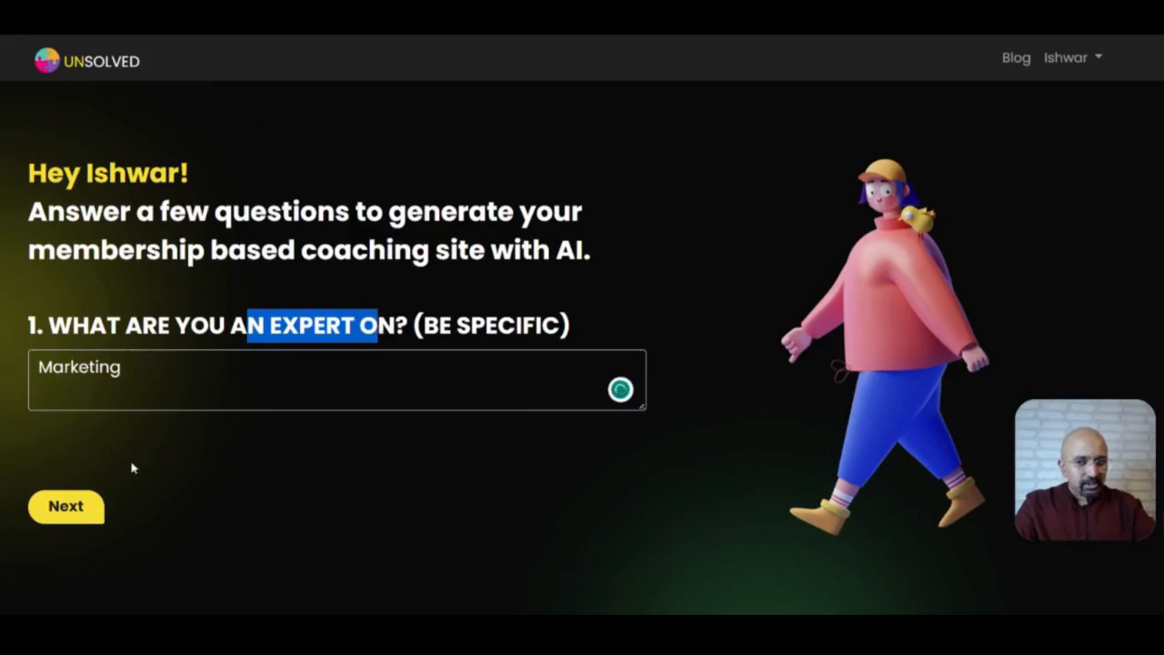
# Answer expertise as Marketing, then submit the credentials and backstory answers.
pyautogui.click(66, 507)
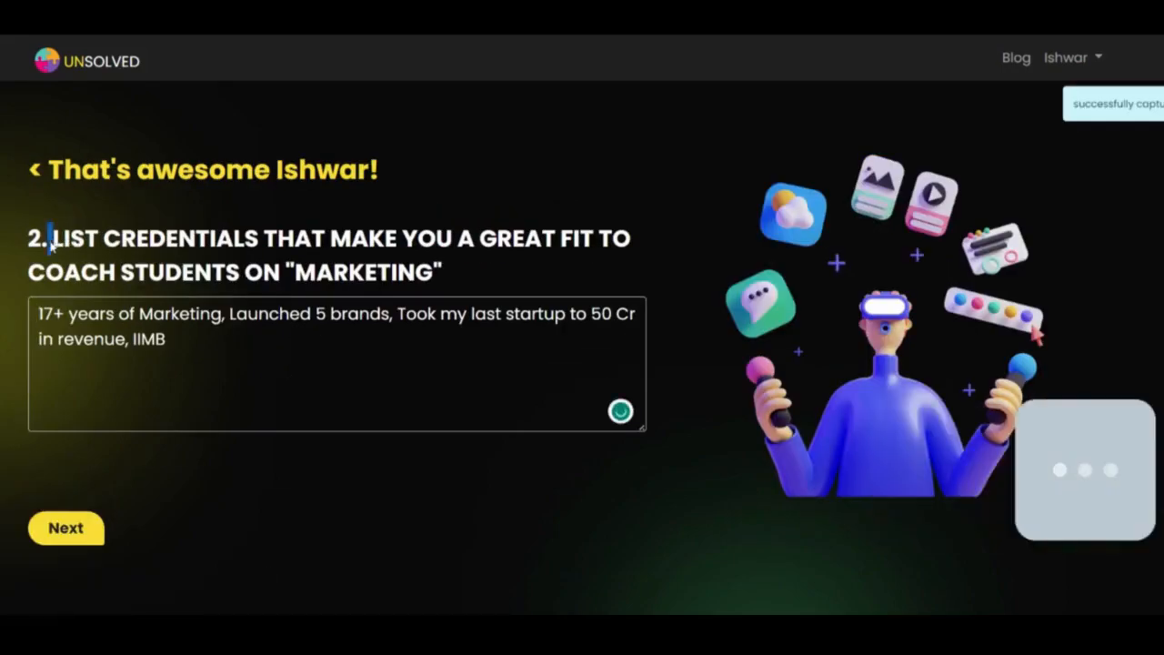
pyautogui.moveTo(53, 239); pyautogui.dragTo(273, 238)
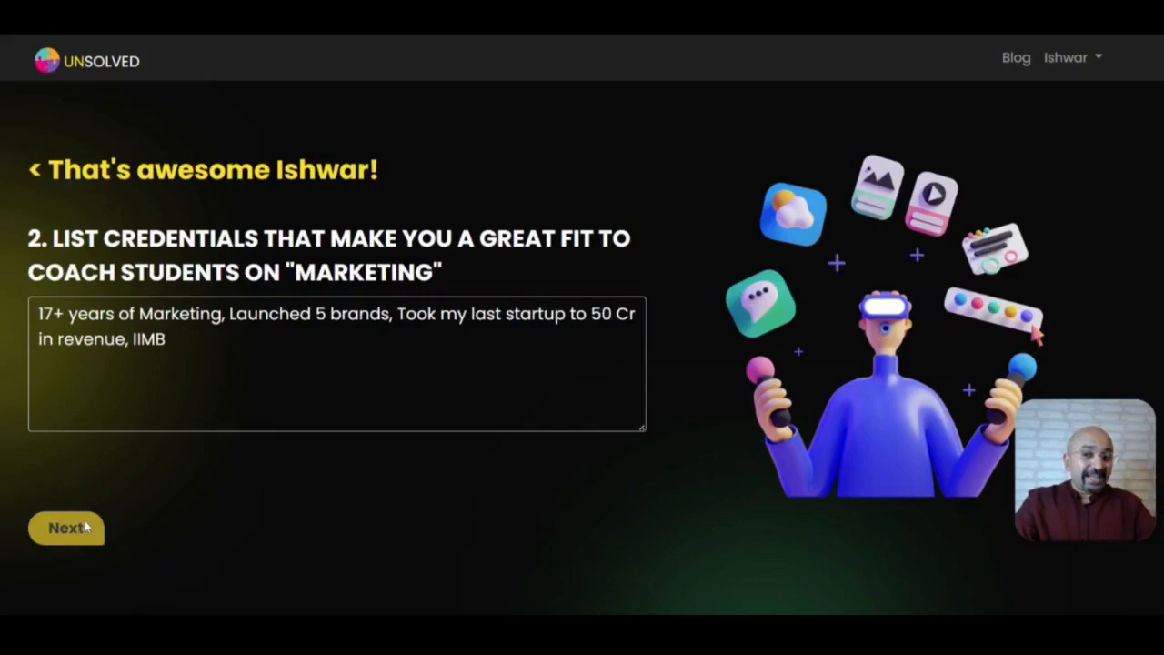
pyautogui.click(66, 529)
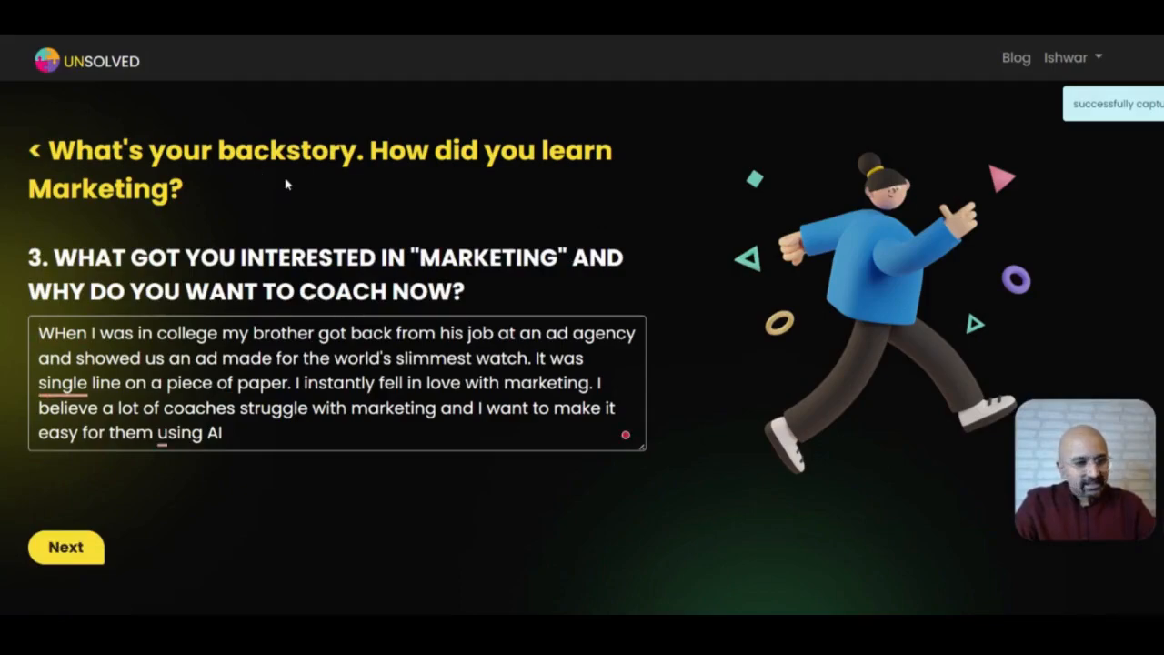
pyautogui.click(186, 433)
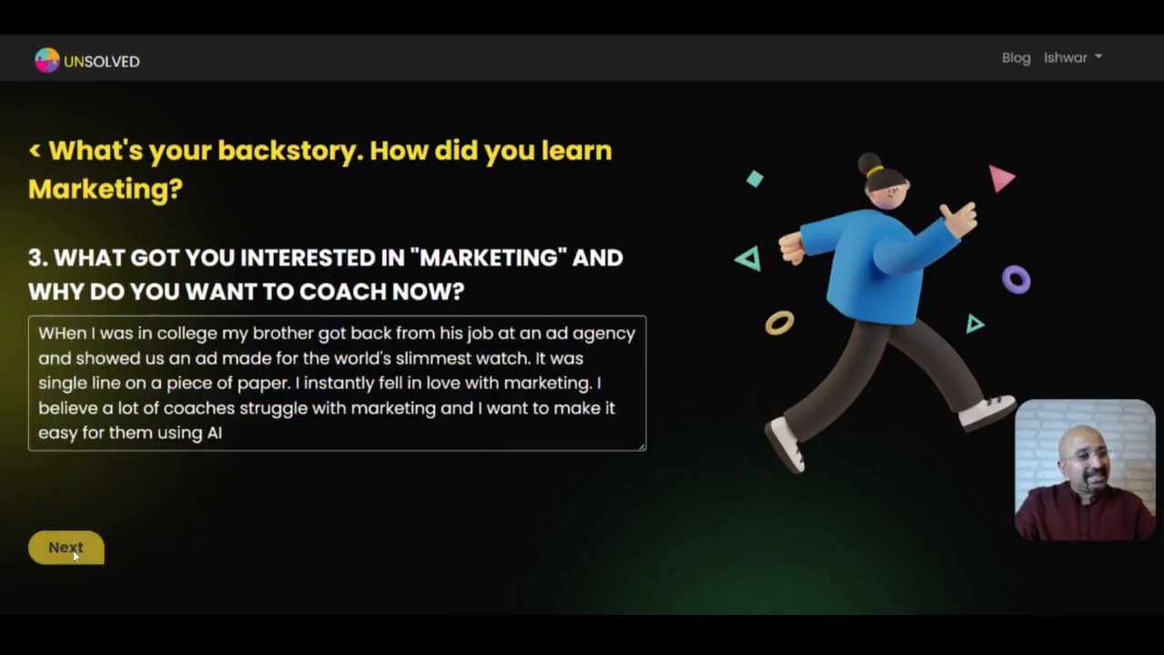
# Submit the backstory, then choose Aspiring marketing professionals, BrandBuildersHub and the career-growth description.
pyautogui.click(66, 547)
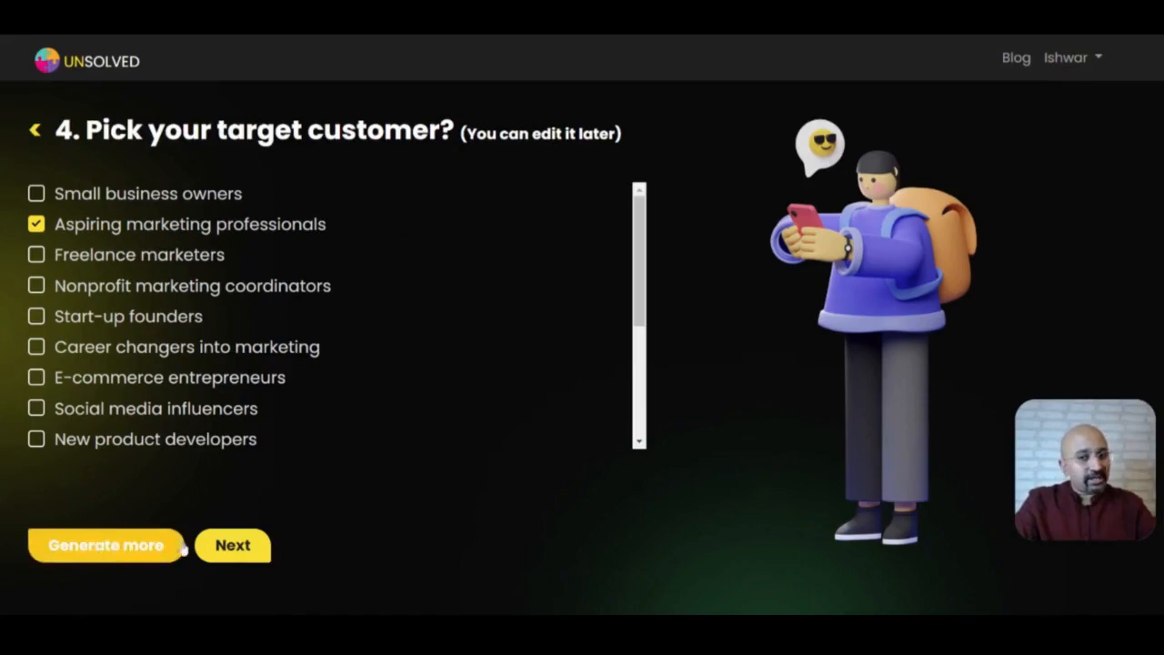
pyautogui.click(233, 545)
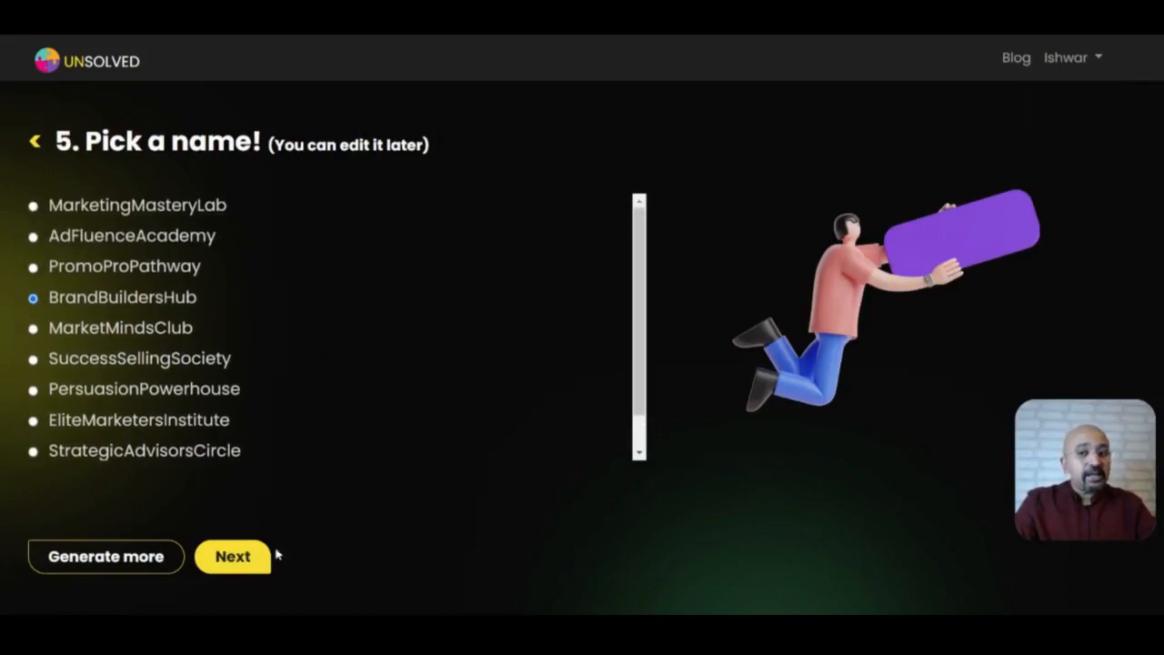
pyautogui.click(233, 557)
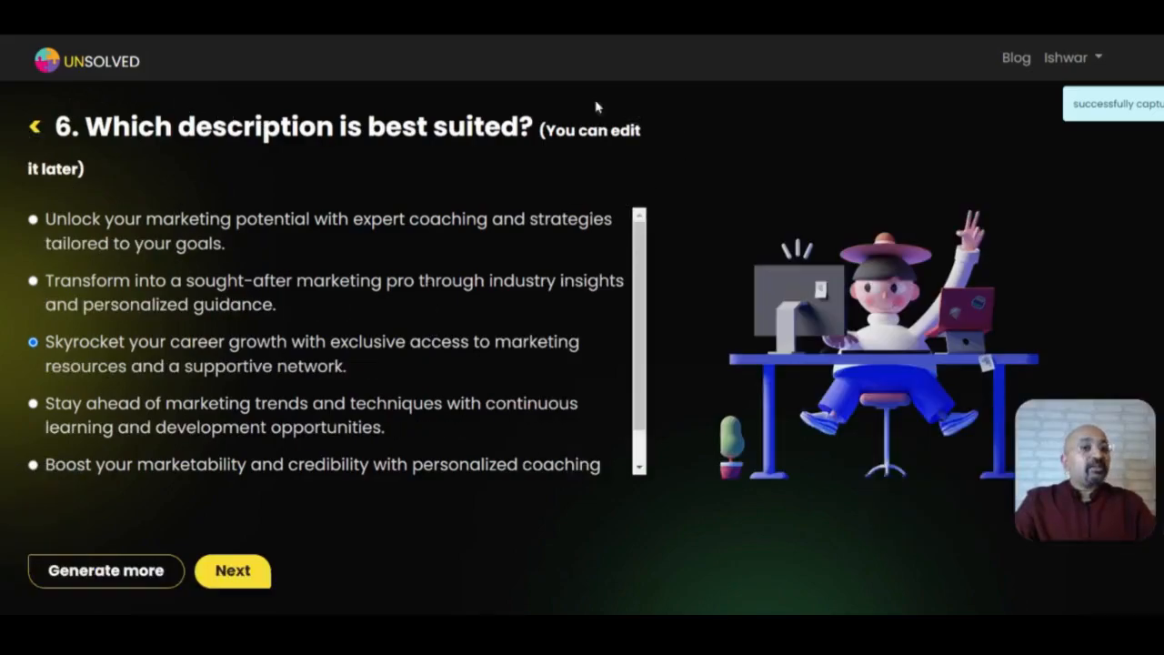
pyautogui.moveTo(454, 141)
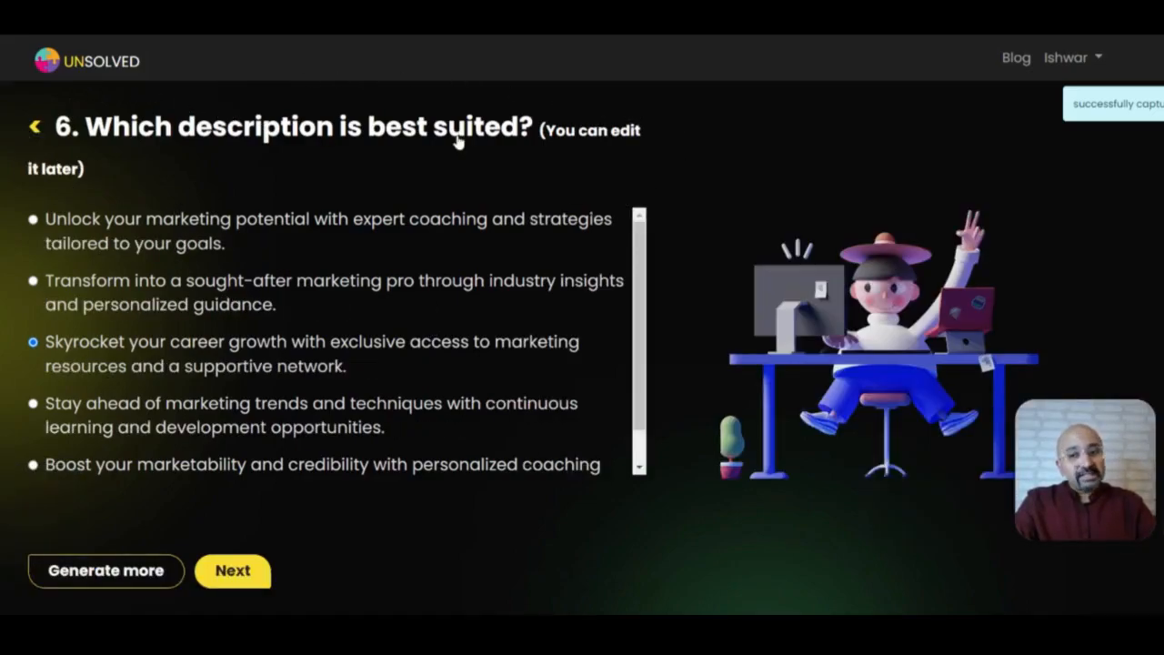
pyautogui.scroll(-3)
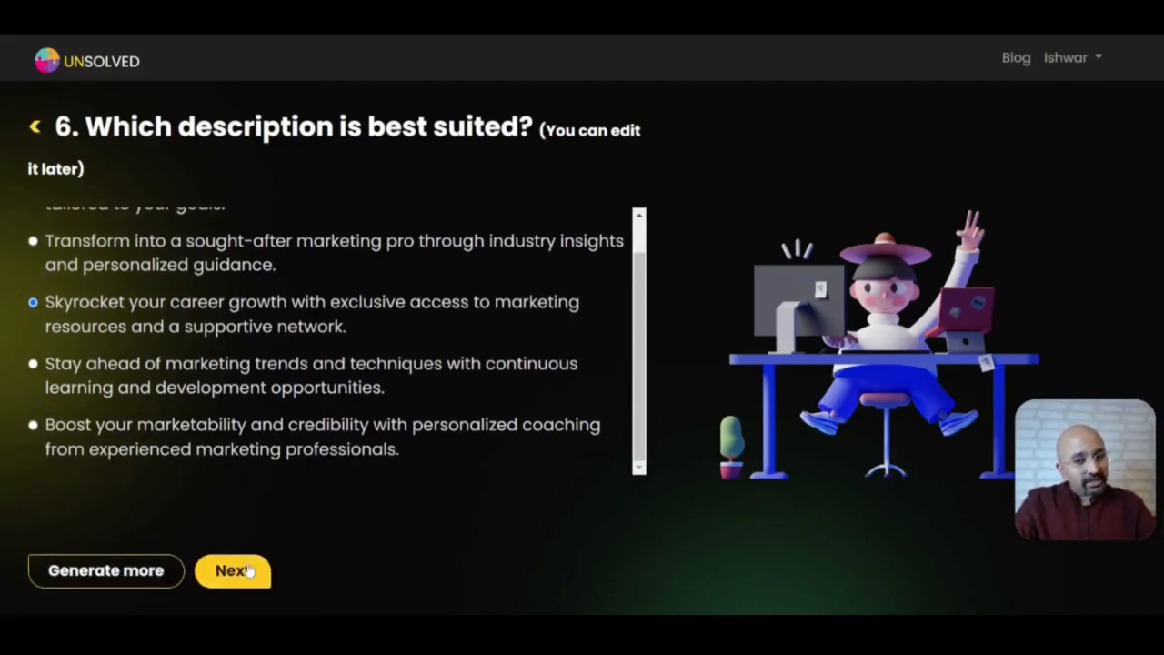
pyautogui.click(232, 571)
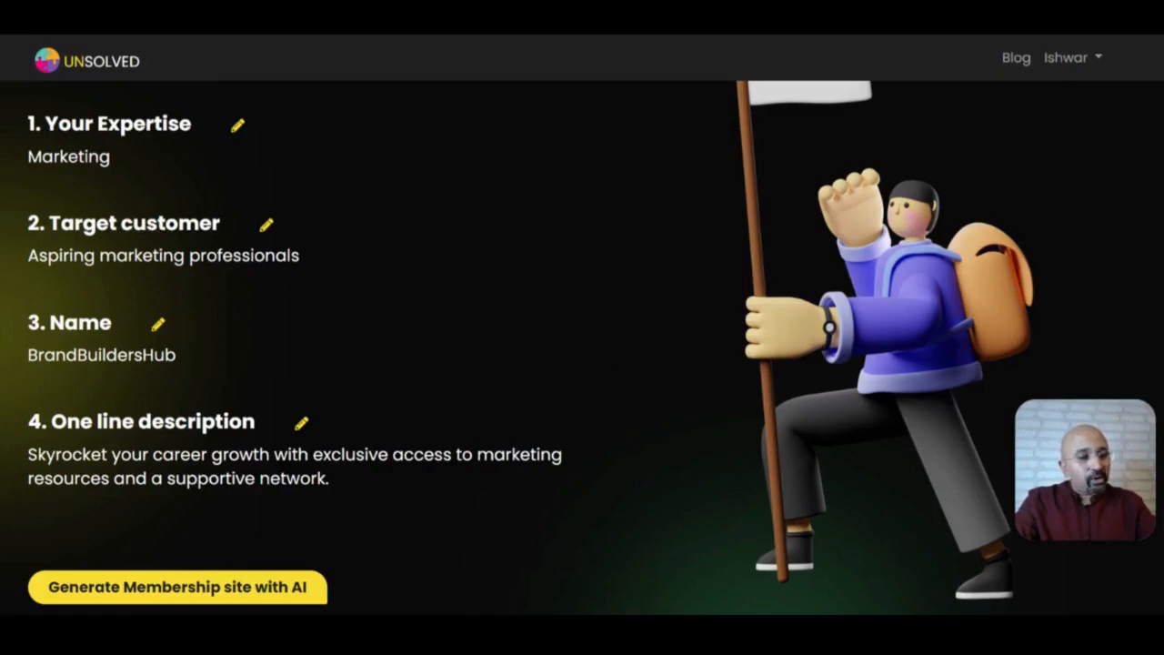
pyautogui.moveTo(156, 328)
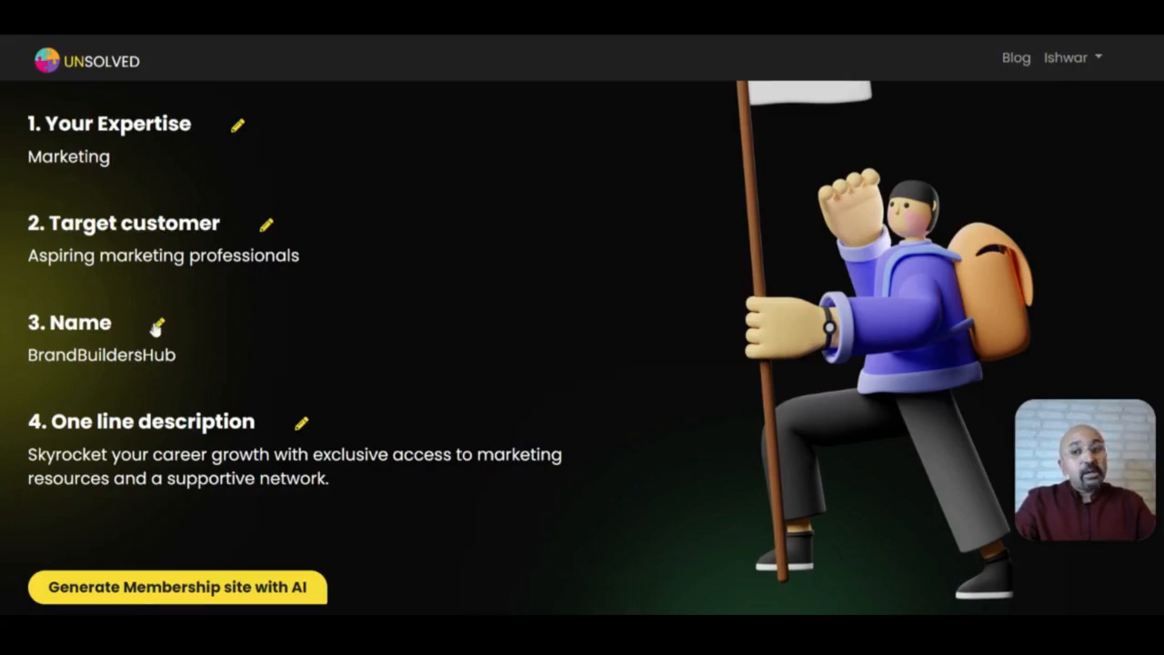
# Select the BrandBuildersHub name on the summary and generate the membership site with AI.
pyautogui.doubleClick(101, 355)
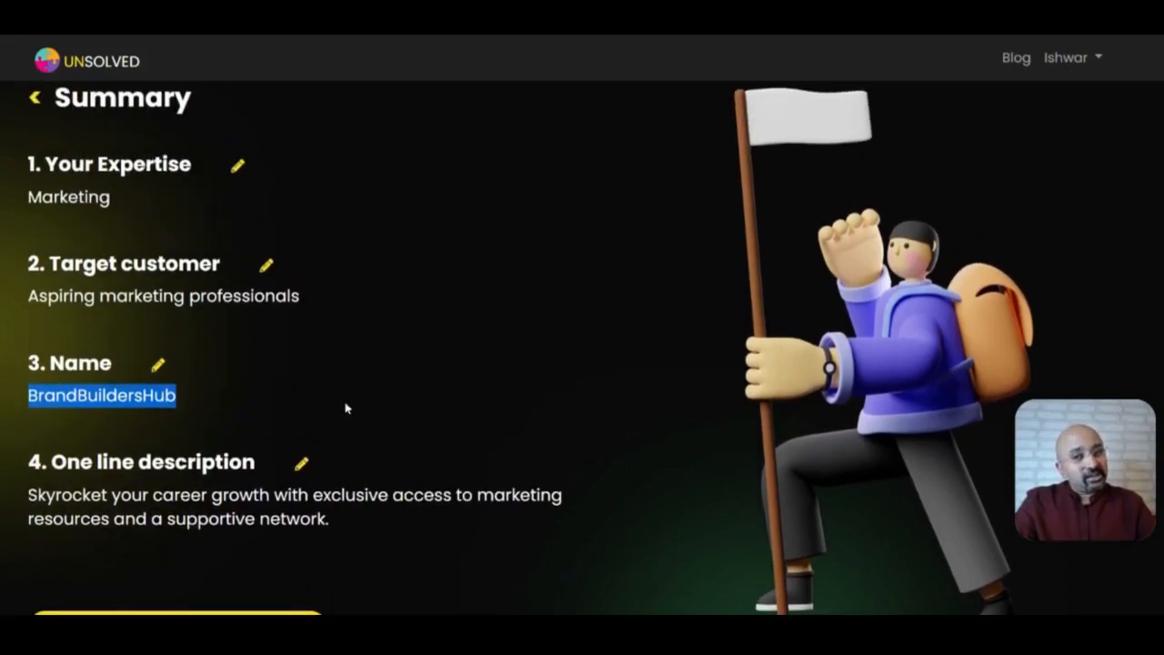
pyautogui.moveTo(411, 407)
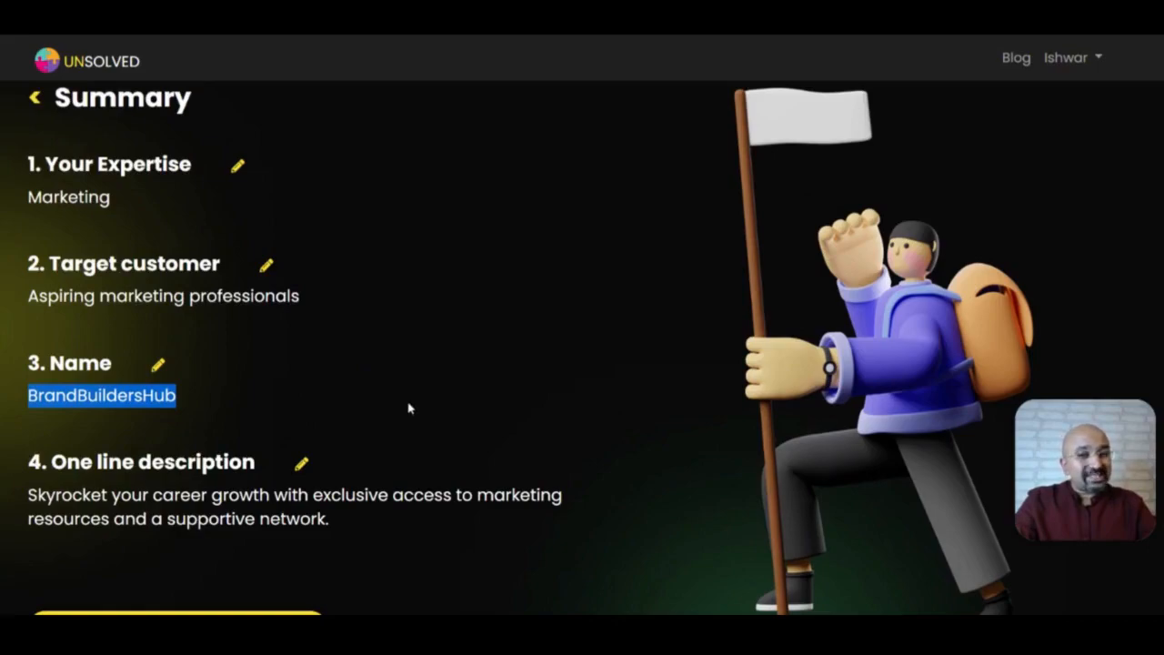
pyautogui.scroll(-3)
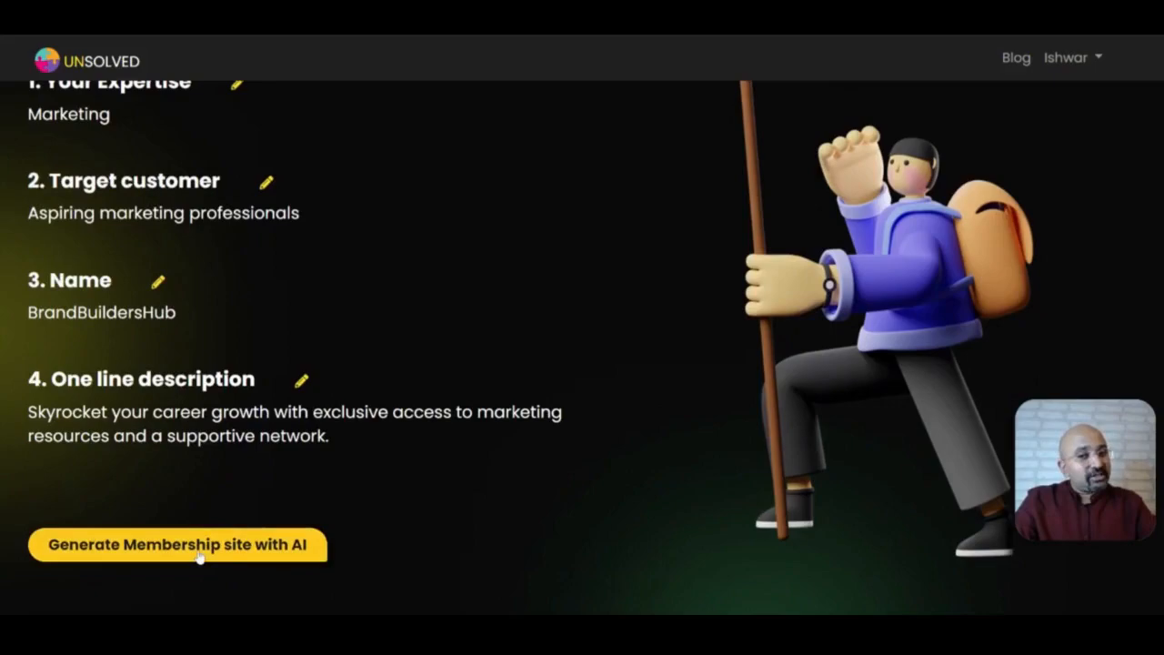
pyautogui.click(198, 545)
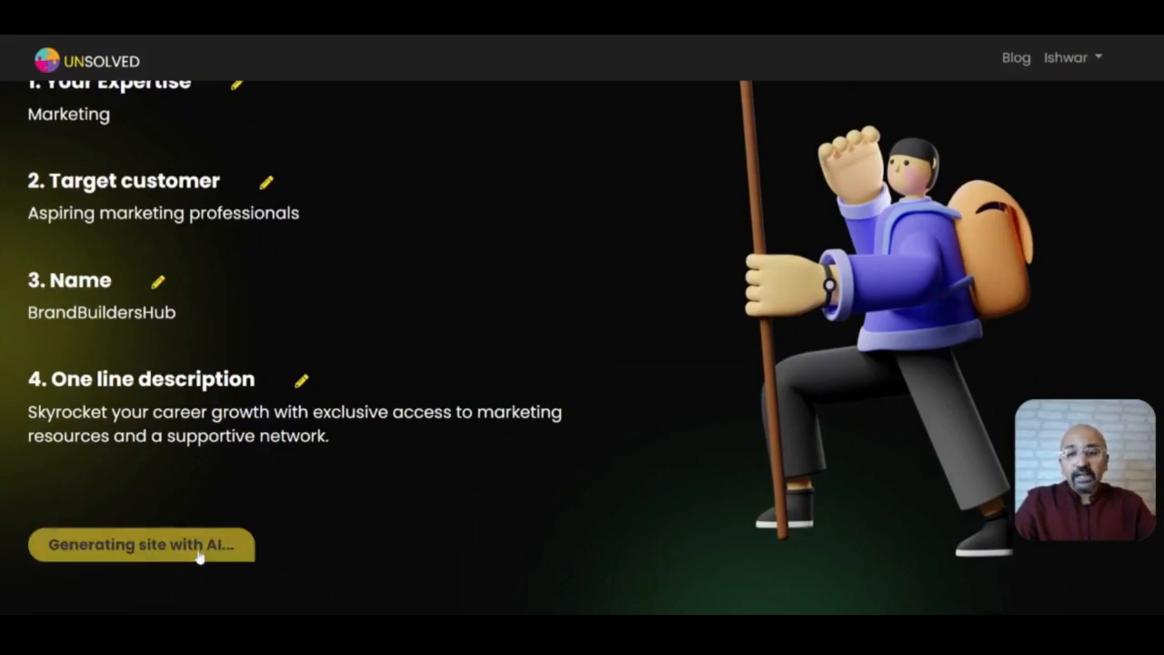
pyautogui.moveTo(578, 361)
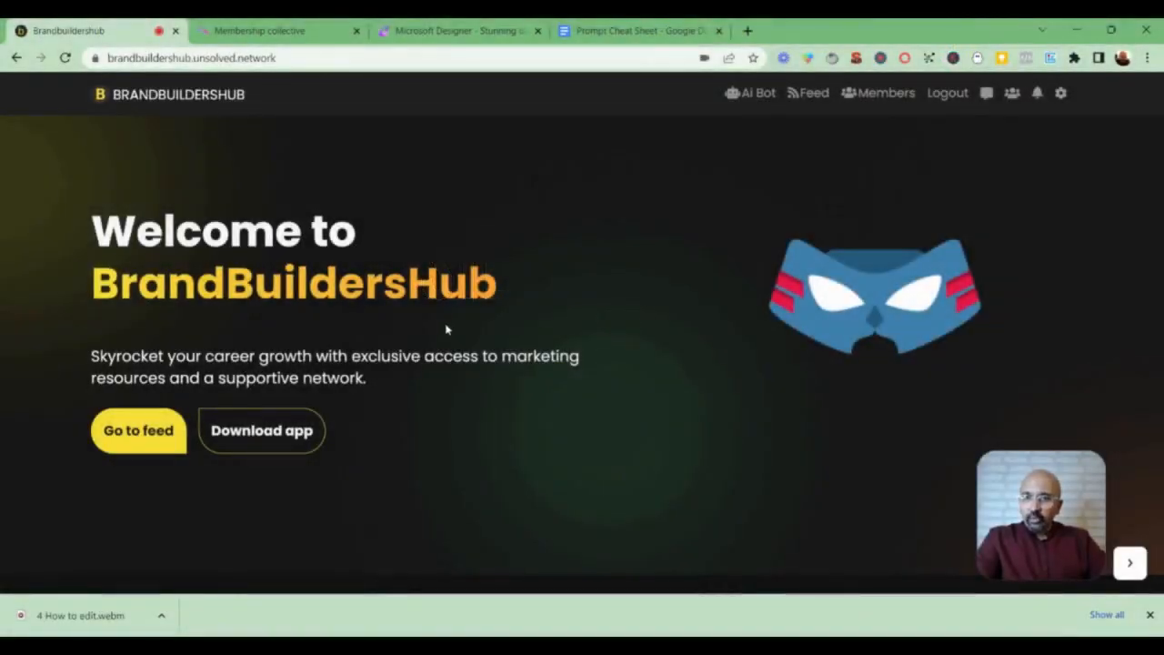
# Scroll the generated BrandBuildersHub landing page down to the What You Will Learn cards.
pyautogui.scroll(-3)
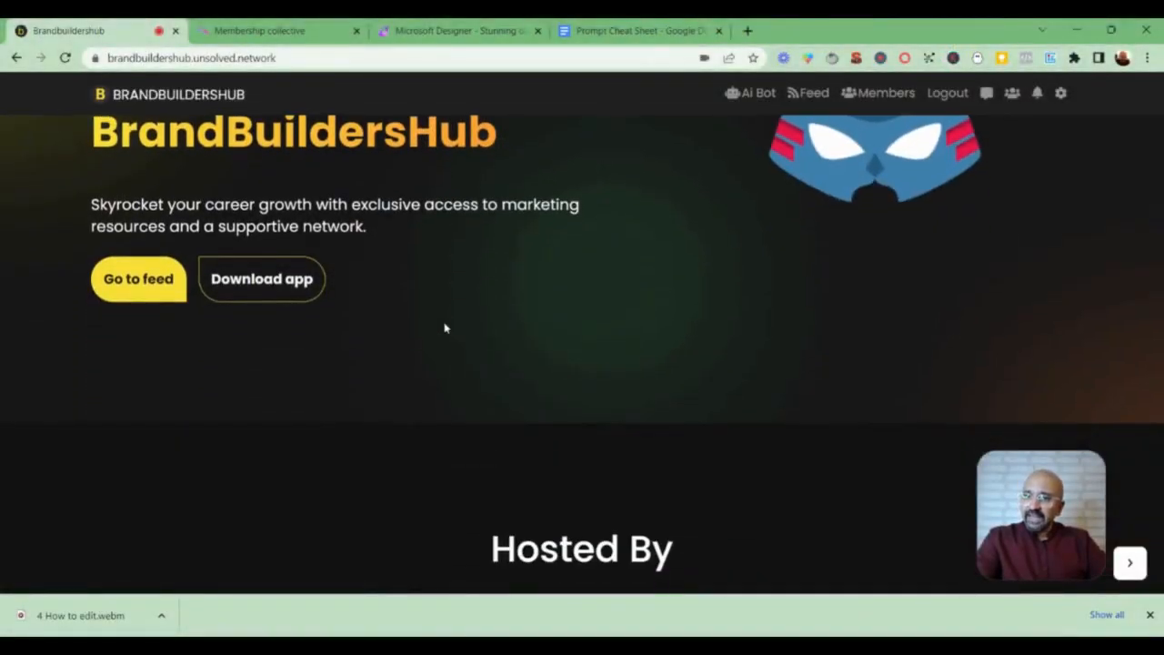
pyautogui.scroll(-3)
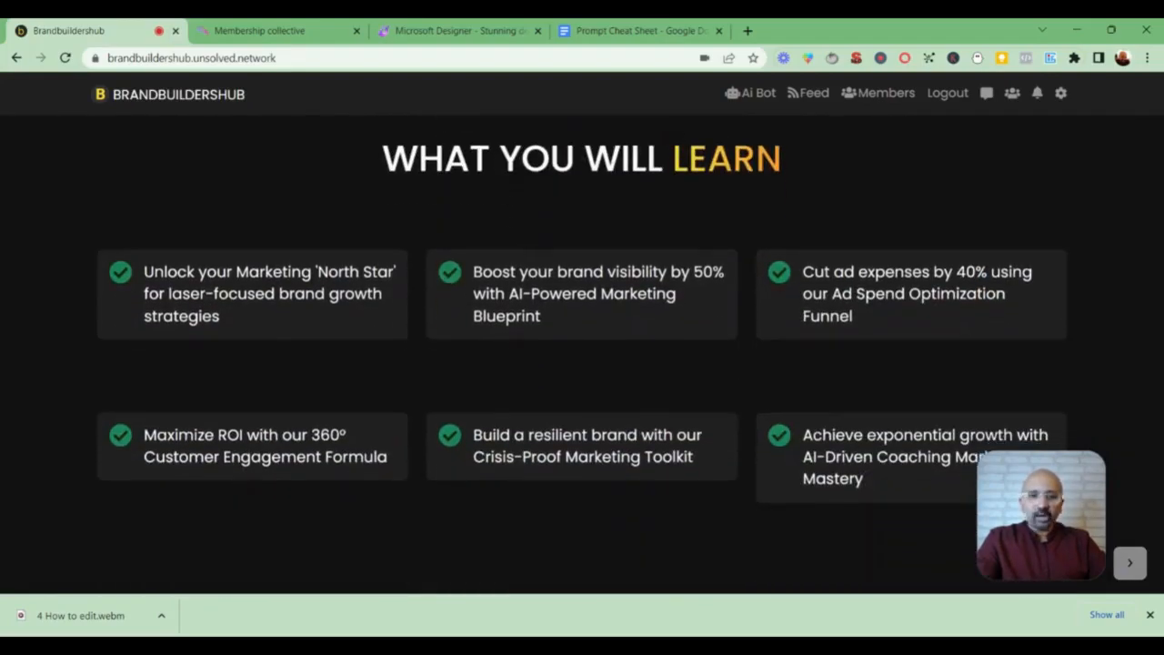
pyautogui.scroll(-3)
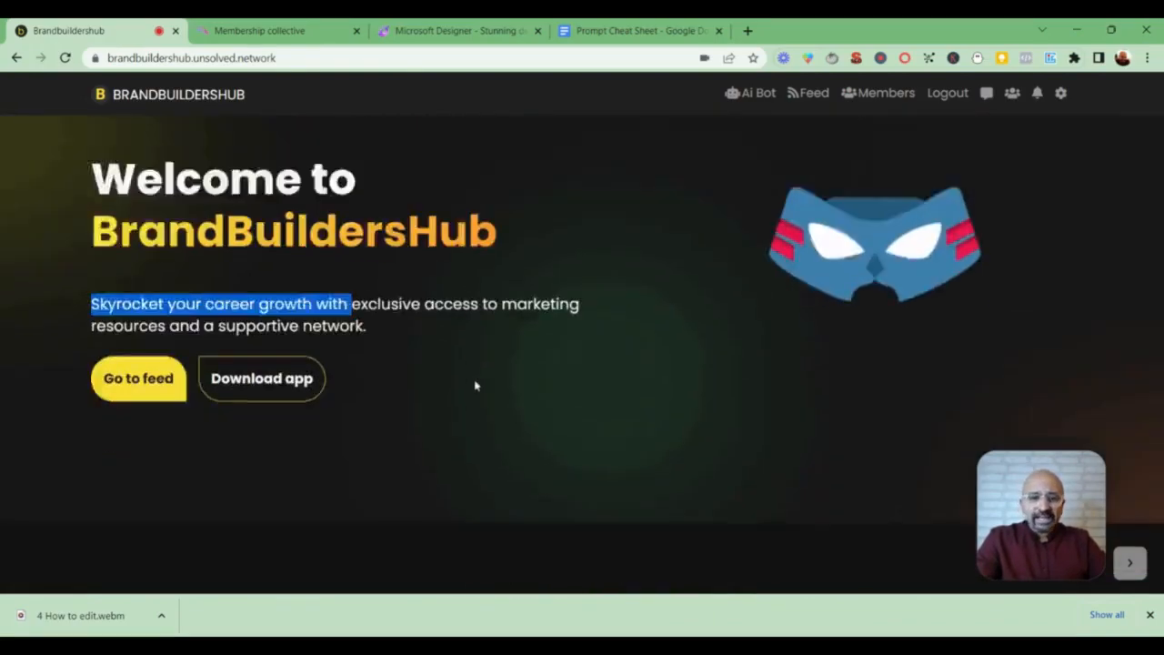
pyautogui.scroll(-3)
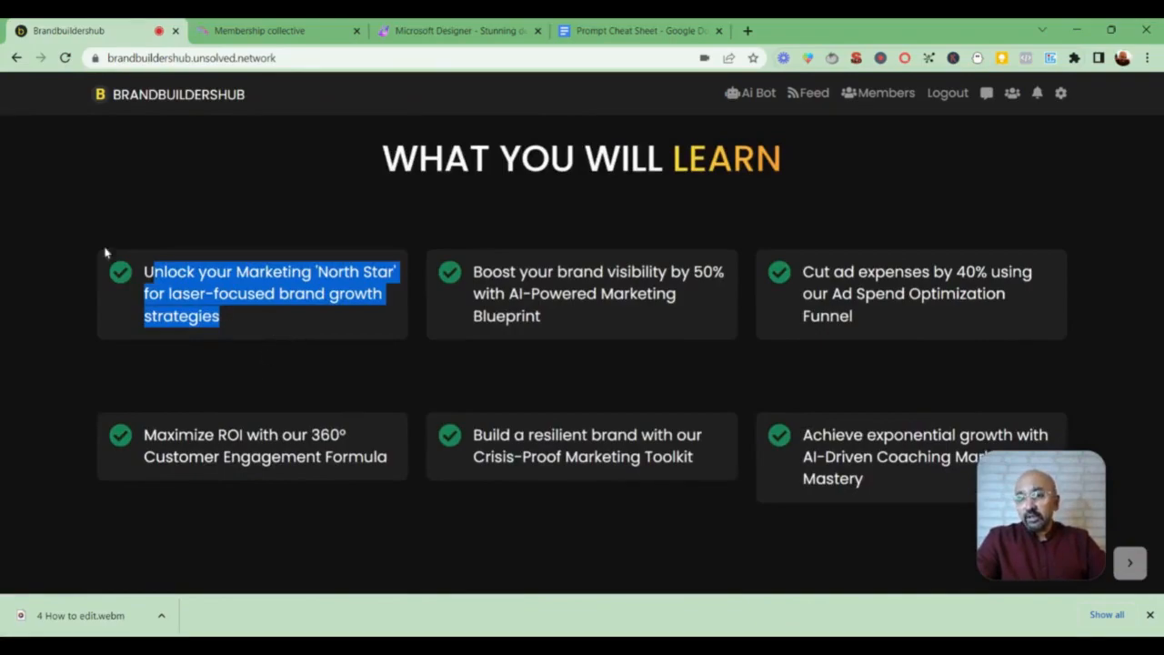
pyautogui.moveTo(869, 223)
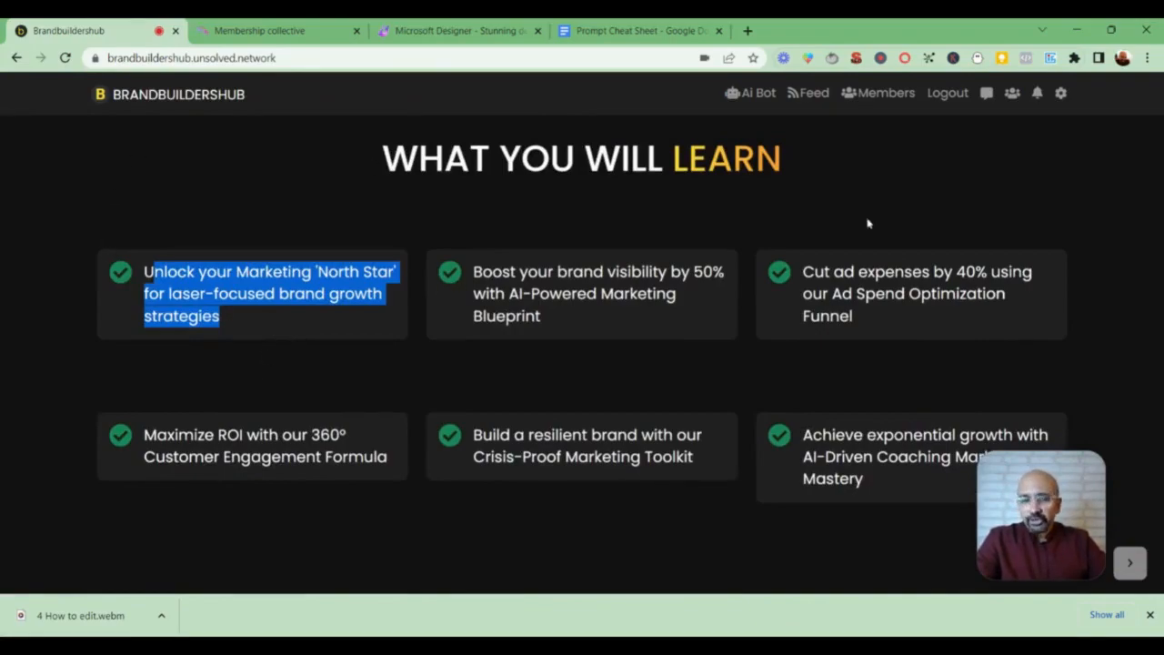
pyautogui.moveTo(1063, 94)
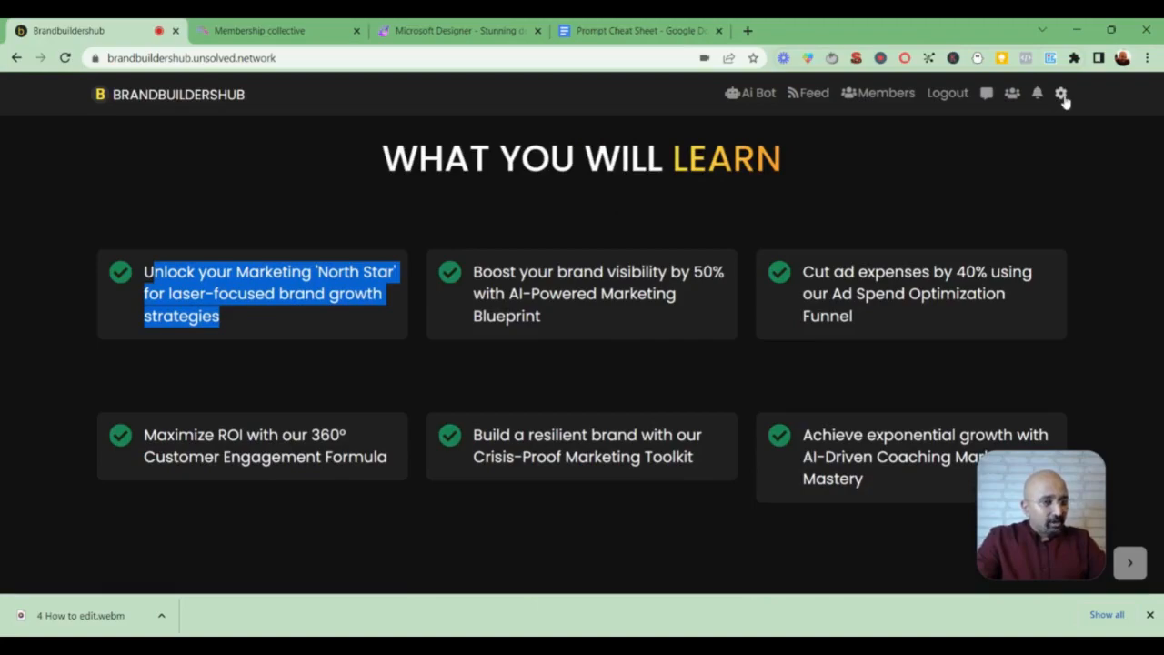
# Open the admin Landing Page > Home Page settings and its What will you learn list.
pyautogui.click(1066, 92)
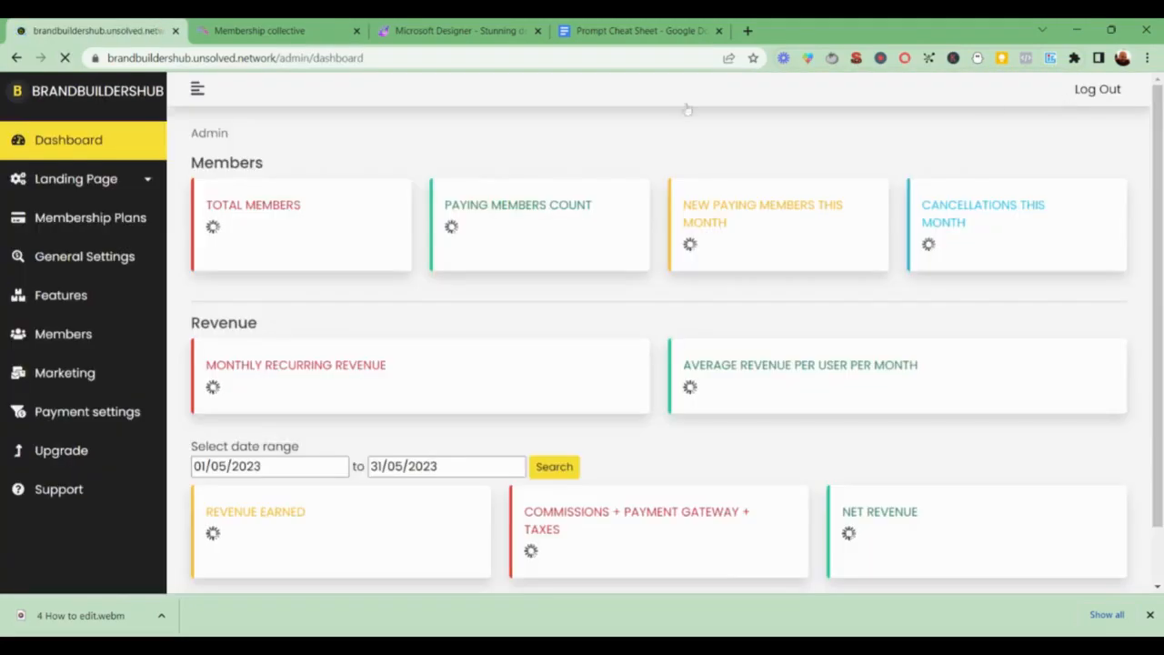
pyautogui.click(76, 179)
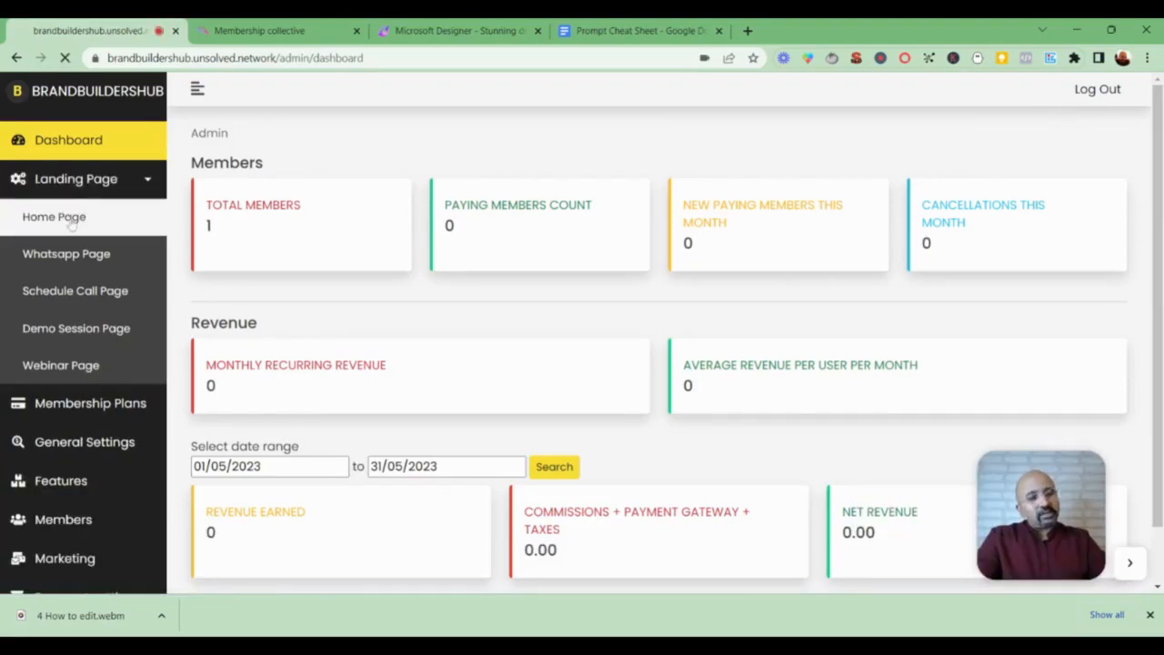
pyautogui.click(54, 217)
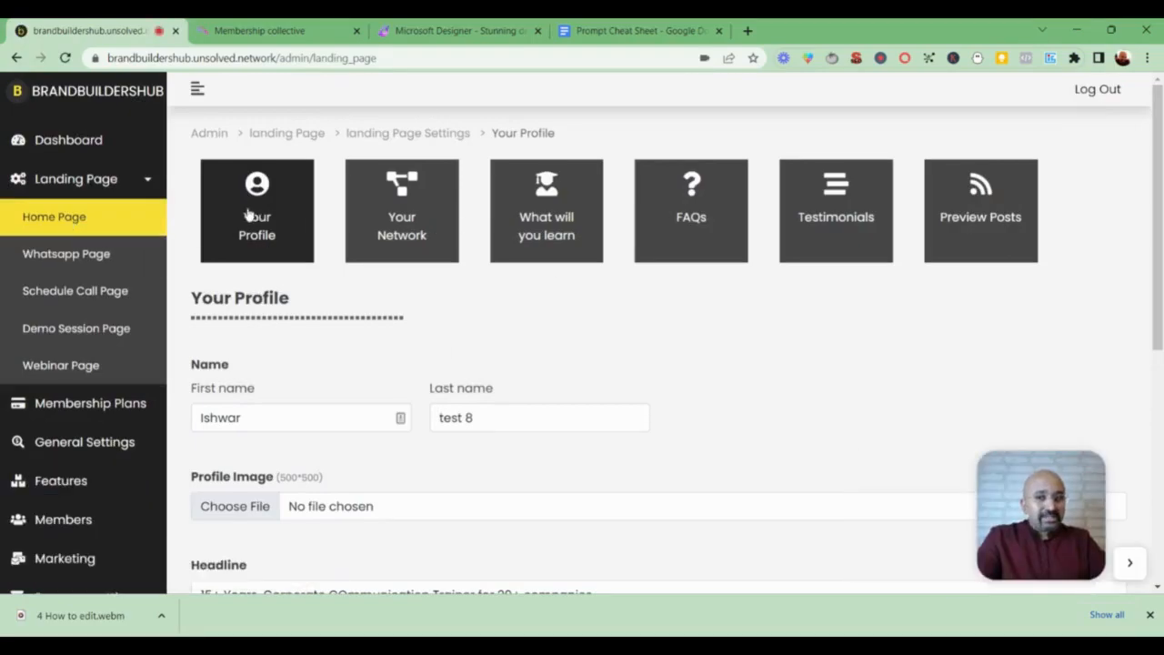
pyautogui.moveTo(659, 223)
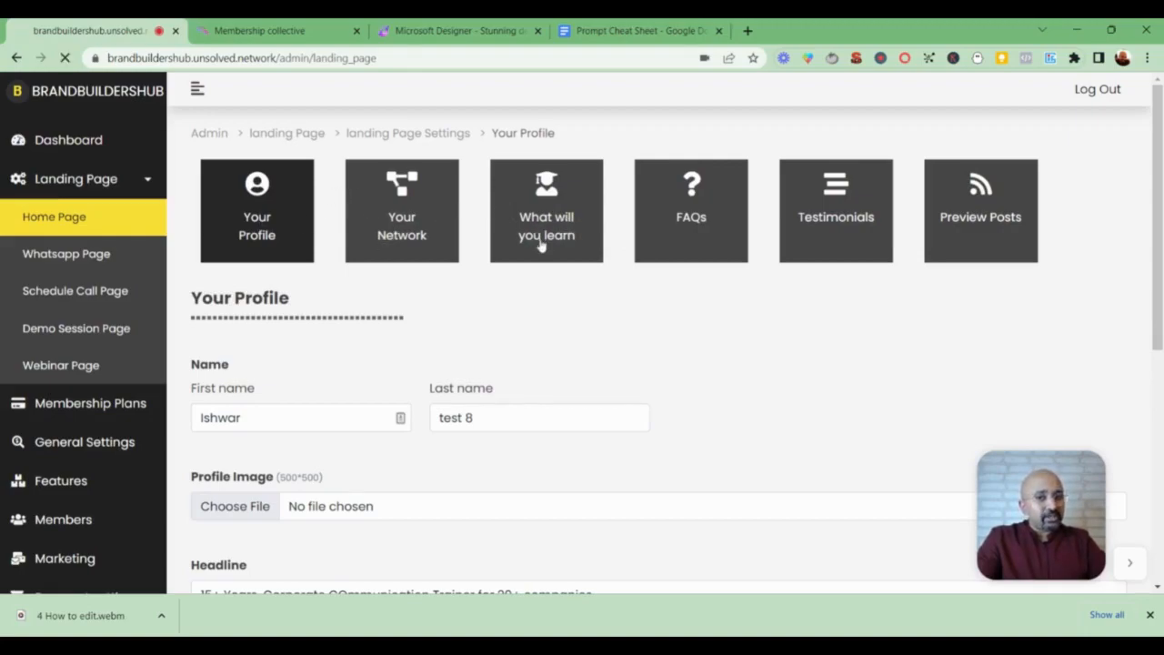
pyautogui.click(546, 210)
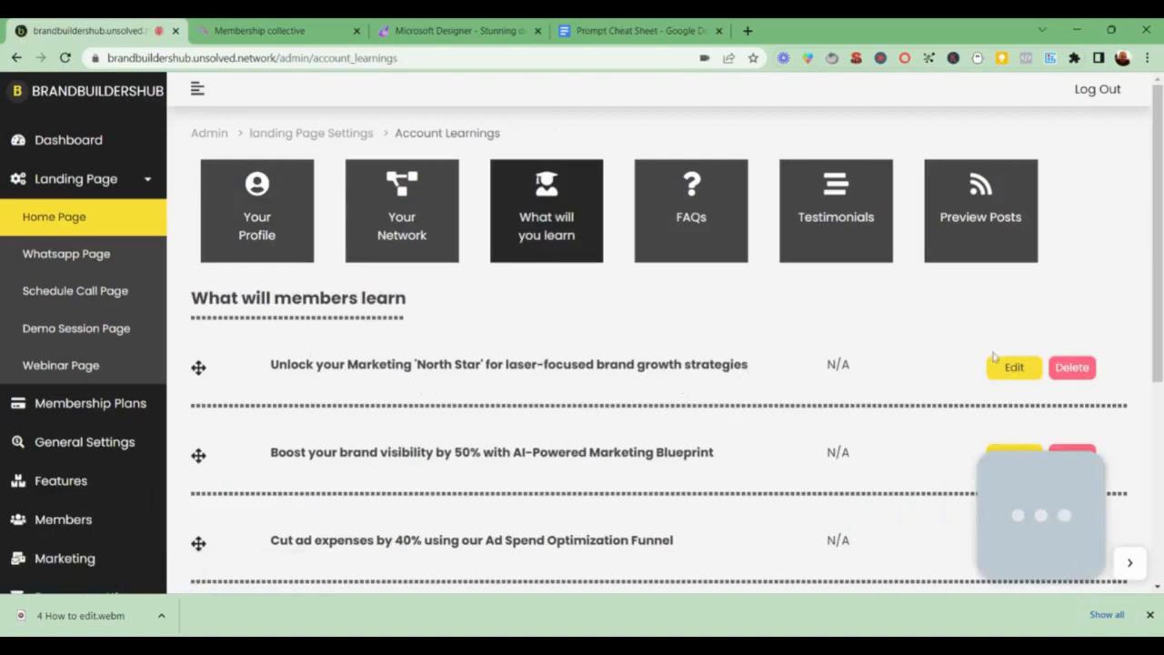
# Open the first learning entry for editing twice, closing it unchanged each time.
pyautogui.click(1013, 367)
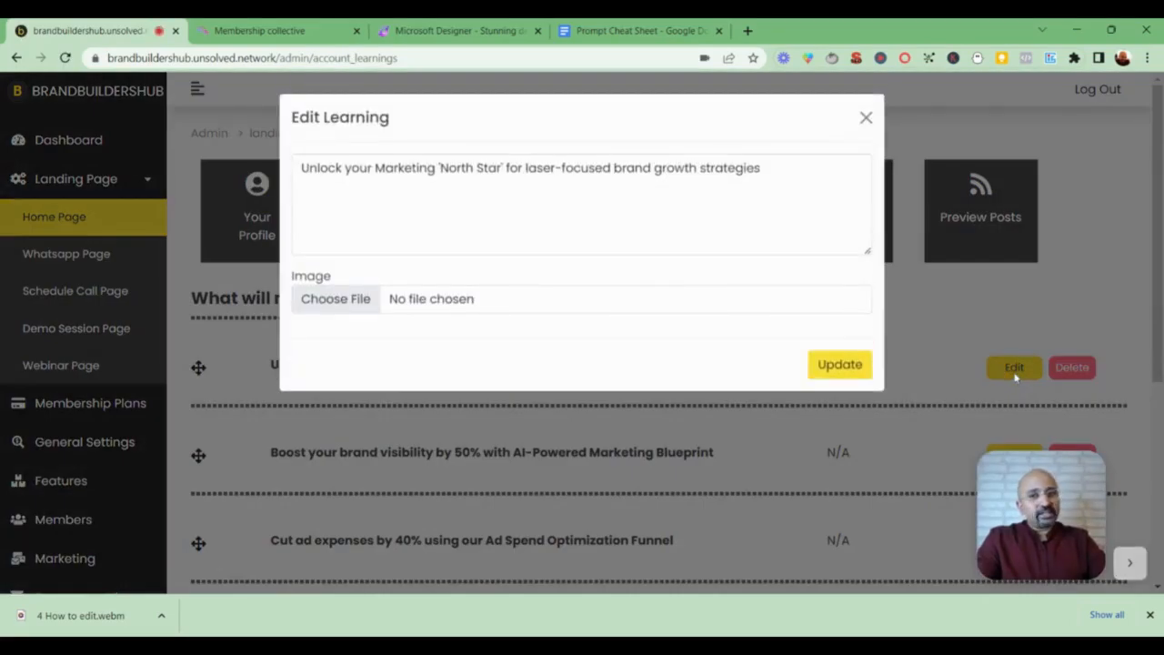
pyautogui.click(866, 118)
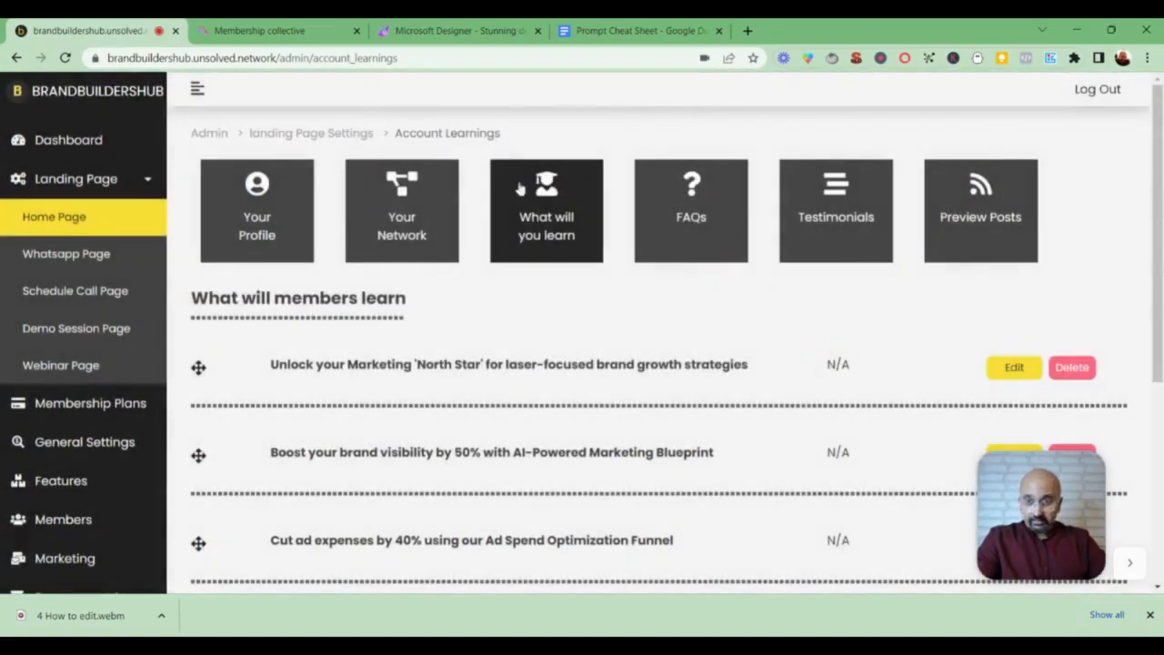
pyautogui.click(1013, 366)
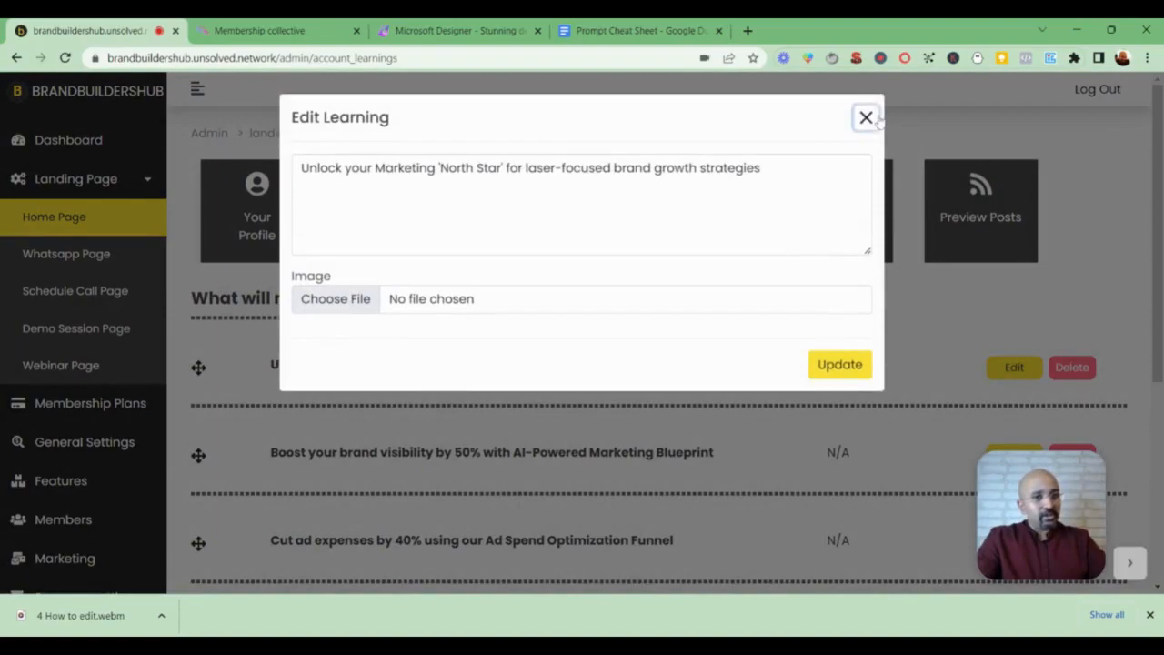
pyautogui.click(864, 117)
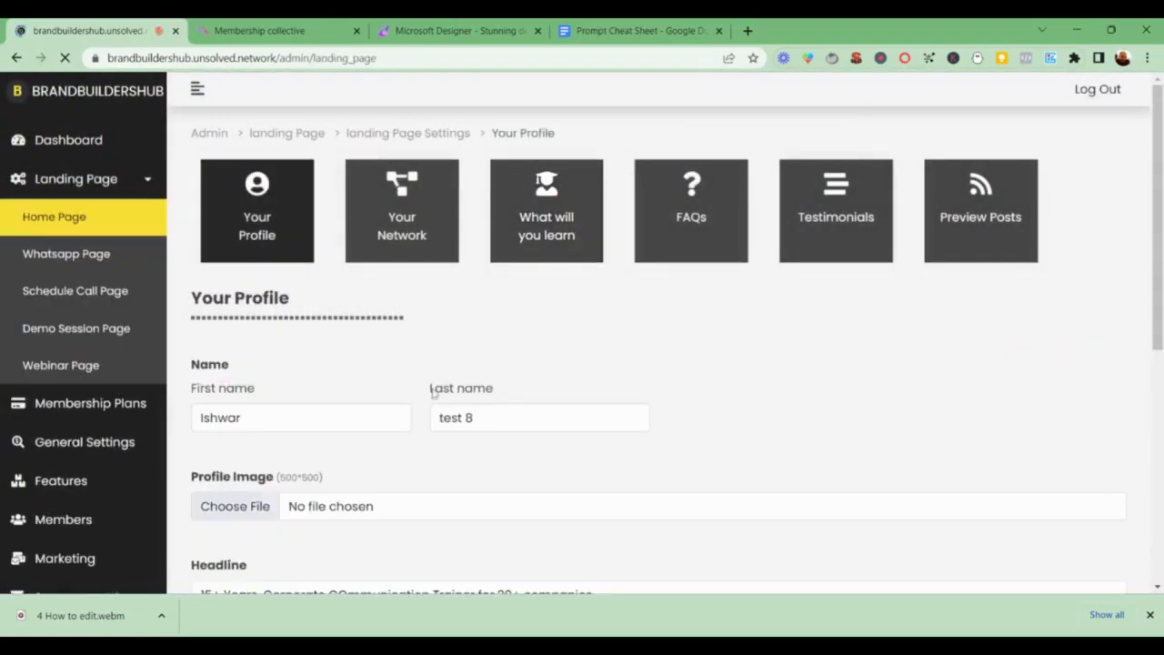
# Review the Your Profile form and return to the public BrandBuildersHub homepage.
pyautogui.scroll(-3)
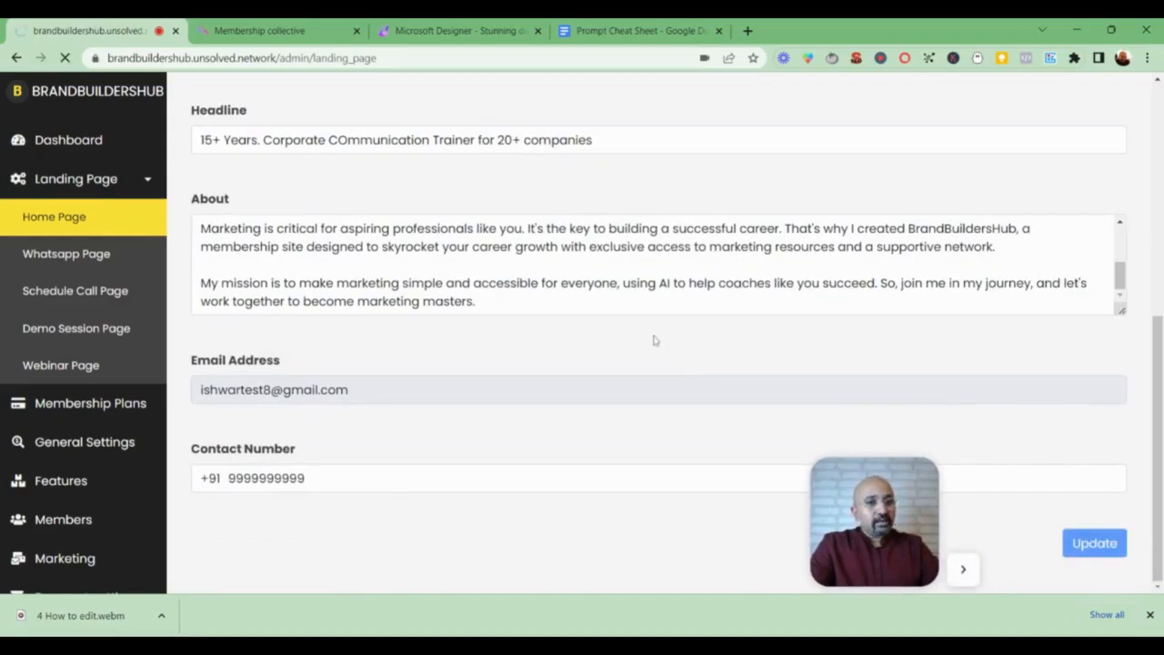
pyautogui.click(1094, 542)
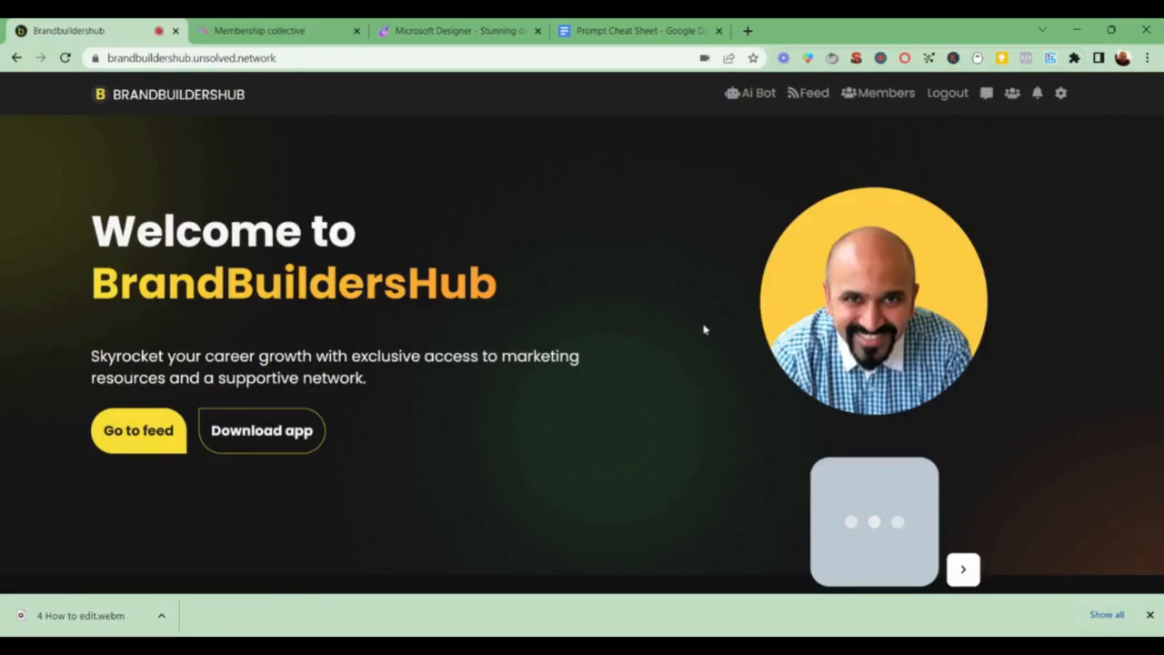
# Scroll to What You Will Learn and select the first card's 'North Star' statement.
pyautogui.scroll(-3)
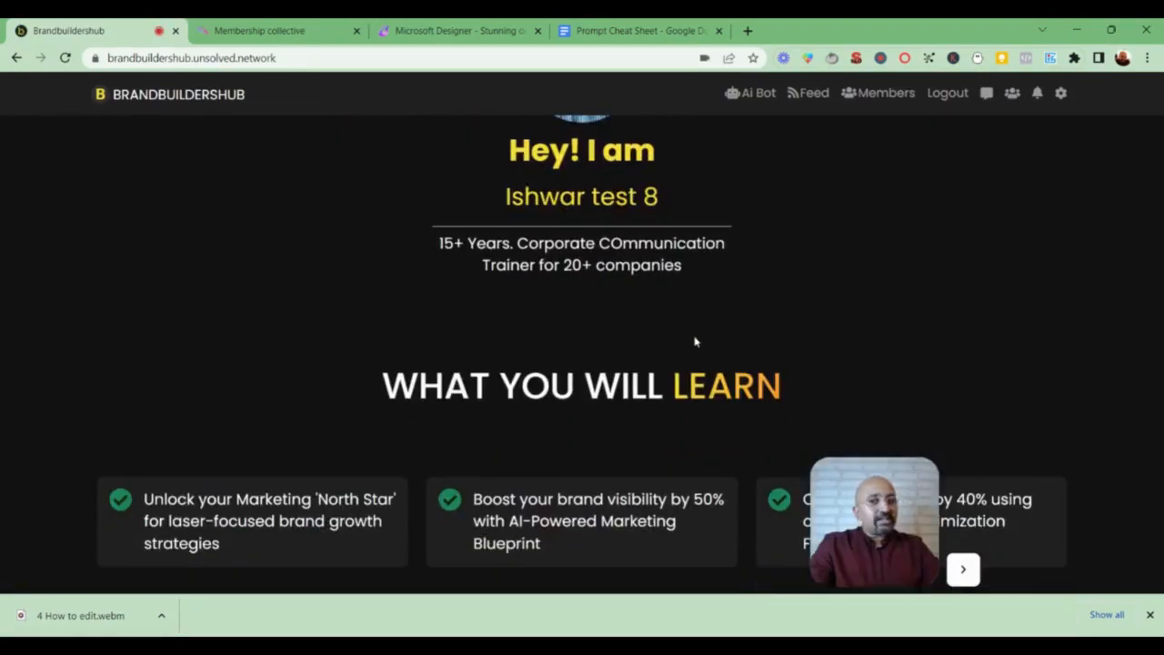
pyautogui.scroll(-3)
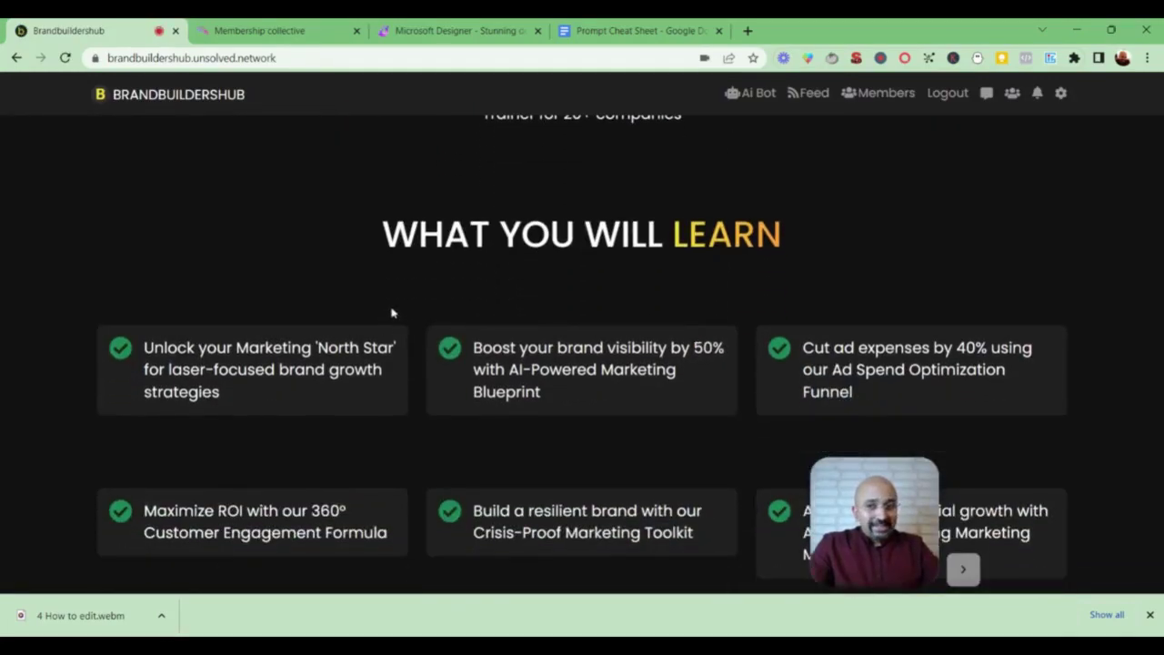
pyautogui.doubleClick(169, 347)
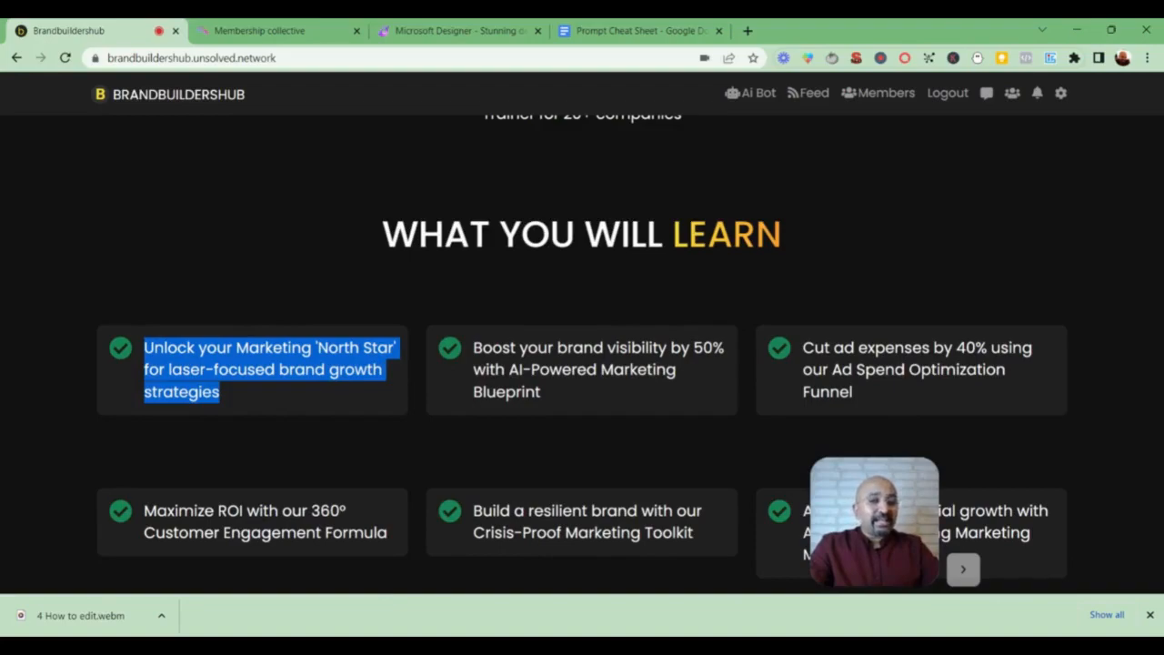
pyautogui.moveTo(241, 397)
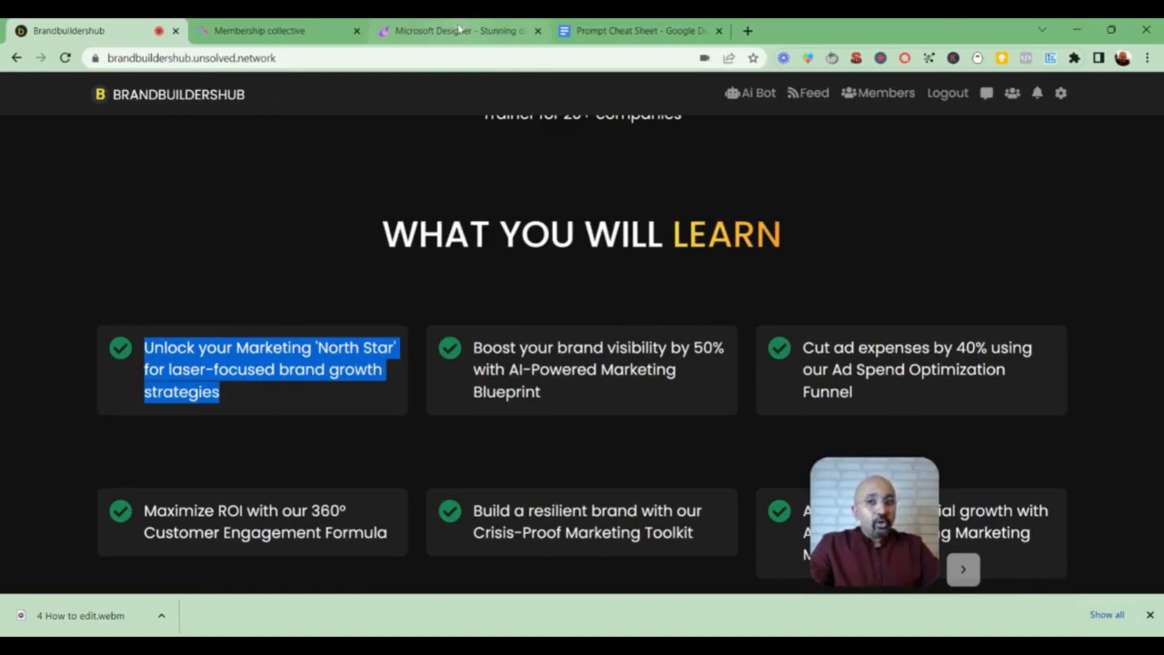
# Switch to the Microsoft Designer tab to describe a new design.
pyautogui.click(460, 30)
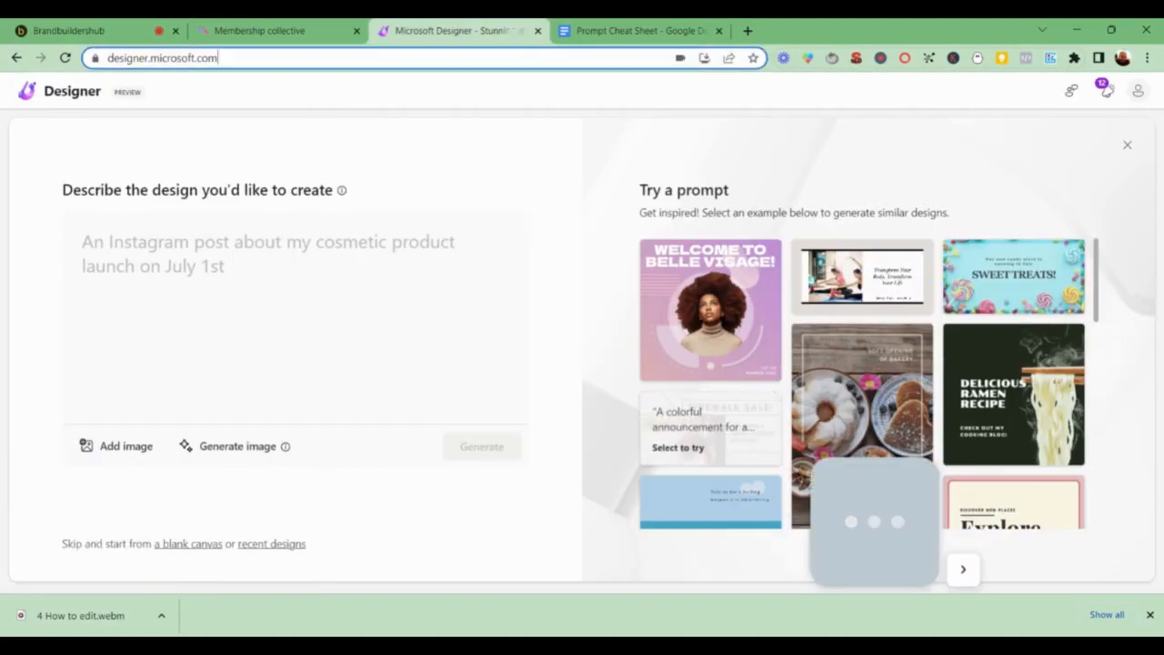
# Generate designs from the 'North Star' learning statement with 'horizontal' added.
pyautogui.click(164, 60)
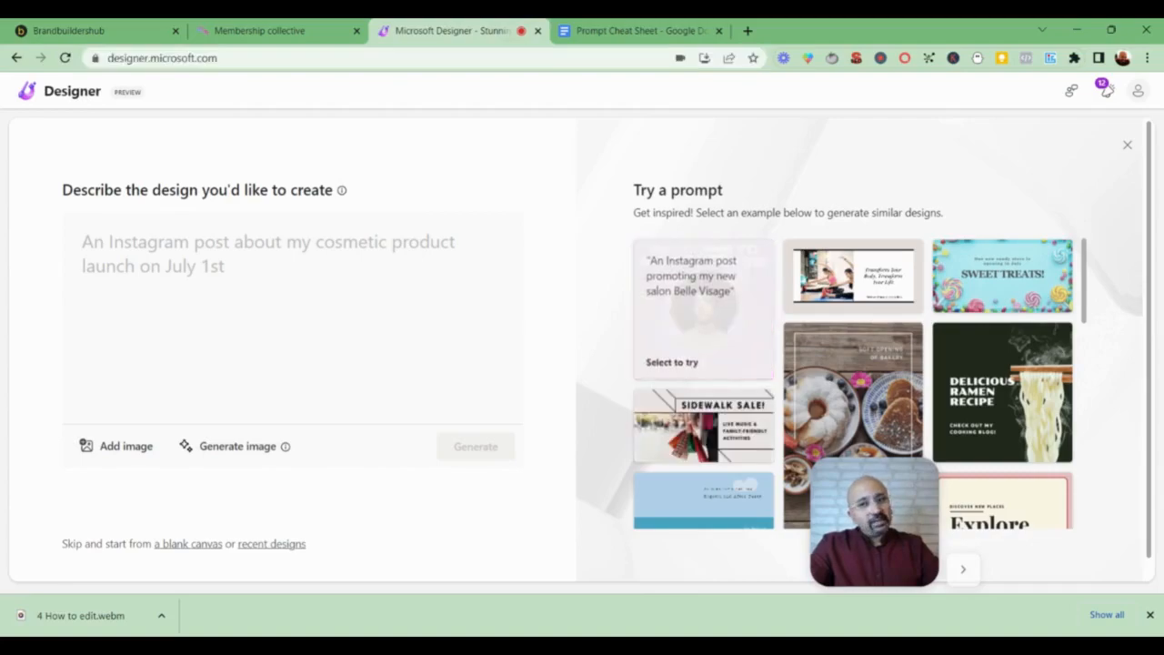
pyautogui.write("Unlock your Marketing 'North Star' for laser-focused brand growth strategies. horizo")
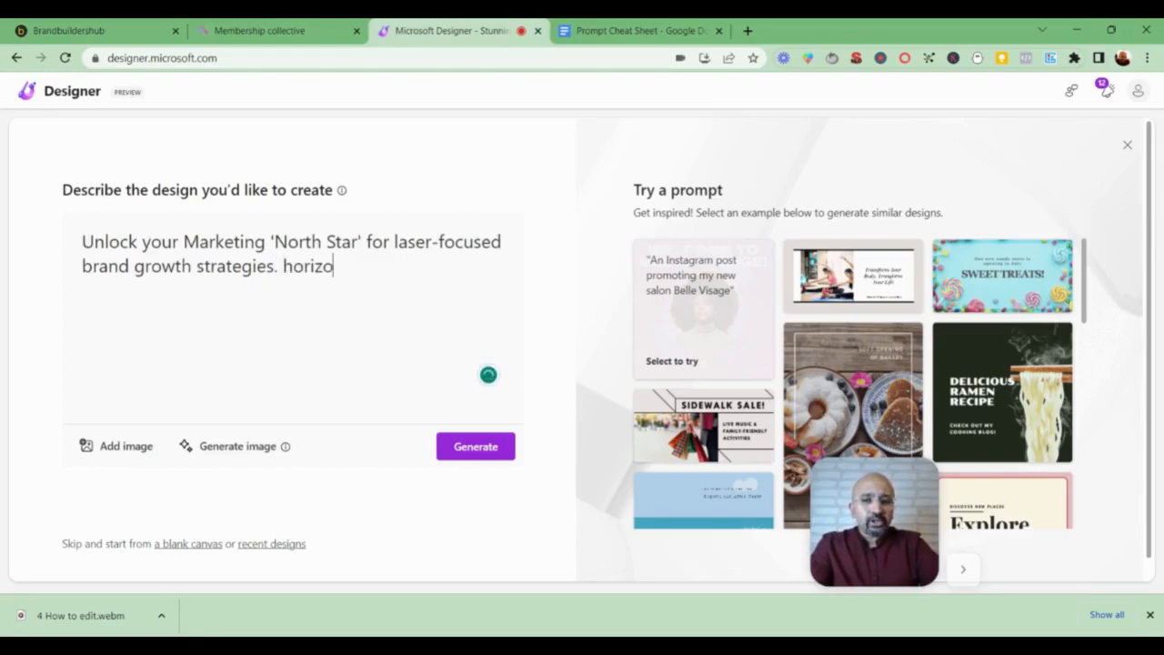
pyautogui.write('ntal')
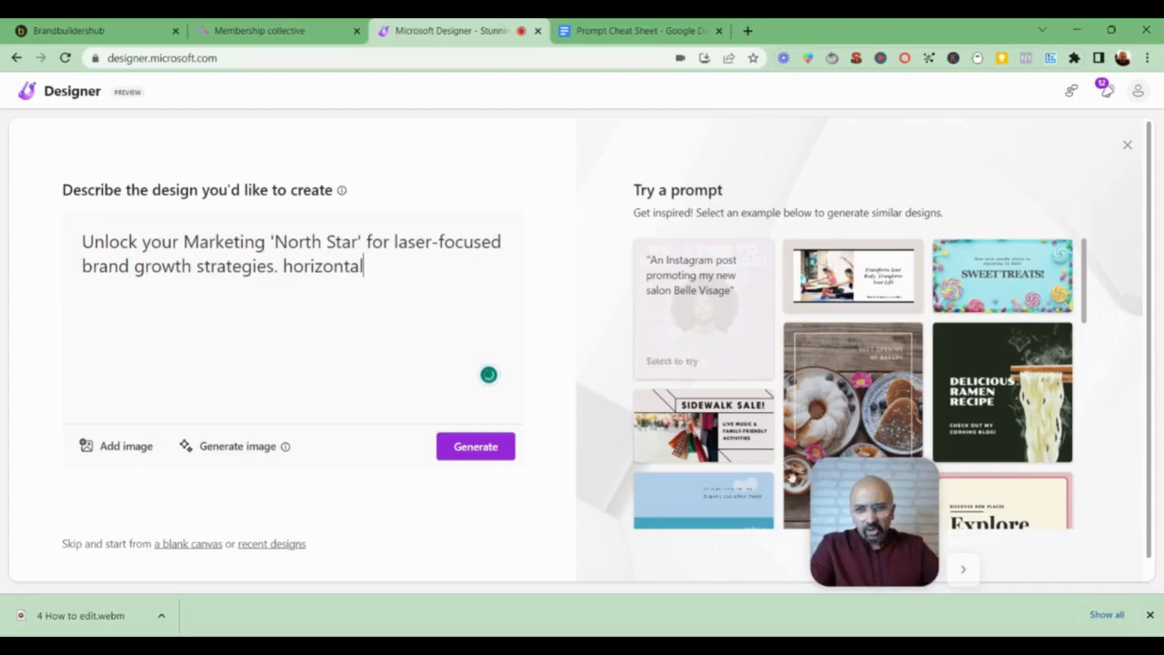
pyautogui.click(474, 446)
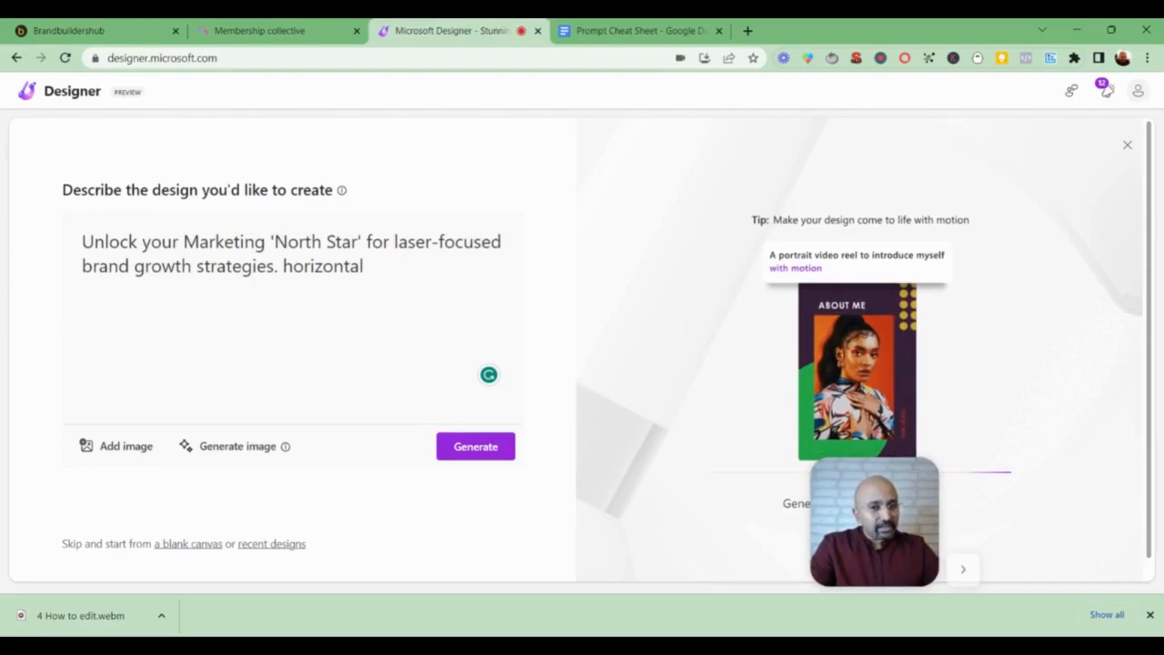
# Choose the dark blue compass design and open it in the editor.
pyautogui.click(475, 445)
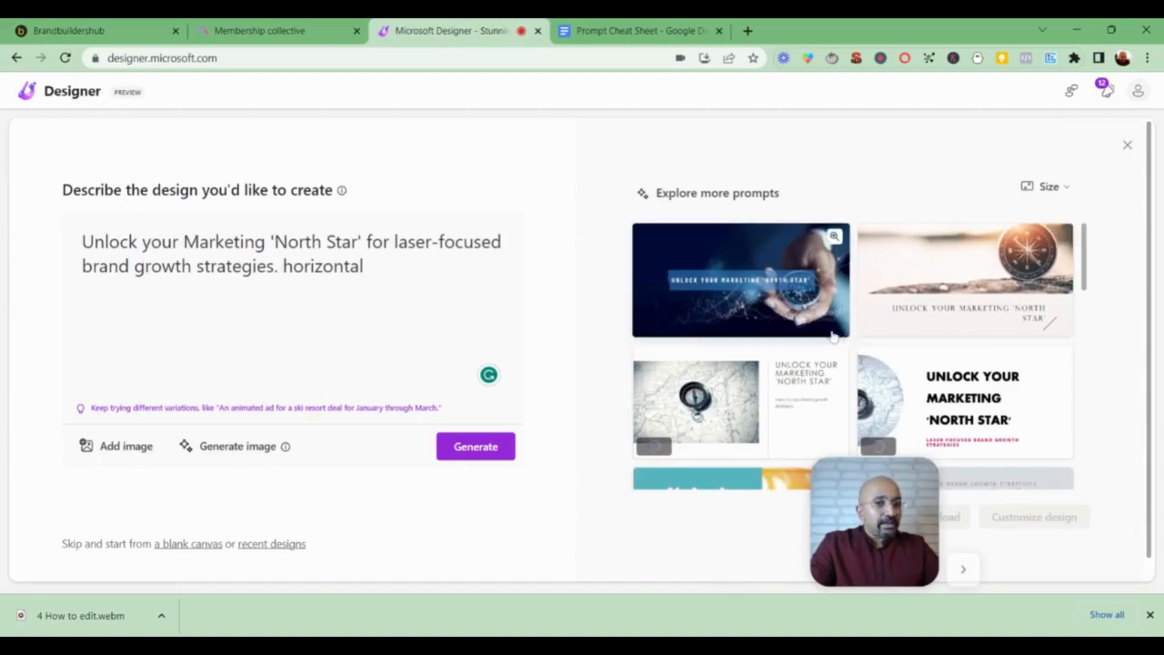
pyautogui.scroll(-3)
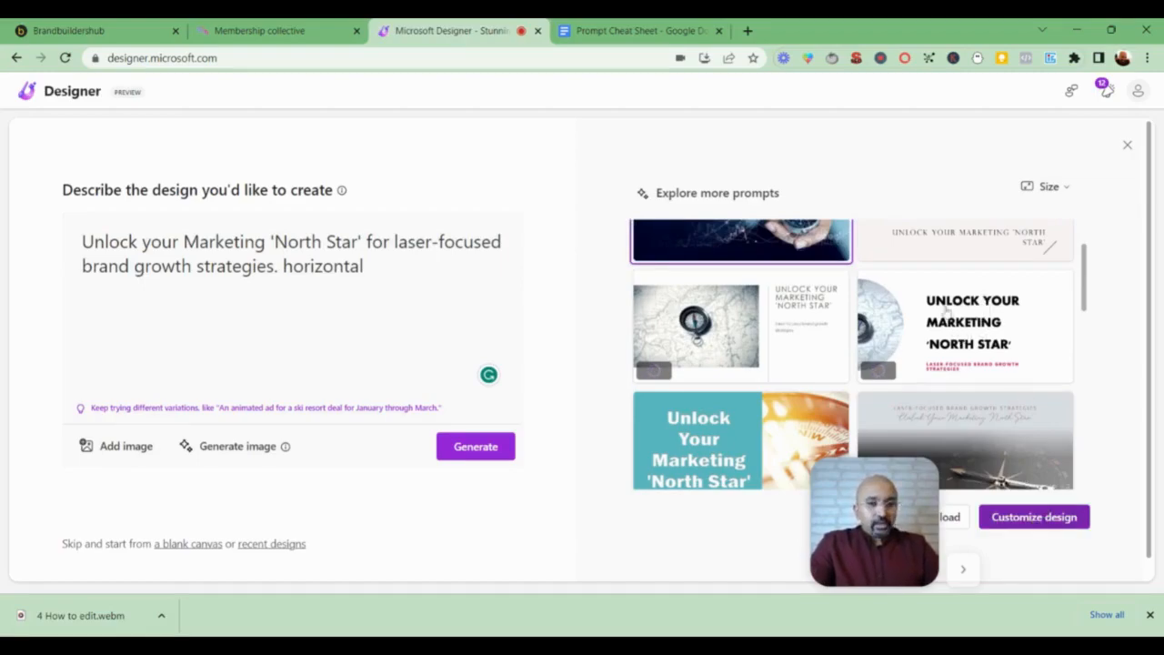
pyautogui.moveTo(797, 333)
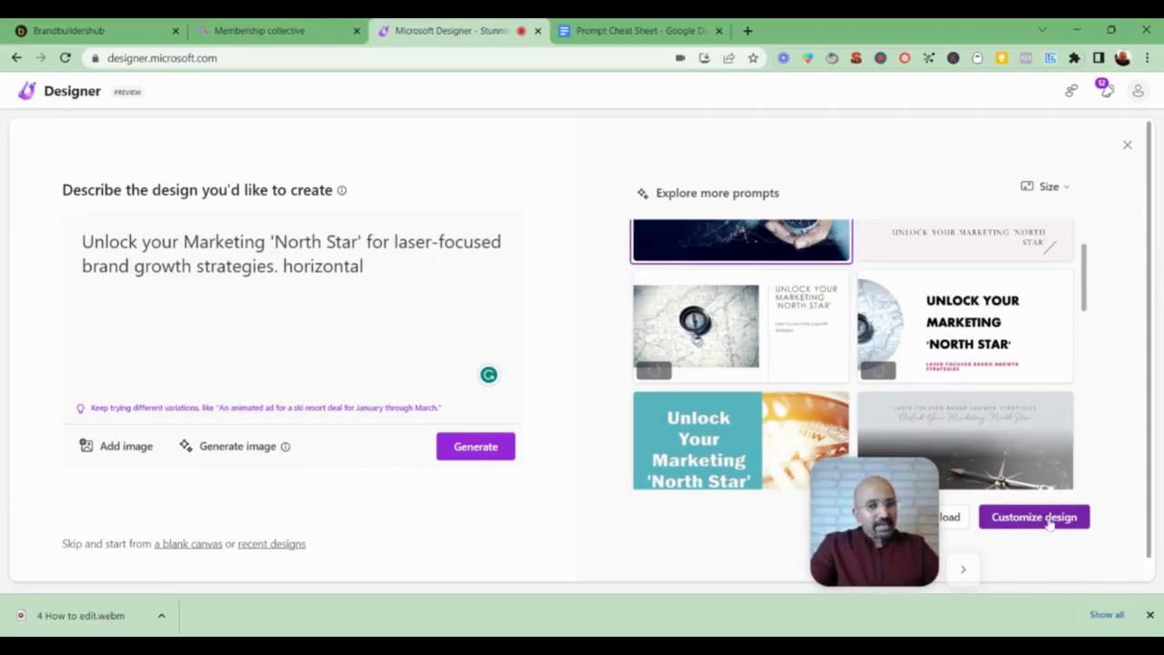
pyautogui.click(1034, 517)
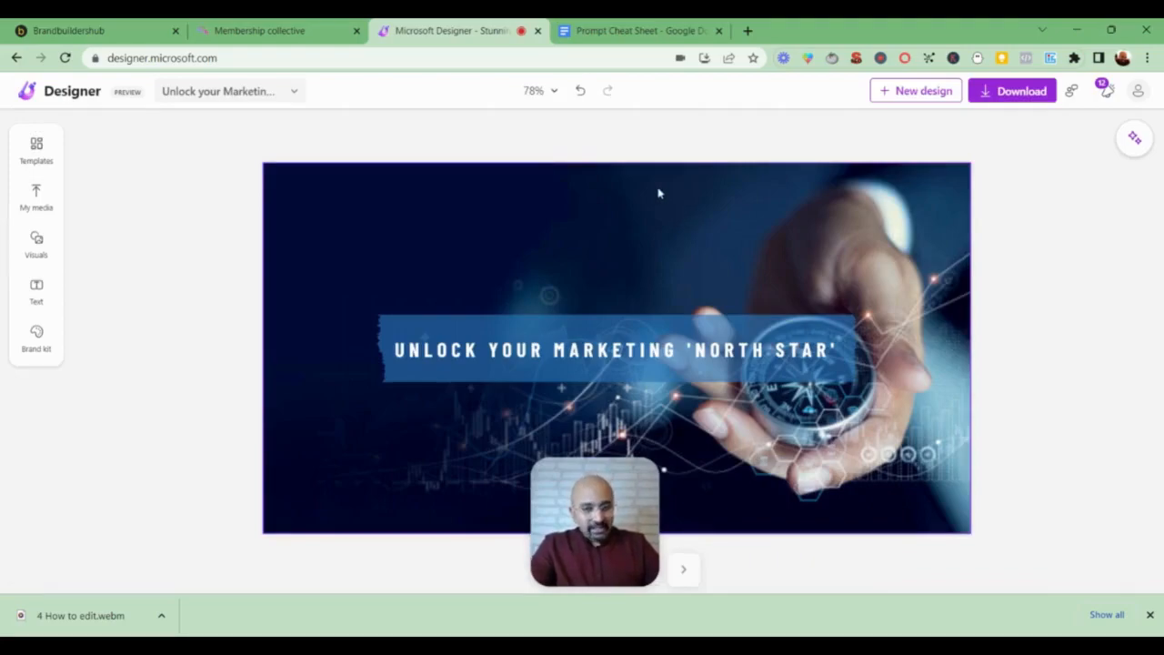
pyautogui.moveTo(726, 253)
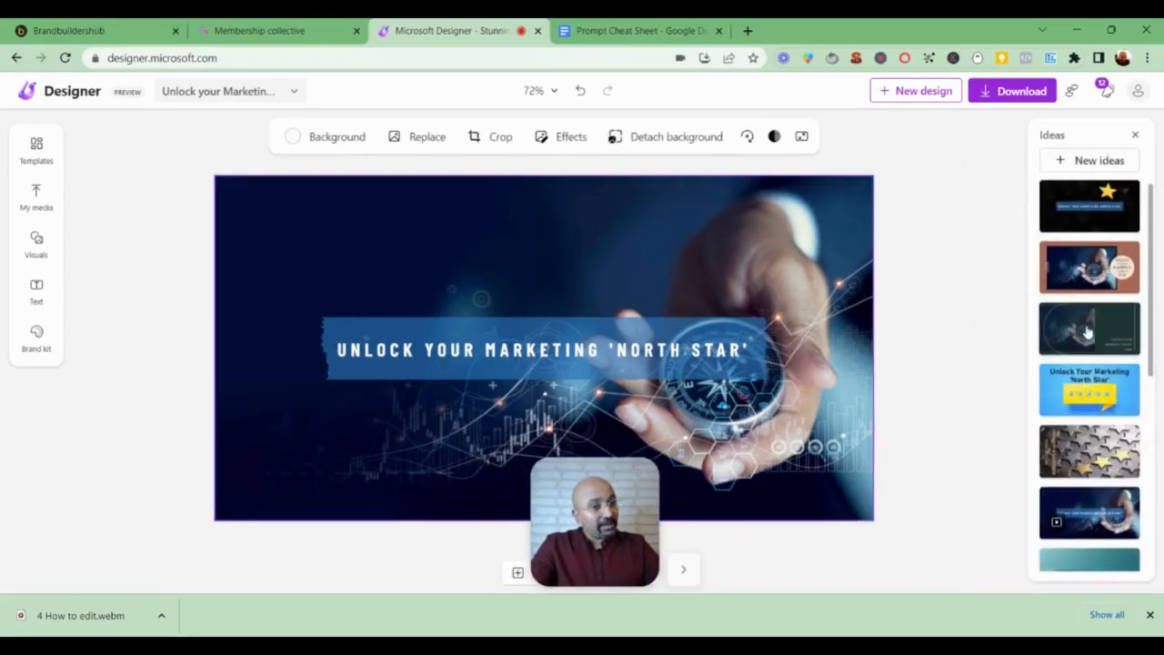
# Apply the green compass layout, download it as PNG, and return to the BrandBuildersHub dashboard.
pyautogui.click(1089, 329)
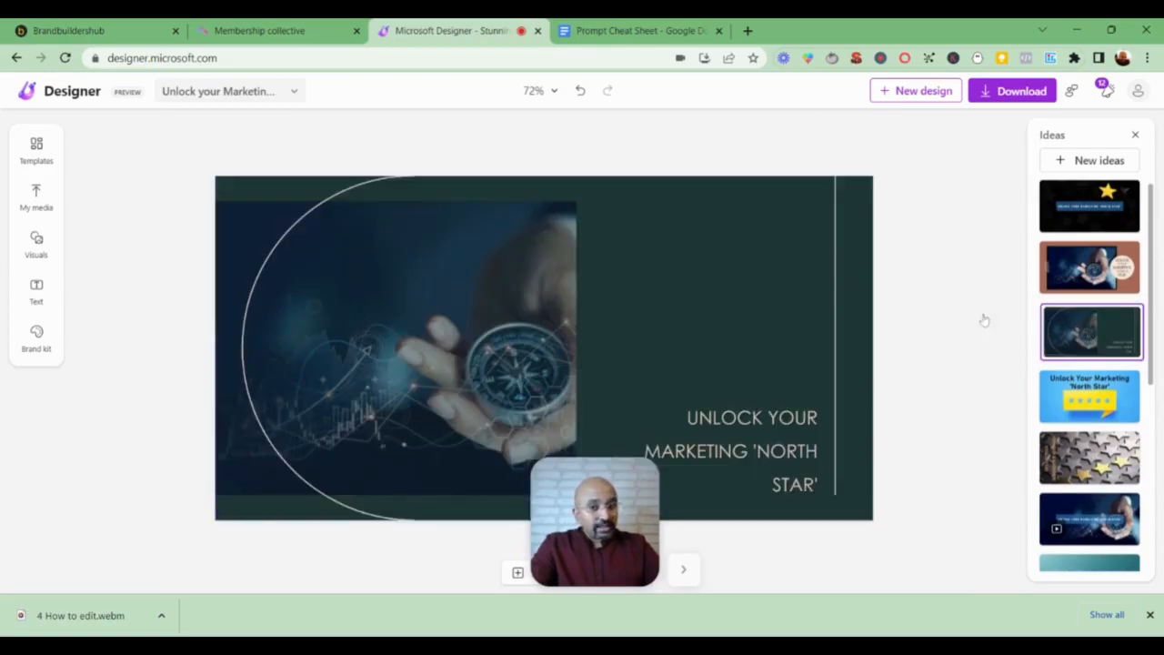
pyautogui.click(396, 355)
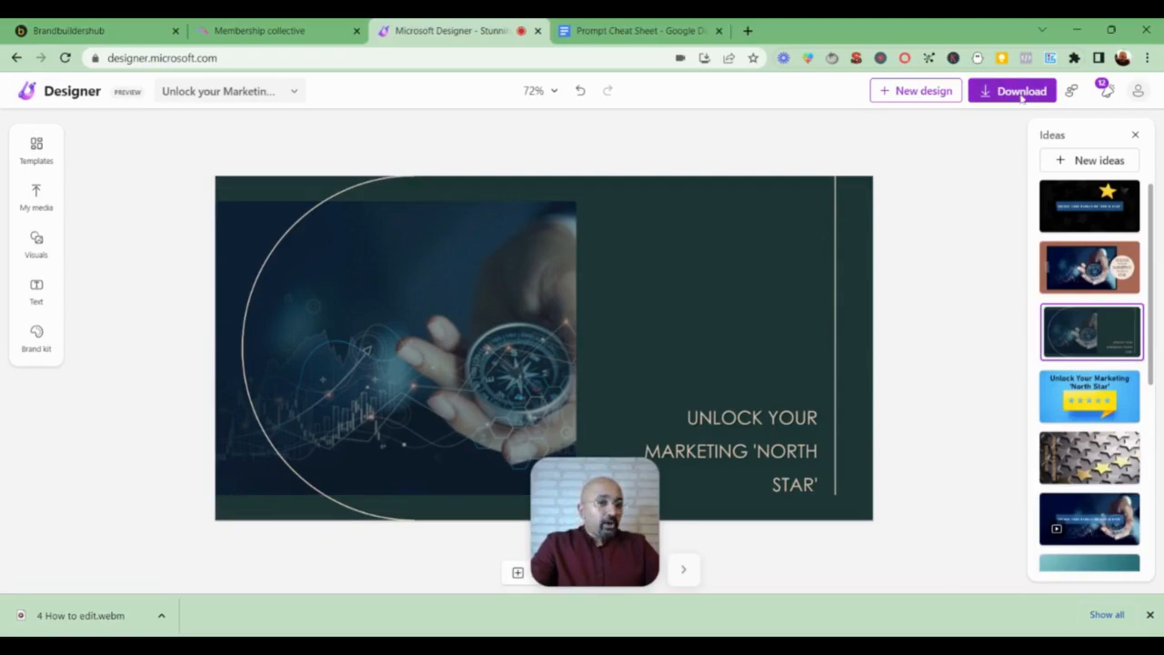
pyautogui.click(1017, 90)
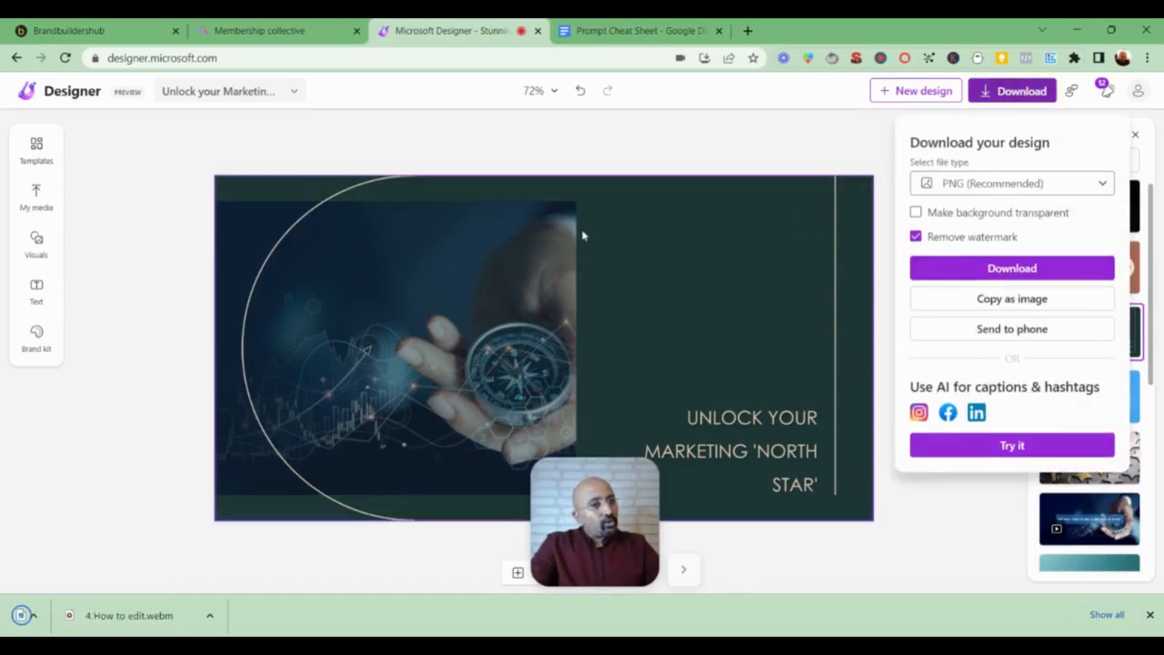
pyautogui.click(68, 30)
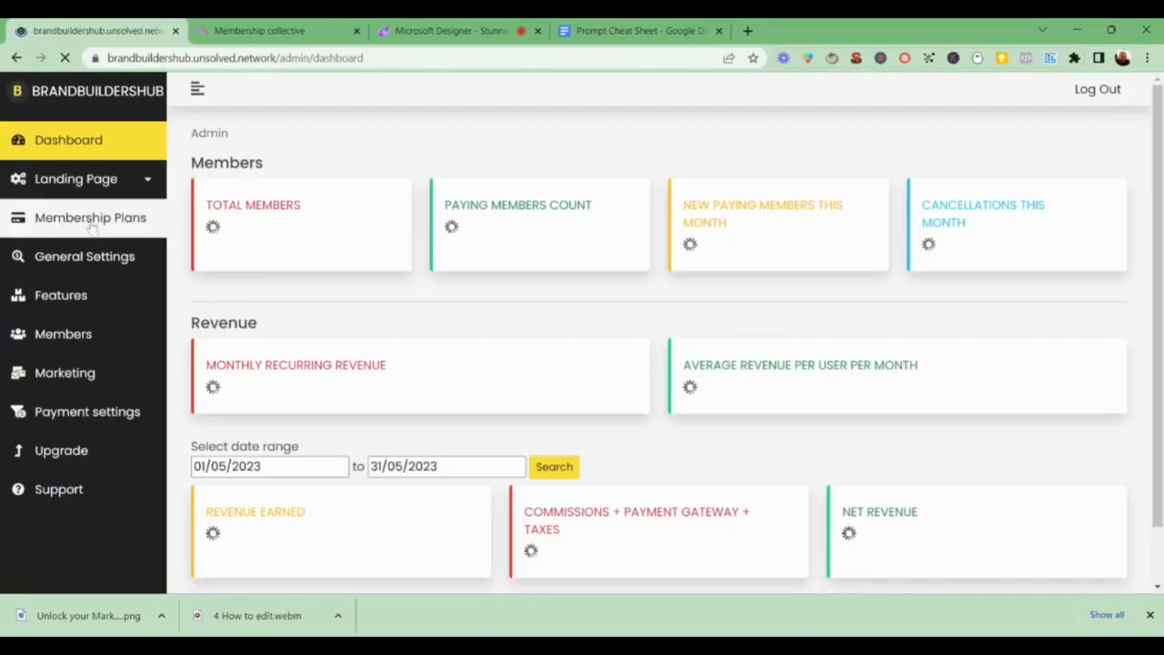
# Open the North Star item for editing under Home Page's What will you learn list.
pyautogui.click(77, 178)
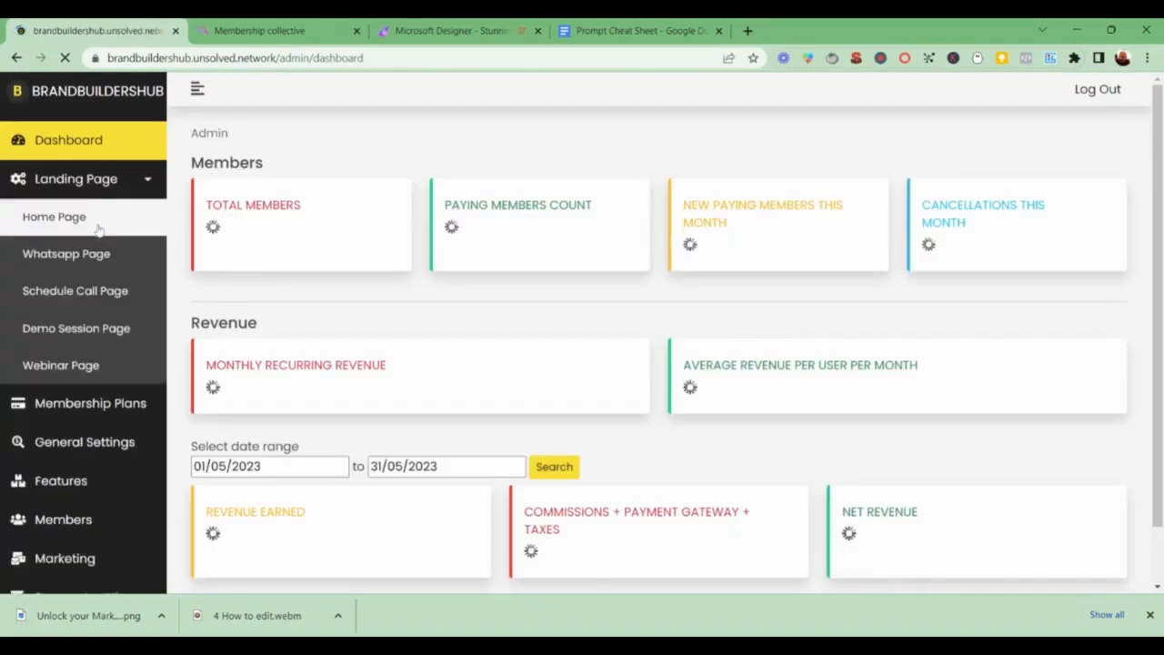
pyautogui.click(53, 217)
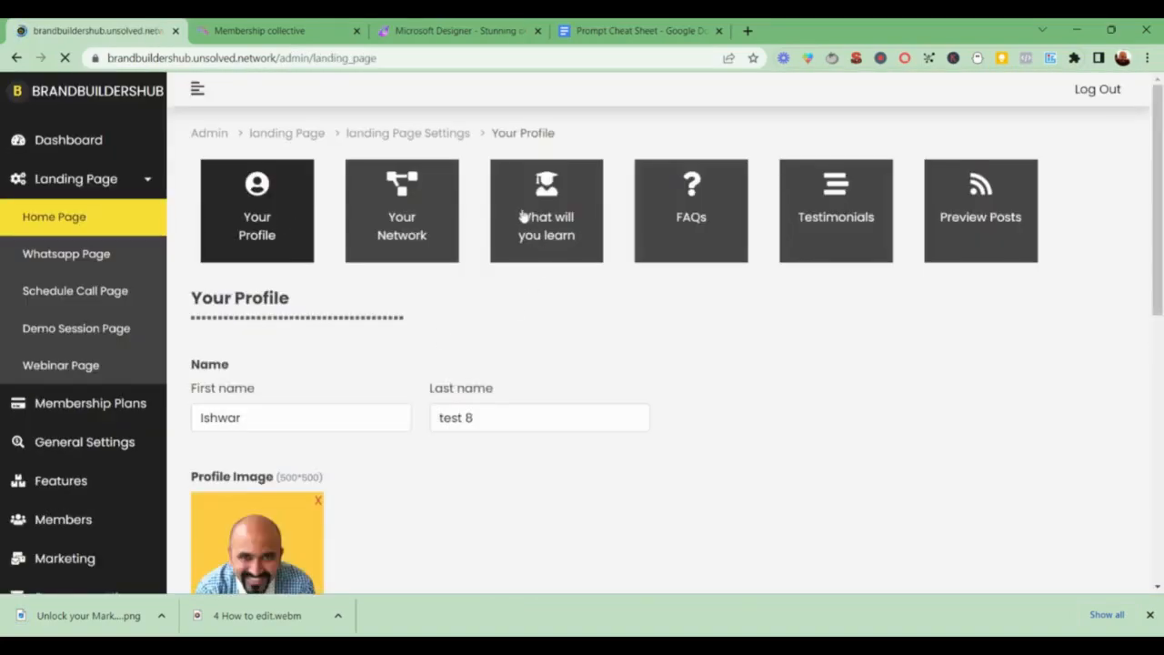
pyautogui.click(546, 210)
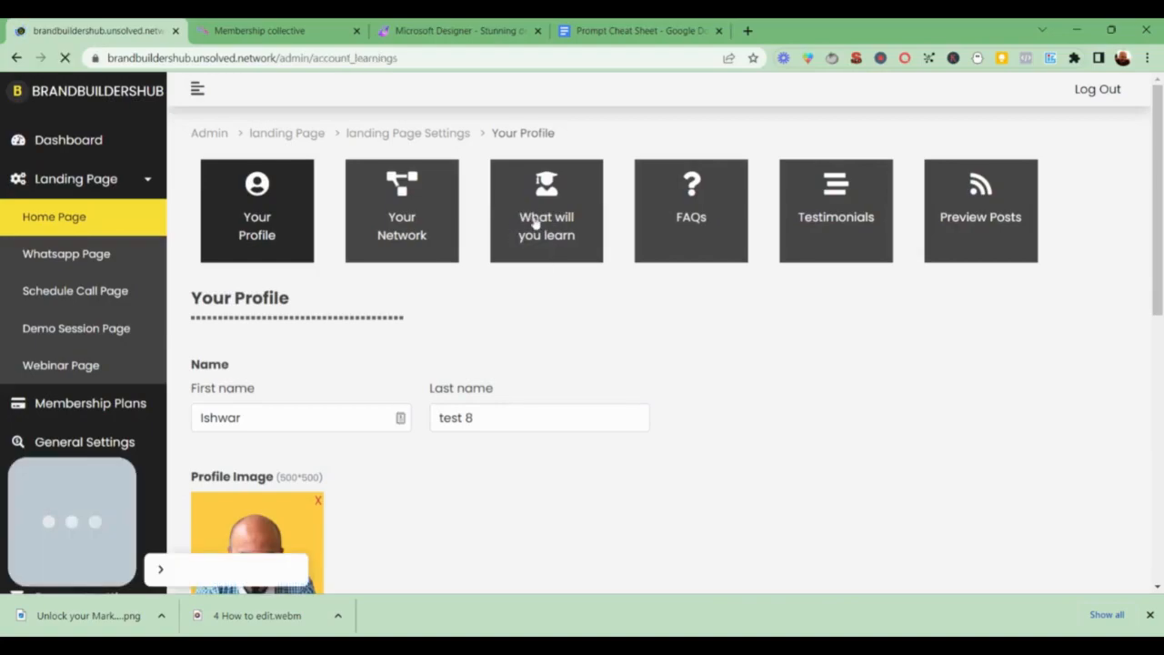
pyautogui.click(546, 209)
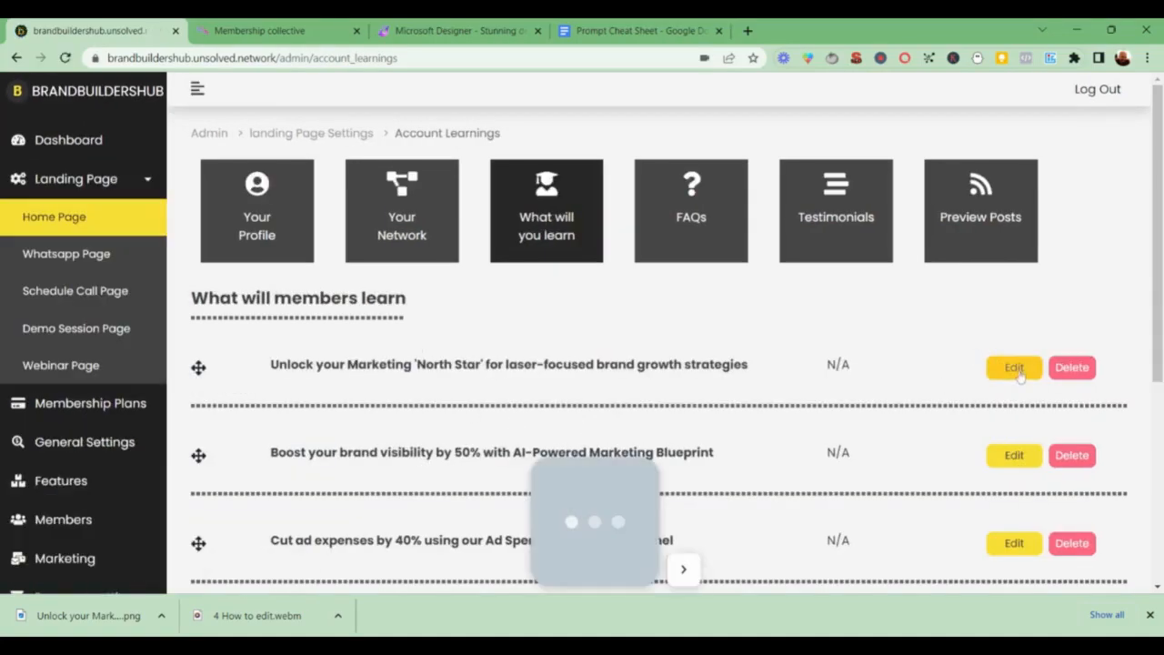
pyautogui.click(1013, 367)
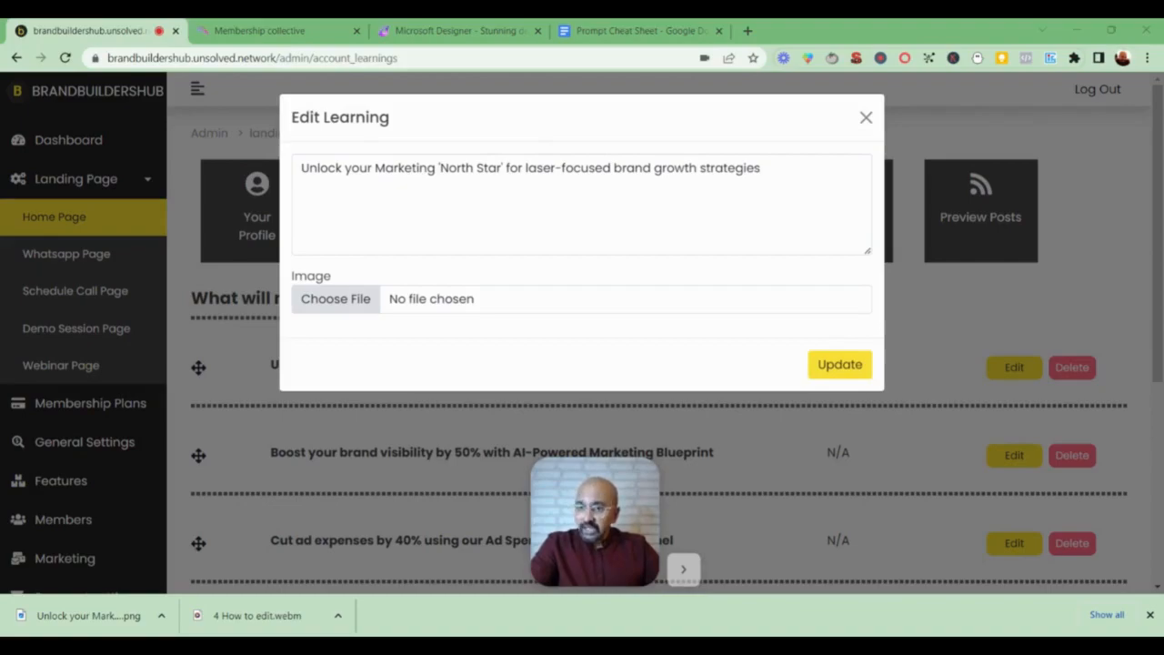
# Attach the North Star compass image, update the item, and view the public site.
pyautogui.click(336, 299)
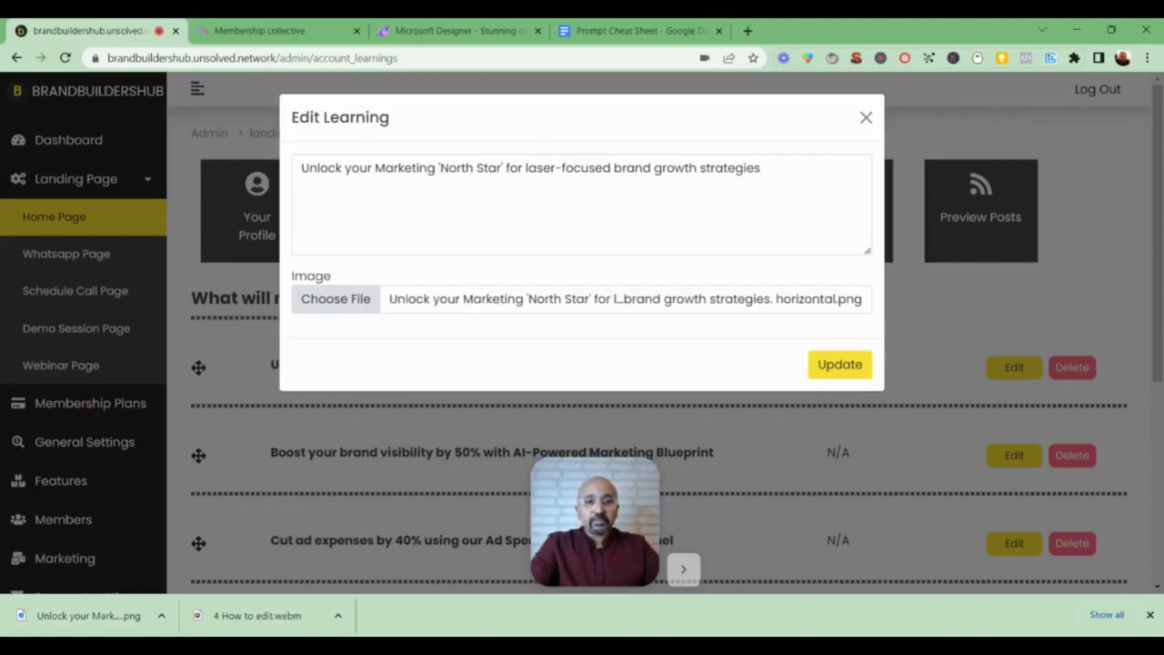
pyautogui.click(840, 365)
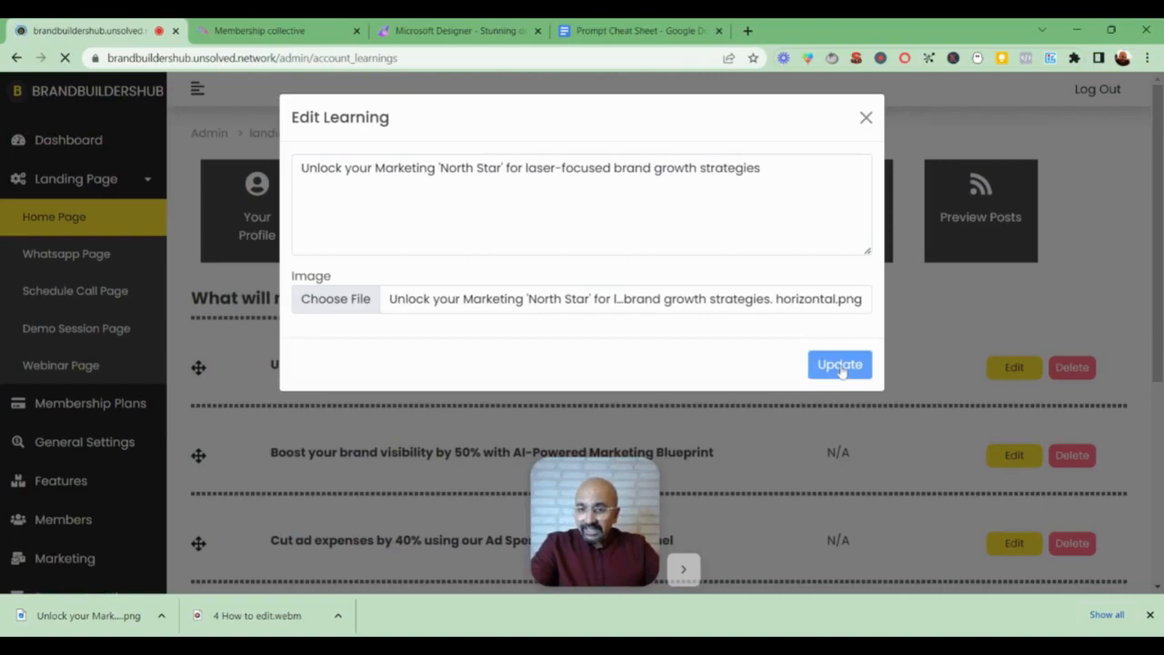
pyautogui.click(840, 364)
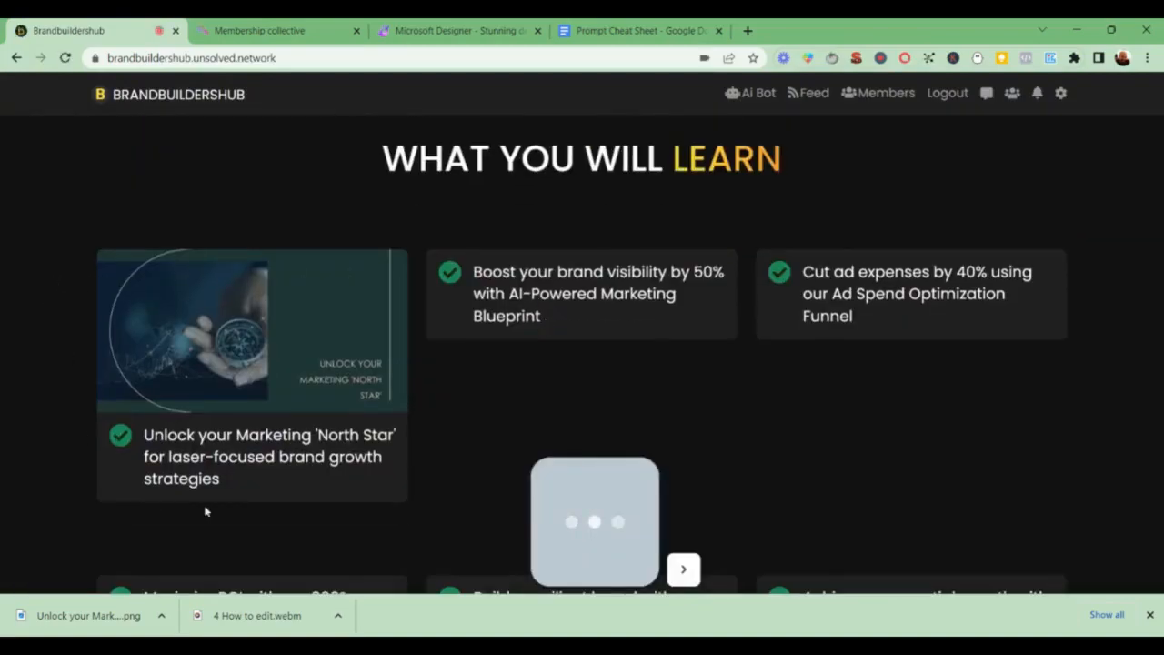
pyautogui.moveTo(443, 293)
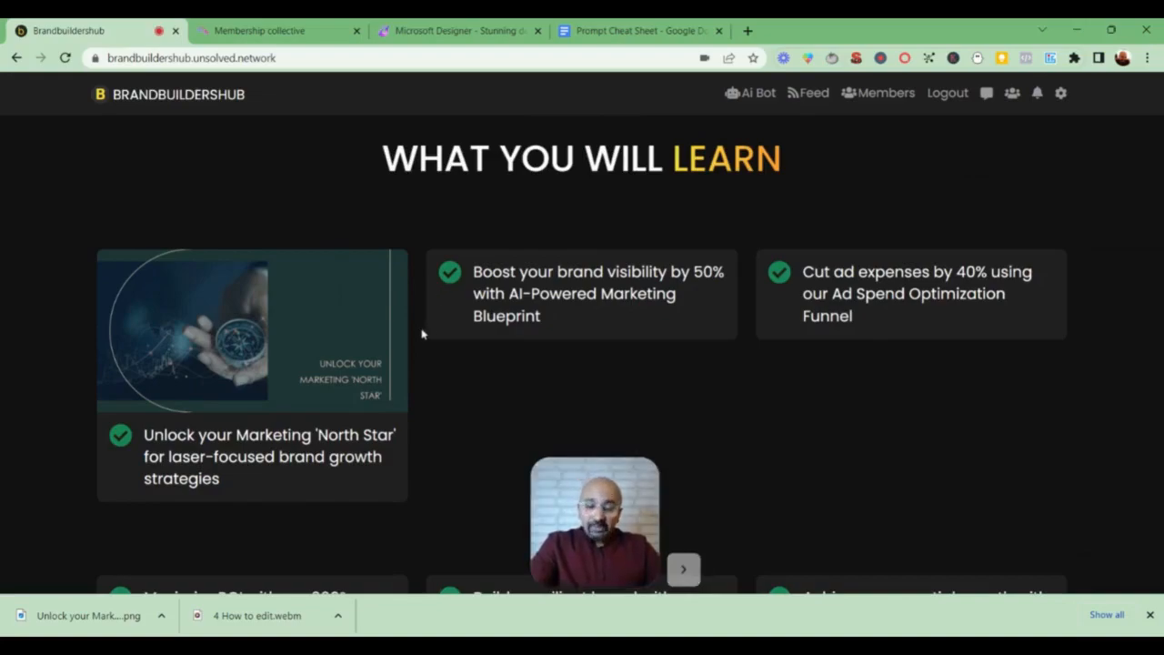
# Review the landing page's learning cards and profile section, then switch to the Prompt Cheat Sheet.
pyautogui.scroll(-3)
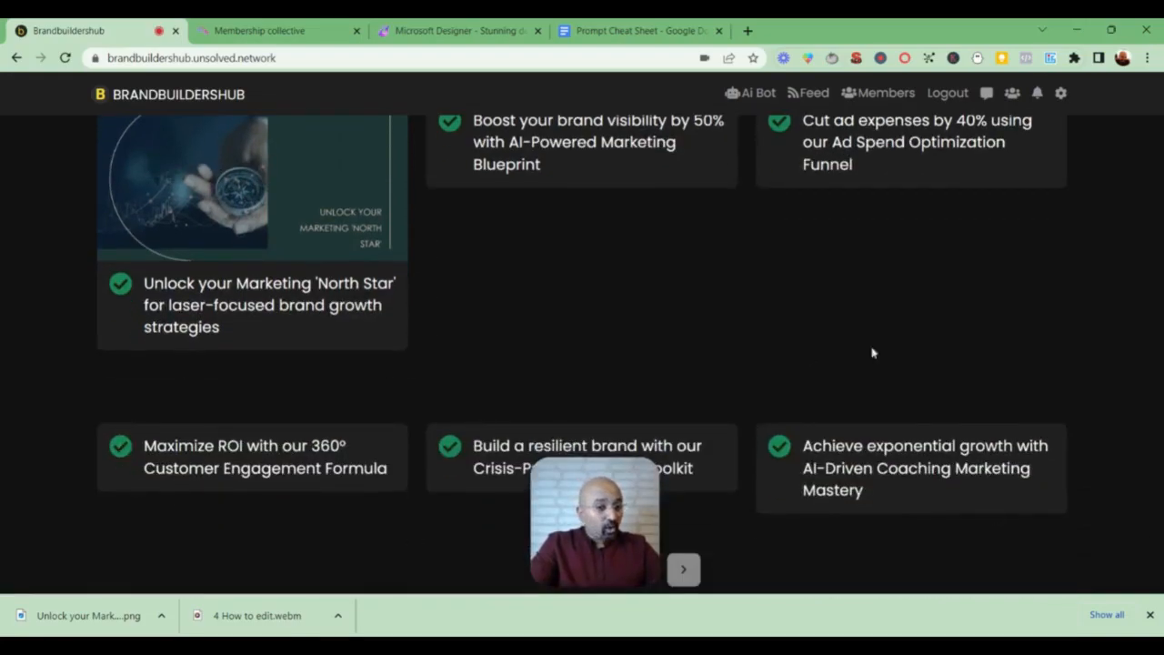
pyautogui.scroll(-3)
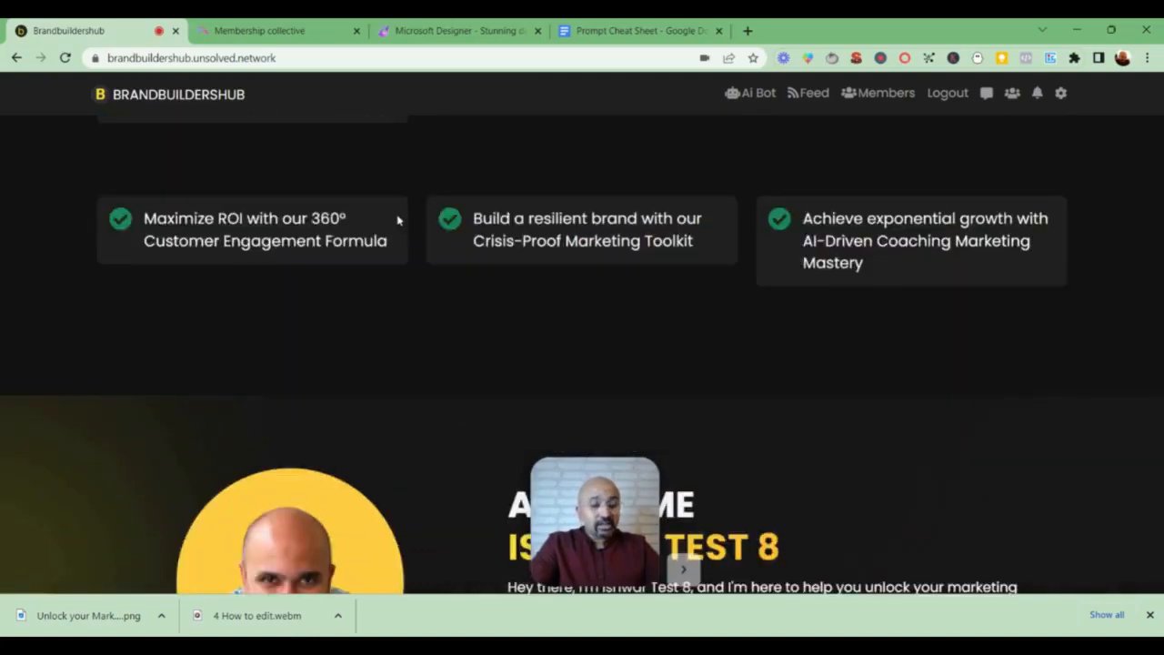
pyautogui.scroll(-3)
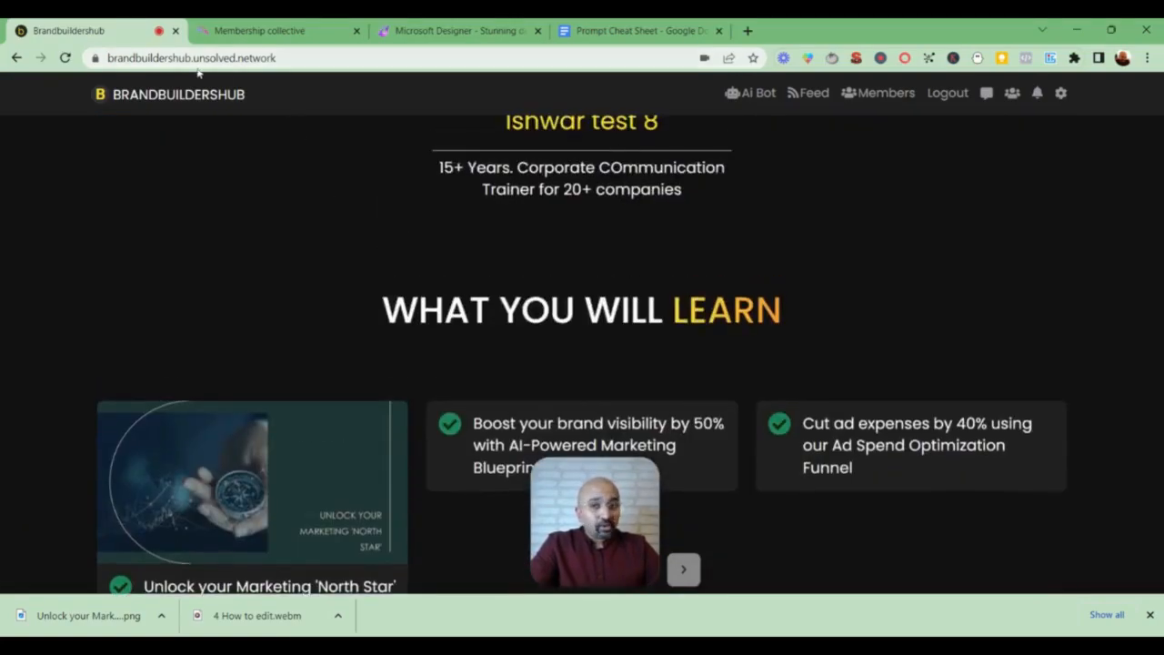
pyautogui.scroll(3)
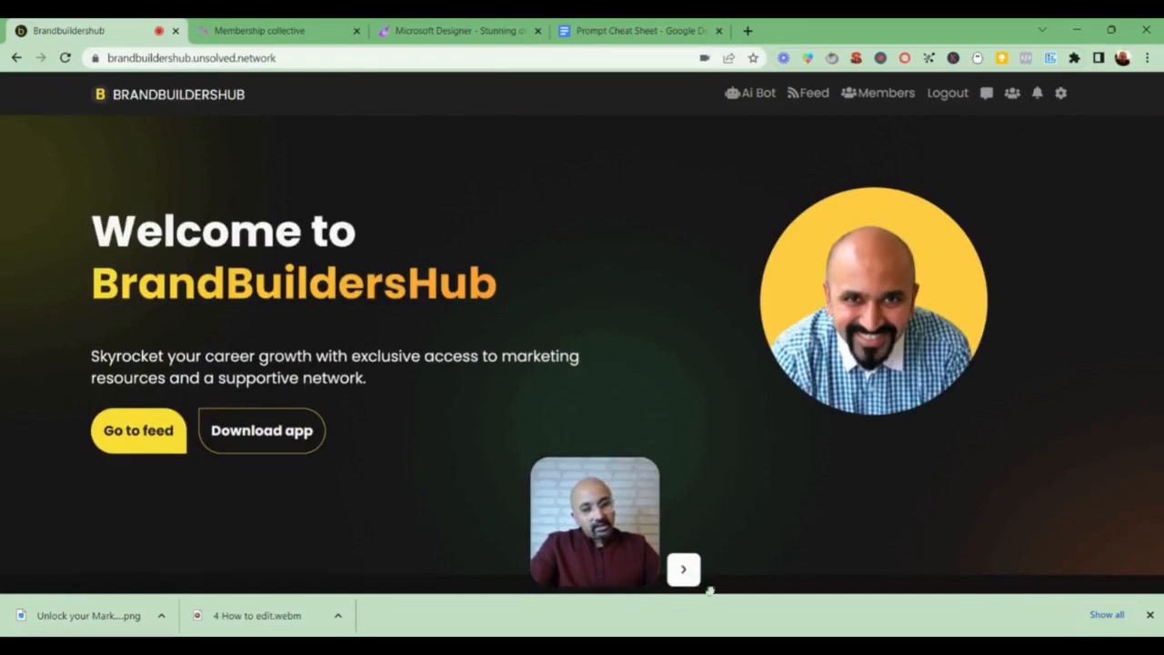
pyautogui.click(683, 566)
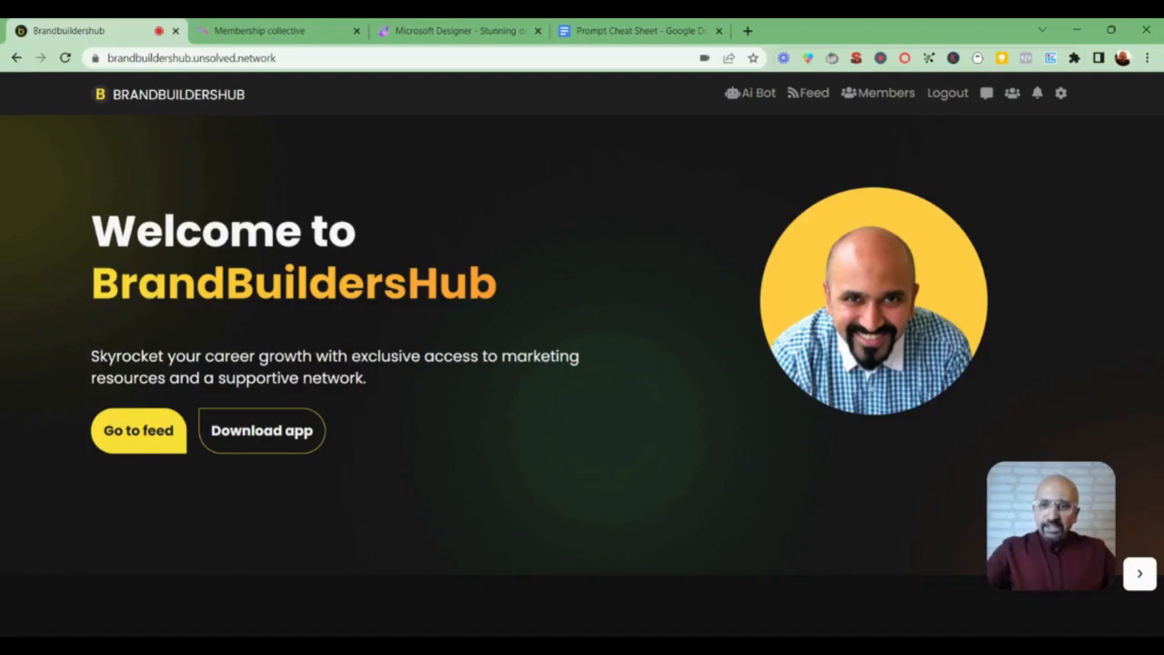
pyautogui.scroll(-3)
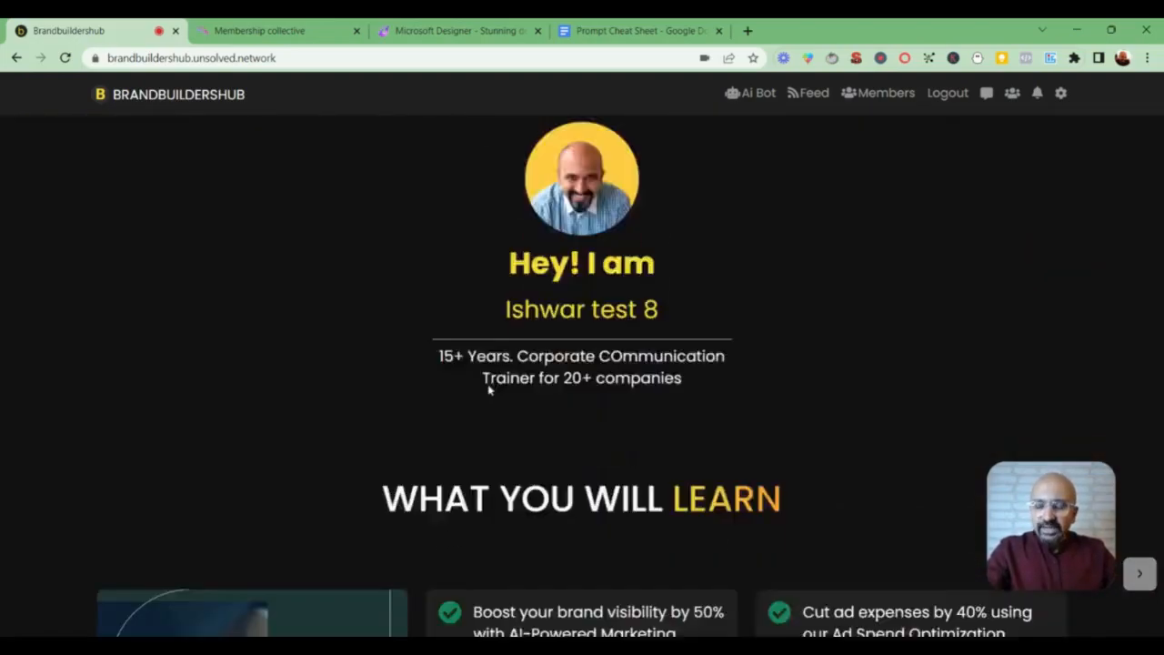
pyautogui.scroll(-3)
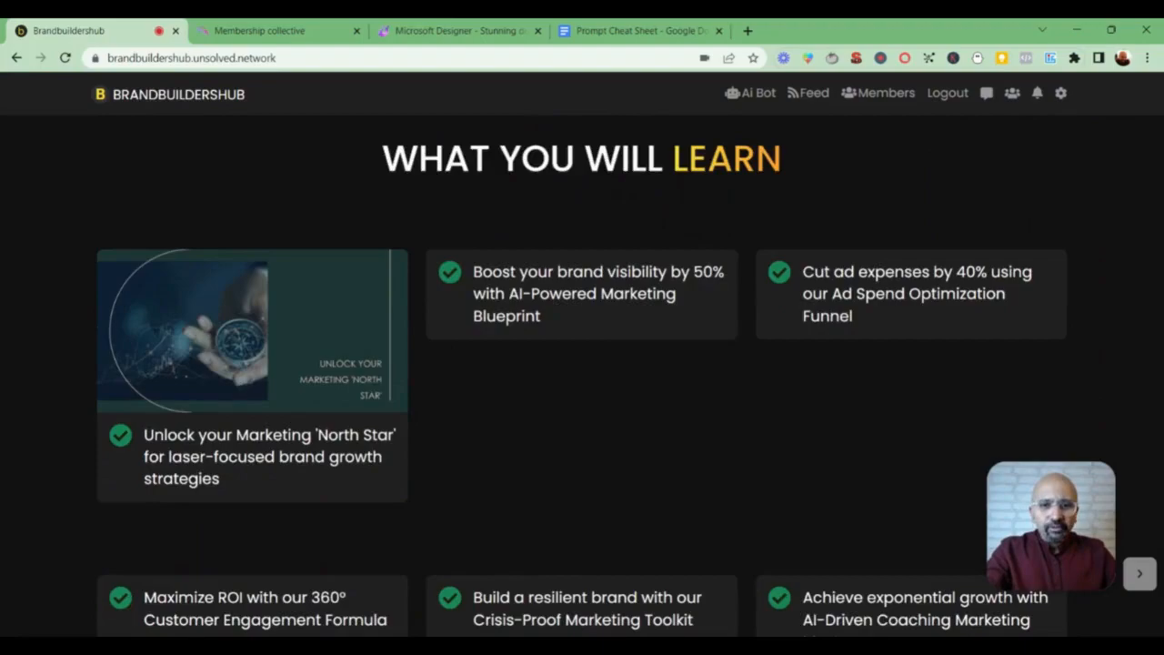
pyautogui.scroll(3)
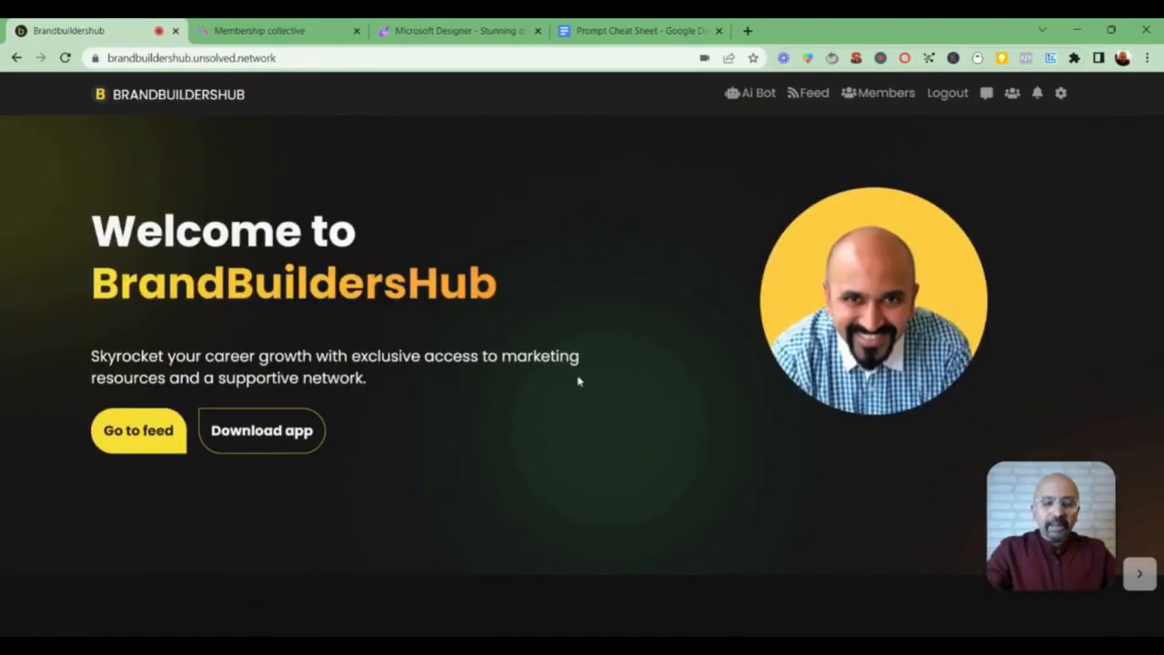
pyautogui.moveTo(617, 371)
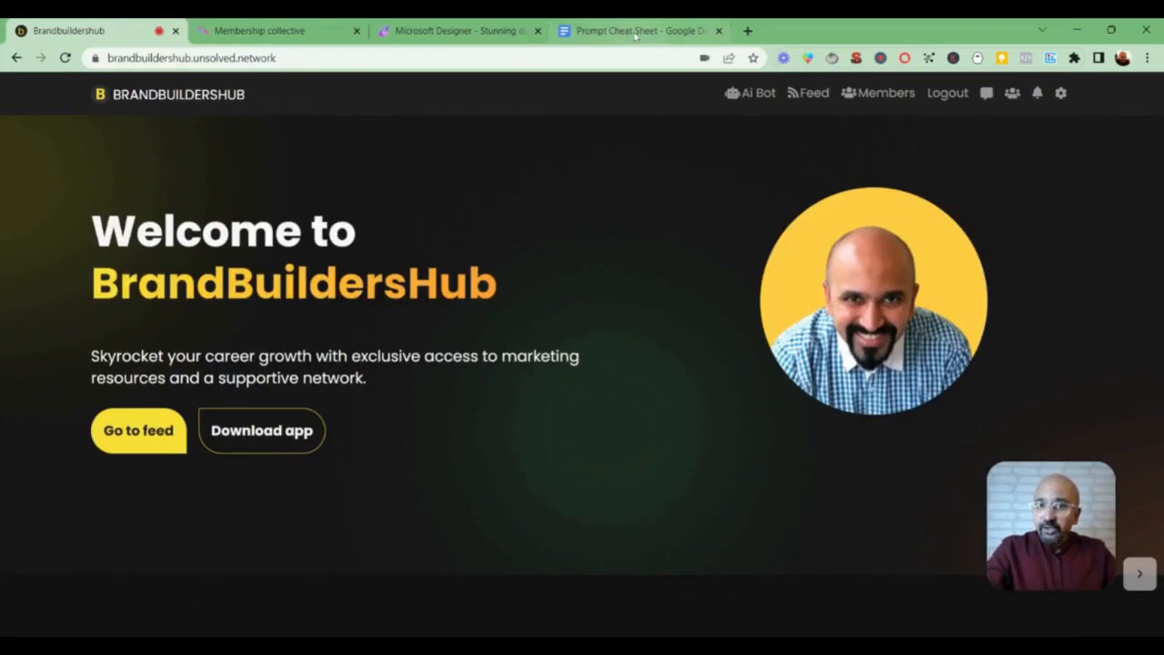
pyautogui.click(641, 30)
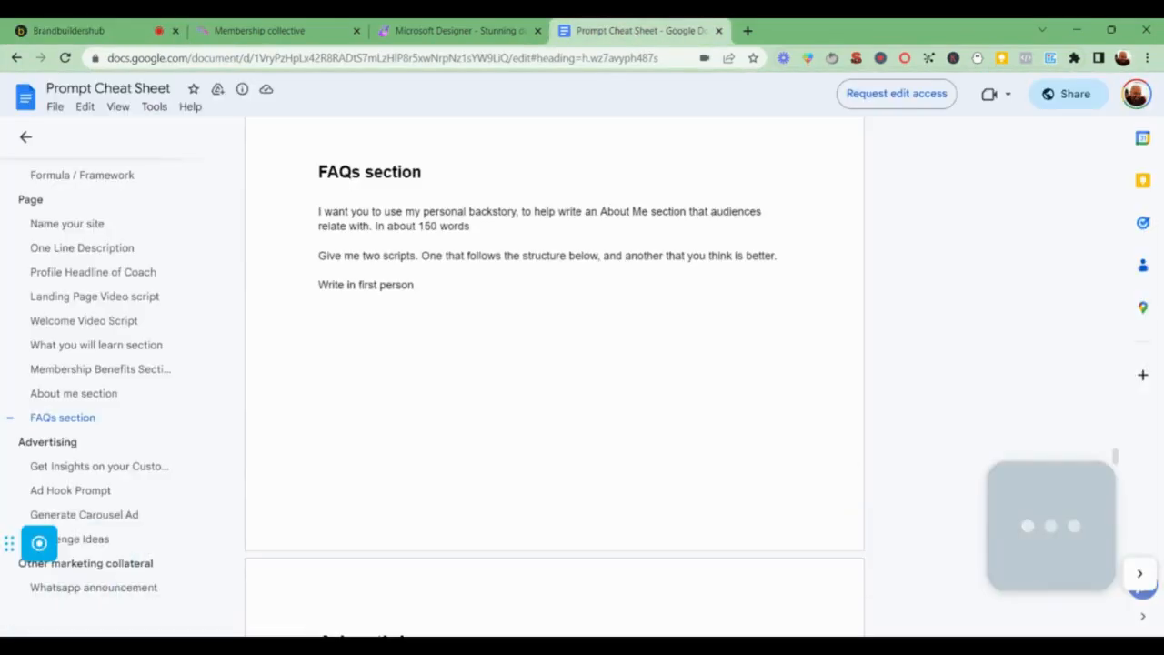
# Select the full 'Name your site' prompt text and return to the BrandBuildersHub tab.
pyautogui.scroll(-3)
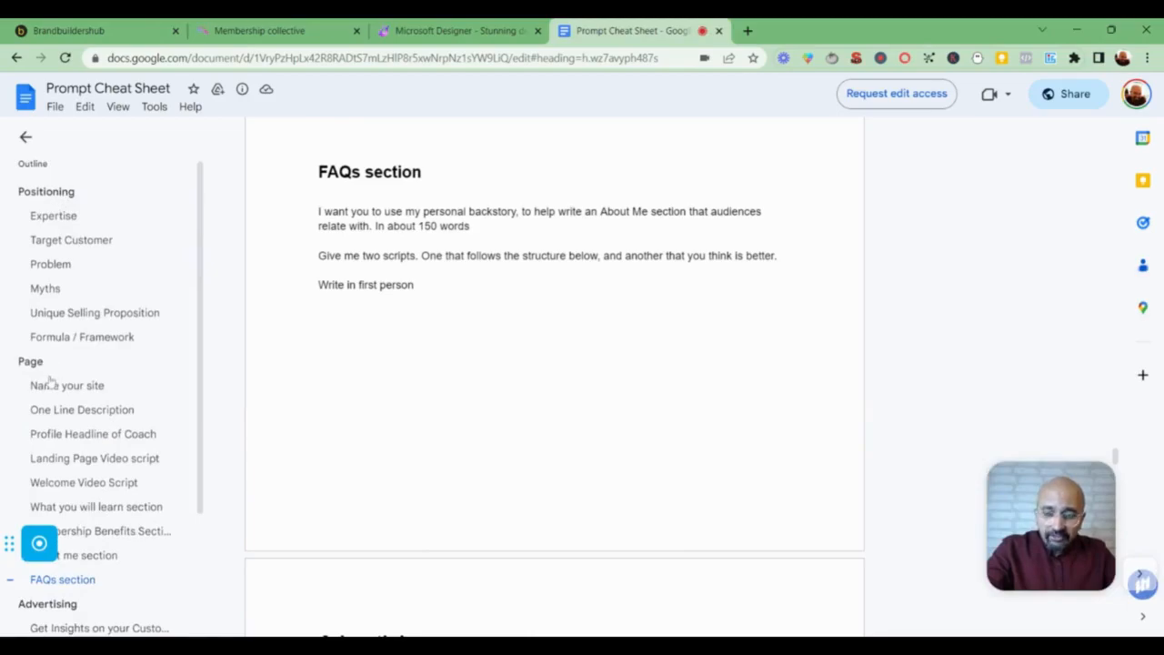
pyautogui.scroll(-3)
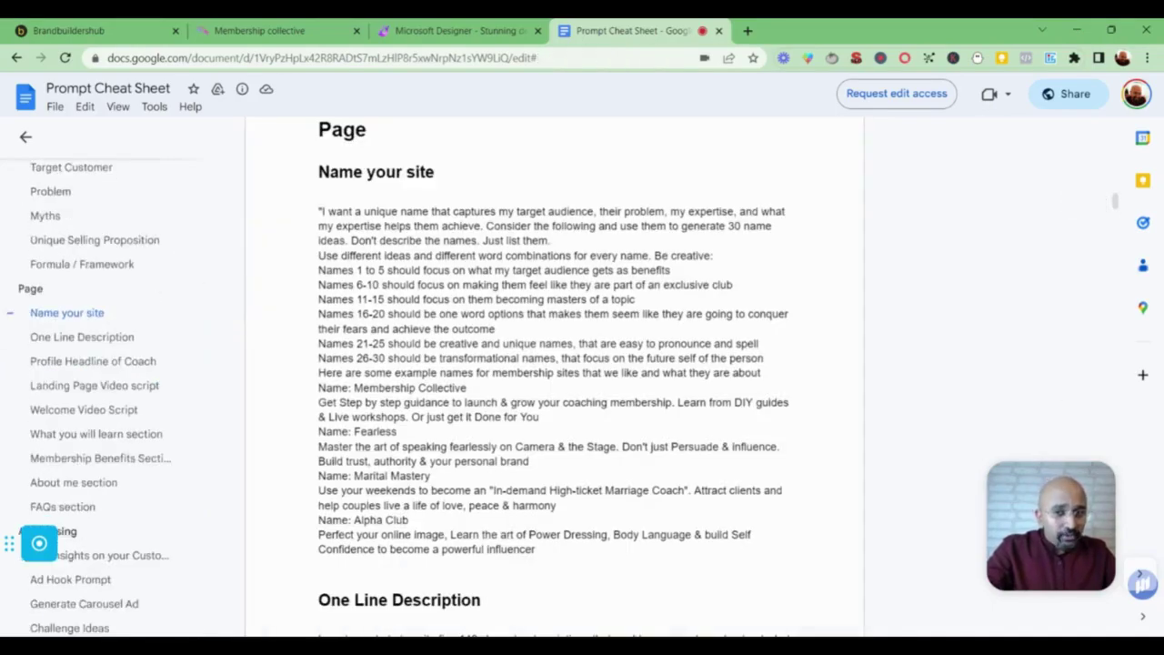
pyautogui.moveTo(318, 211); pyautogui.dragTo(537, 550)
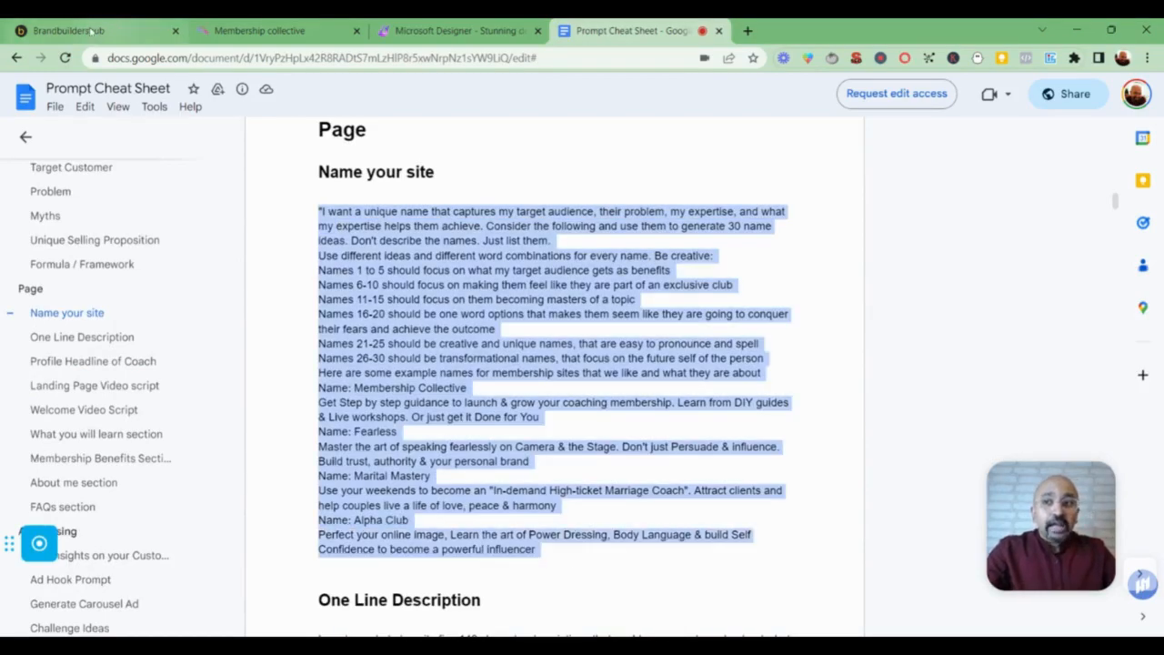
pyautogui.click(78, 30)
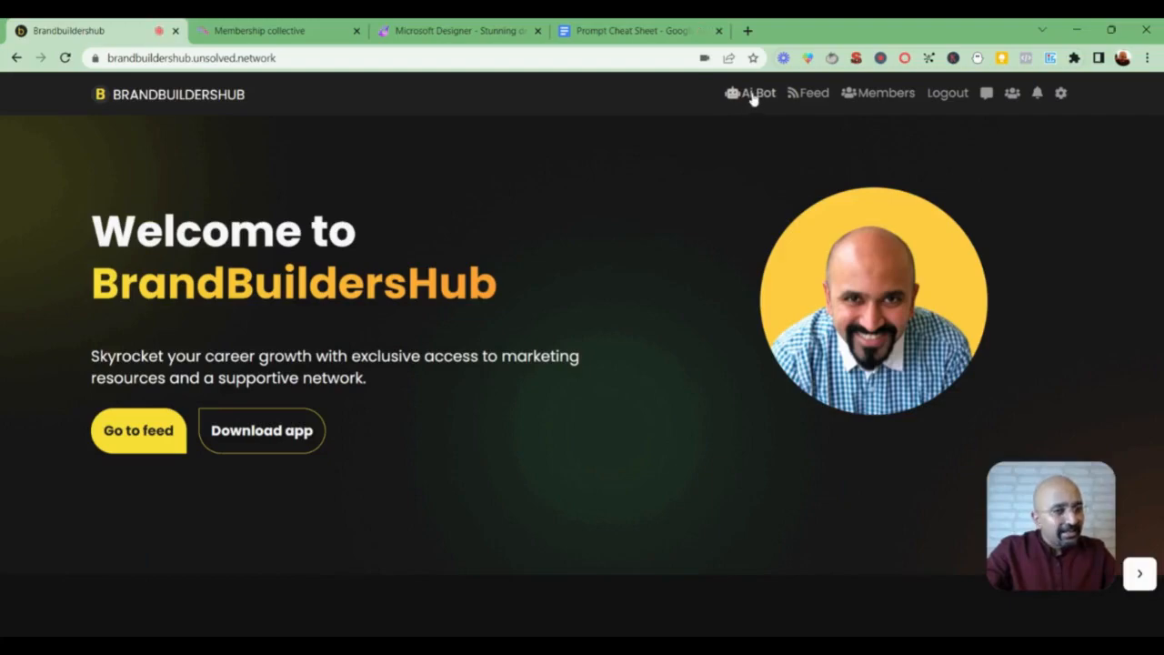
# Generate a numbered list of site names in AI Bot from the pasted prompt, then return to the cheat sheet.
pyautogui.click(753, 93)
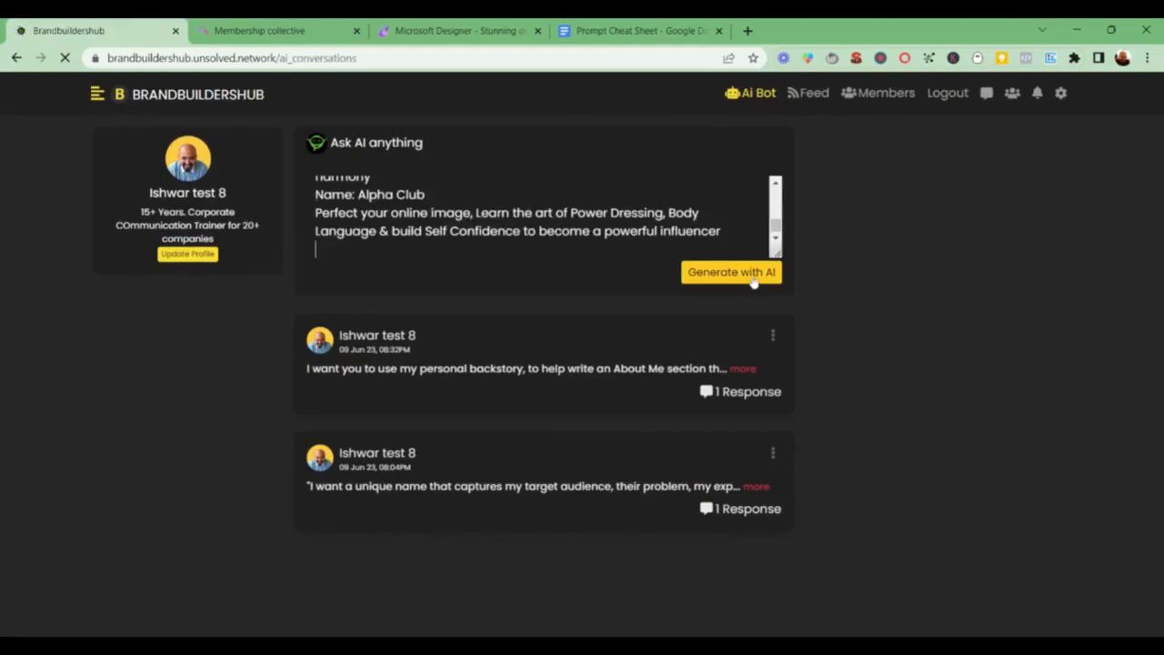
pyautogui.click(732, 272)
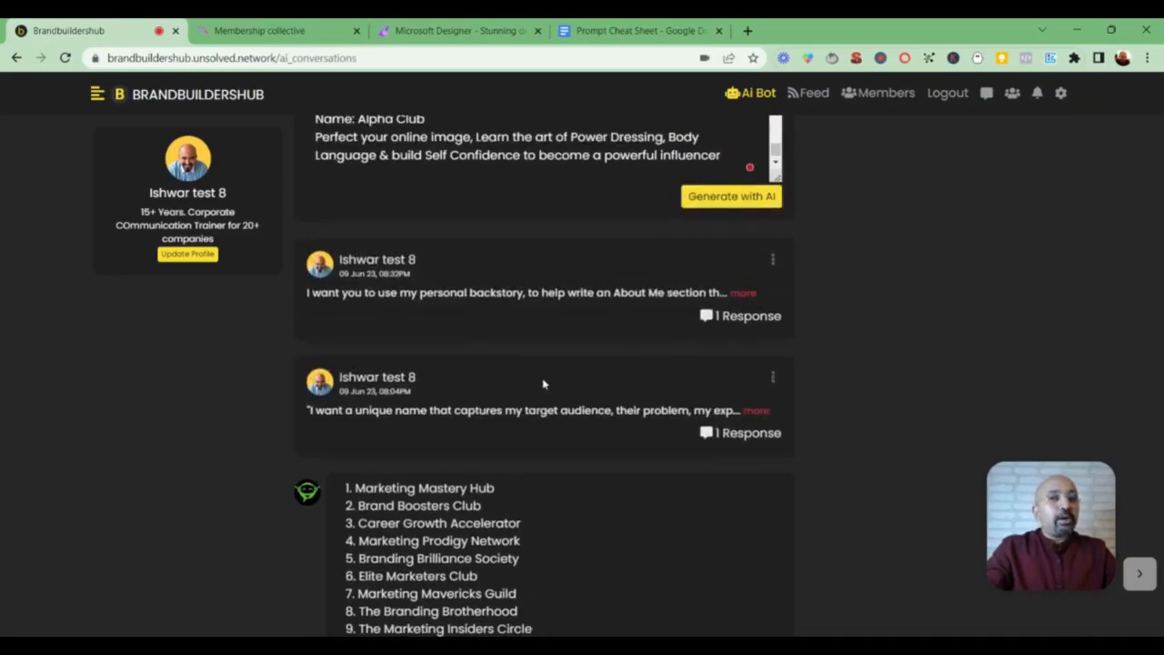
pyautogui.click(642, 32)
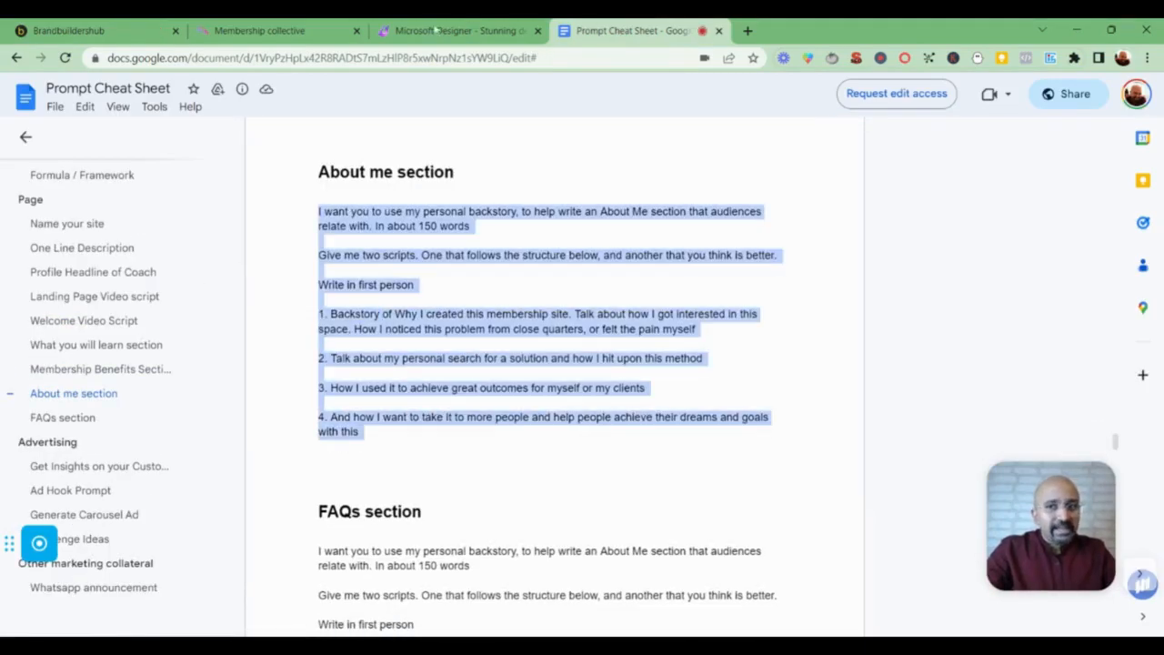
# Look over the AI-written About Me scripts, then go to the admin dashboard.
pyautogui.click(69, 30)
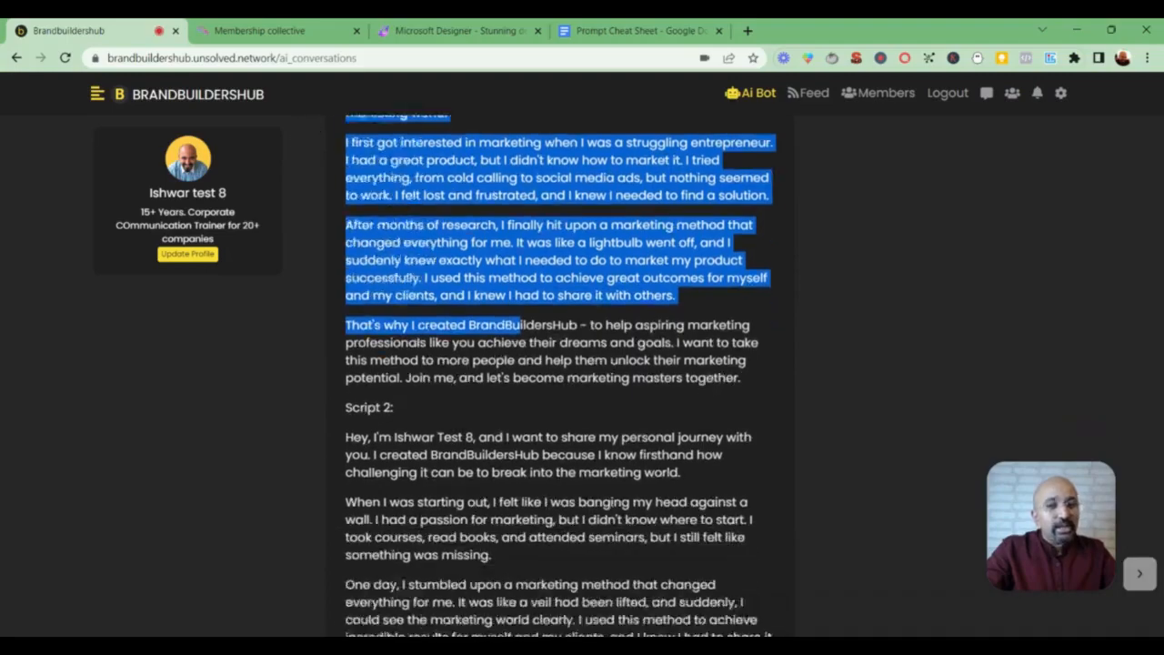
pyautogui.scroll(-3)
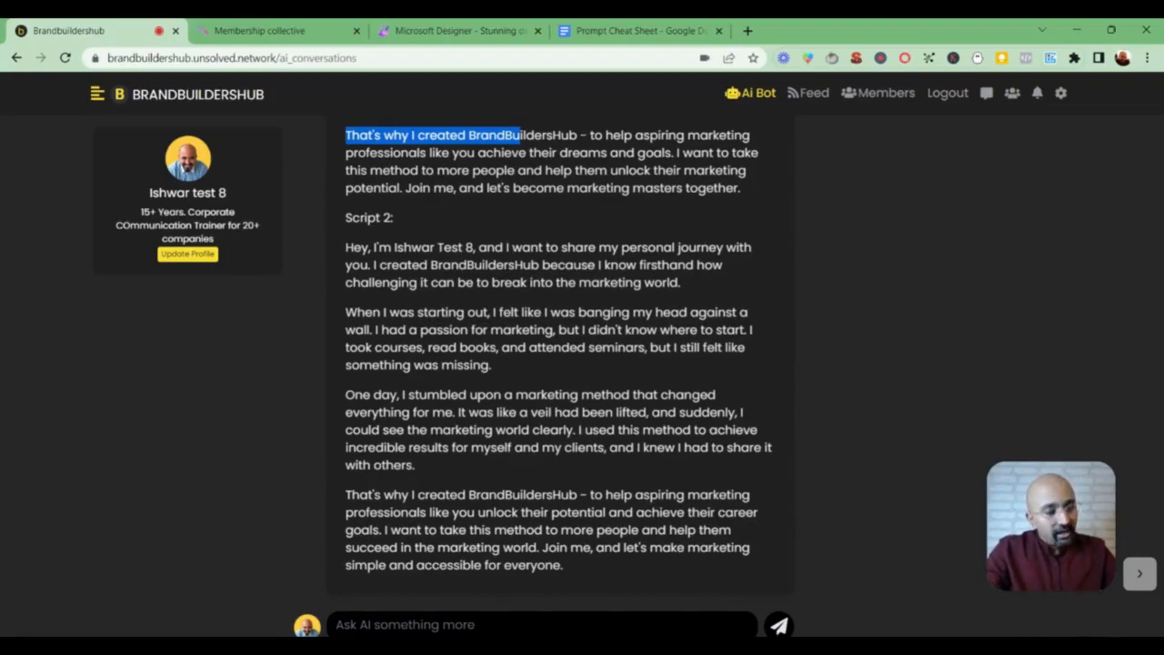
pyautogui.moveTo(612, 362)
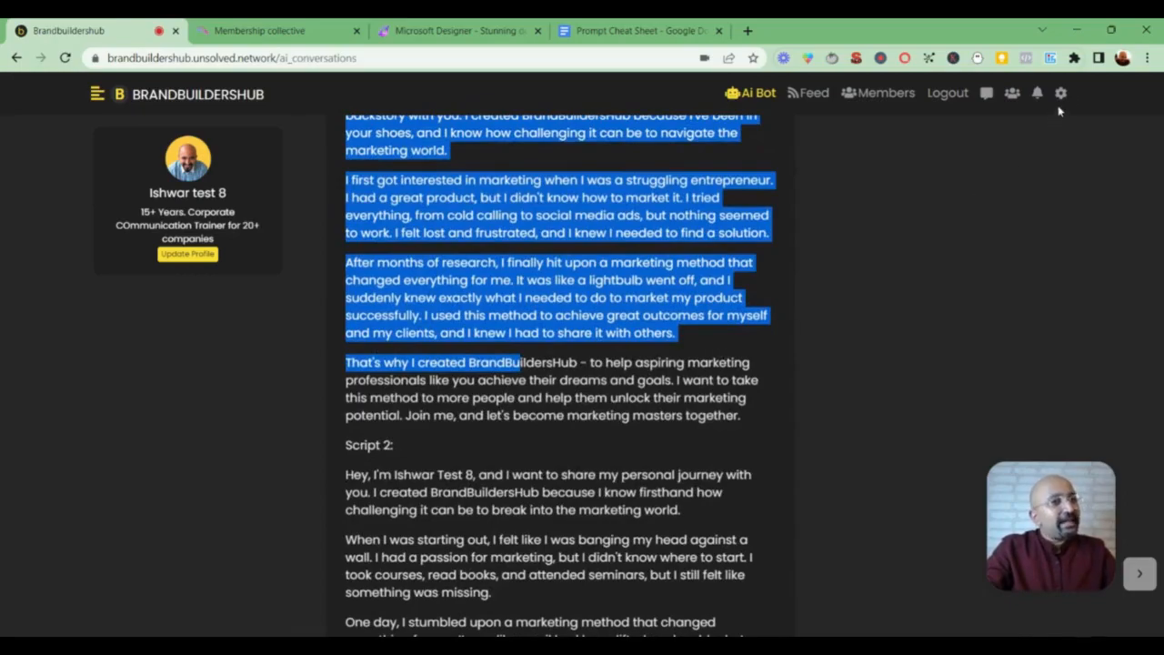
pyautogui.click(1066, 93)
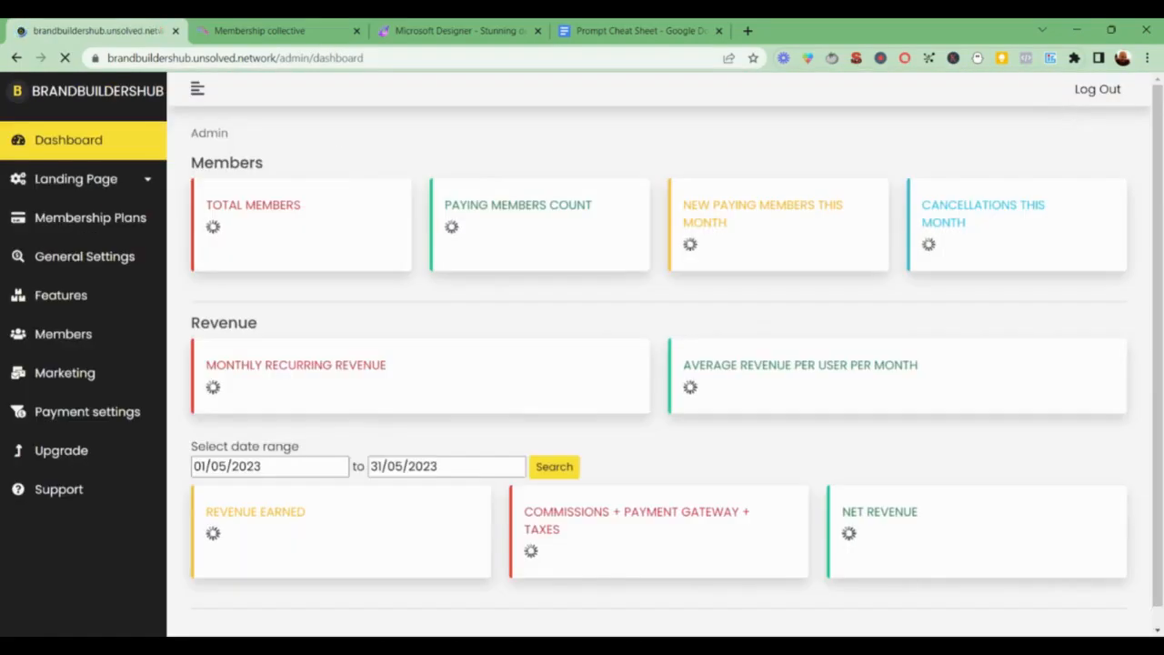
# Open Landing Page > Home Page and scroll through the Your Profile name, headline and About fields.
pyautogui.click(77, 179)
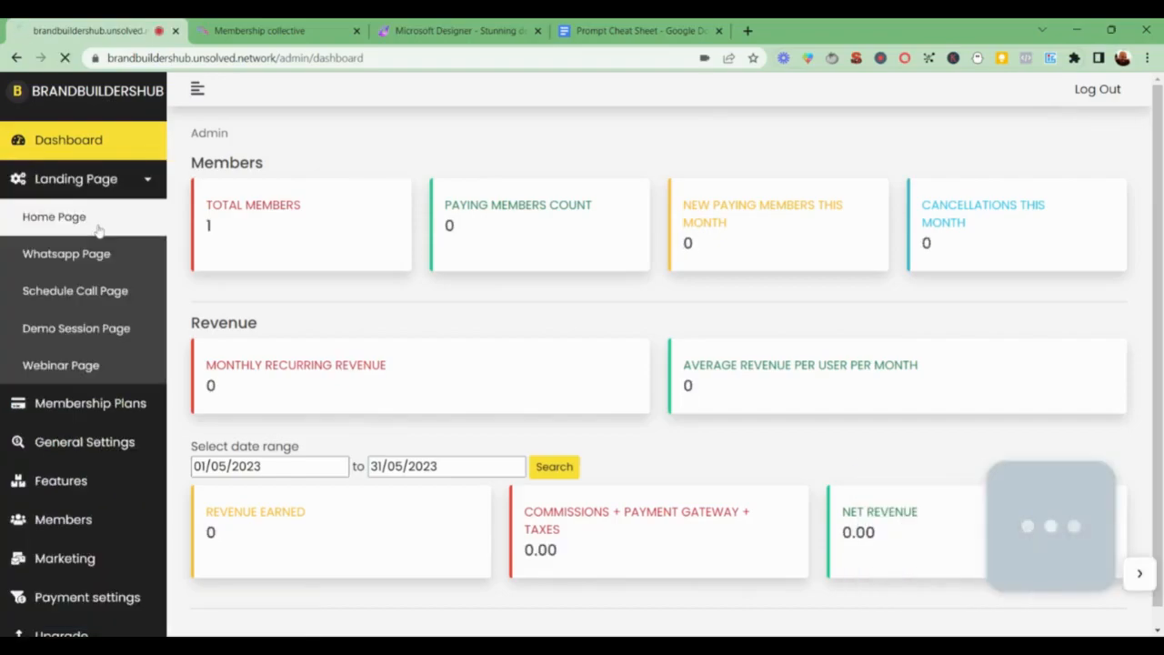
pyautogui.click(54, 217)
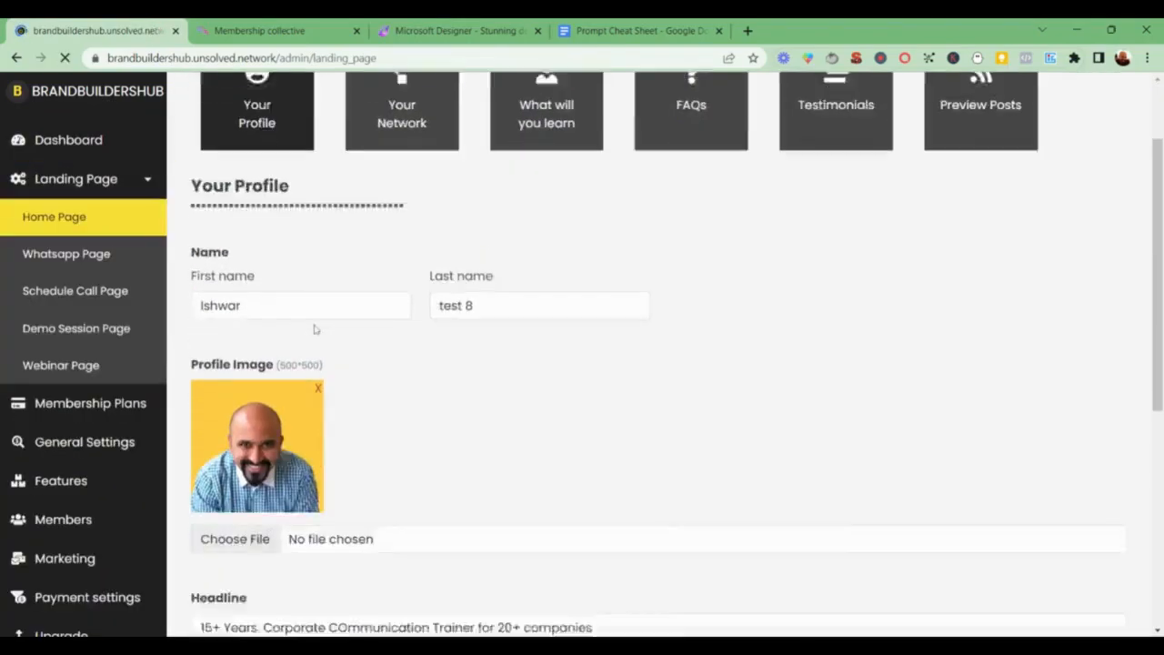
pyautogui.scroll(-3)
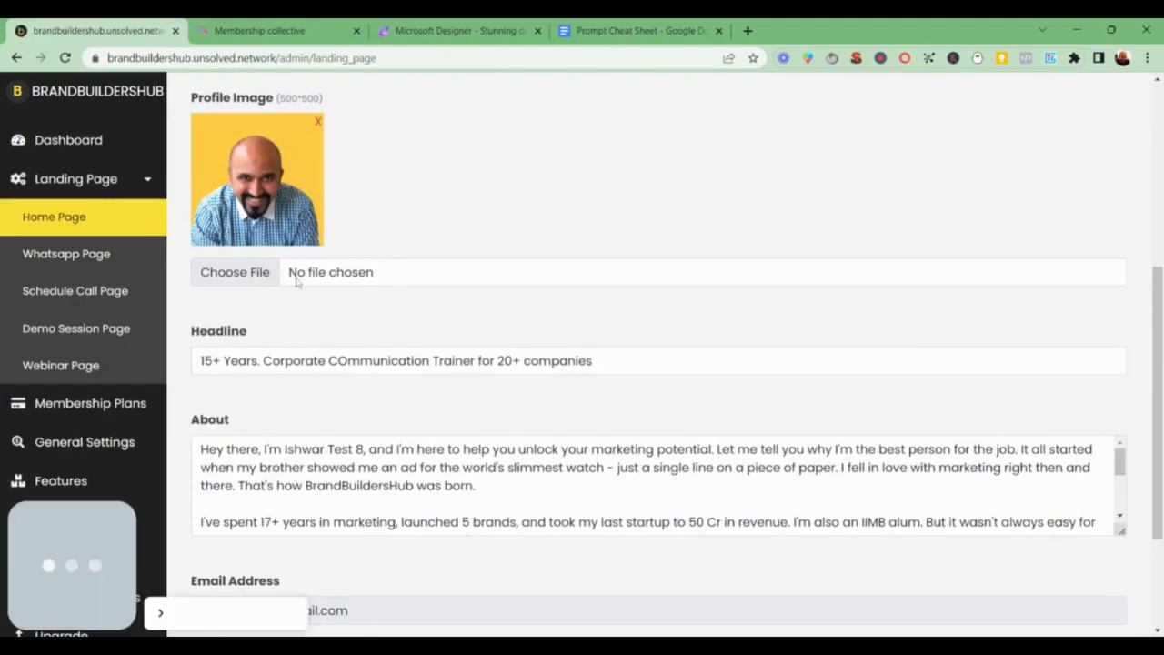
pyautogui.scroll(-3)
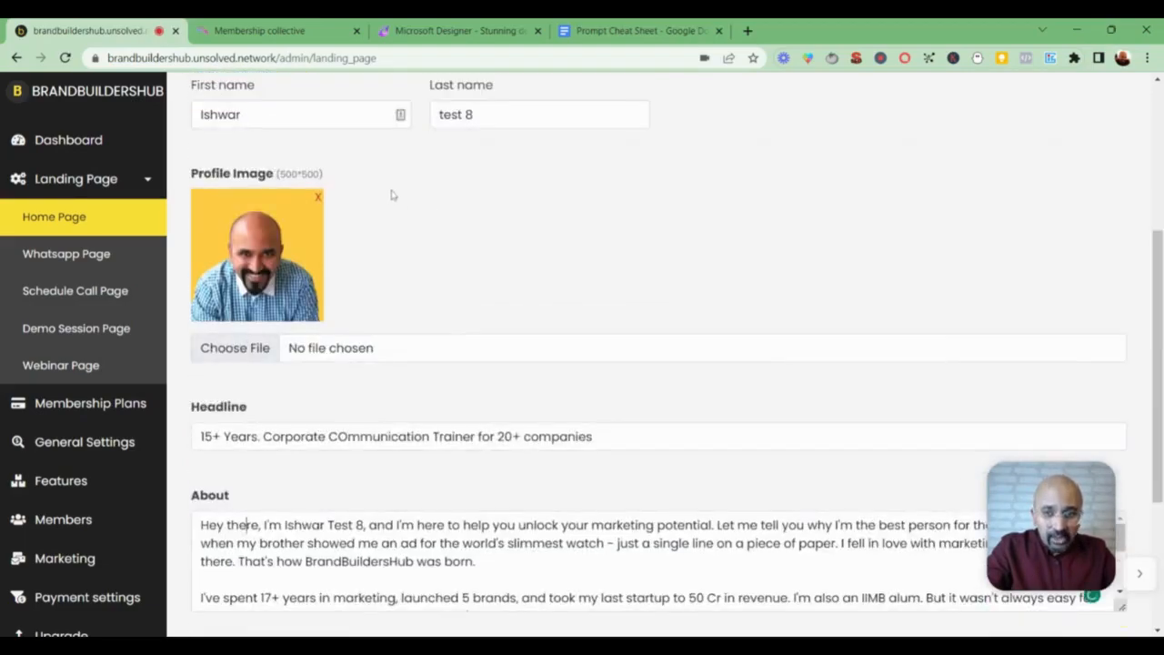
pyautogui.scroll(3)
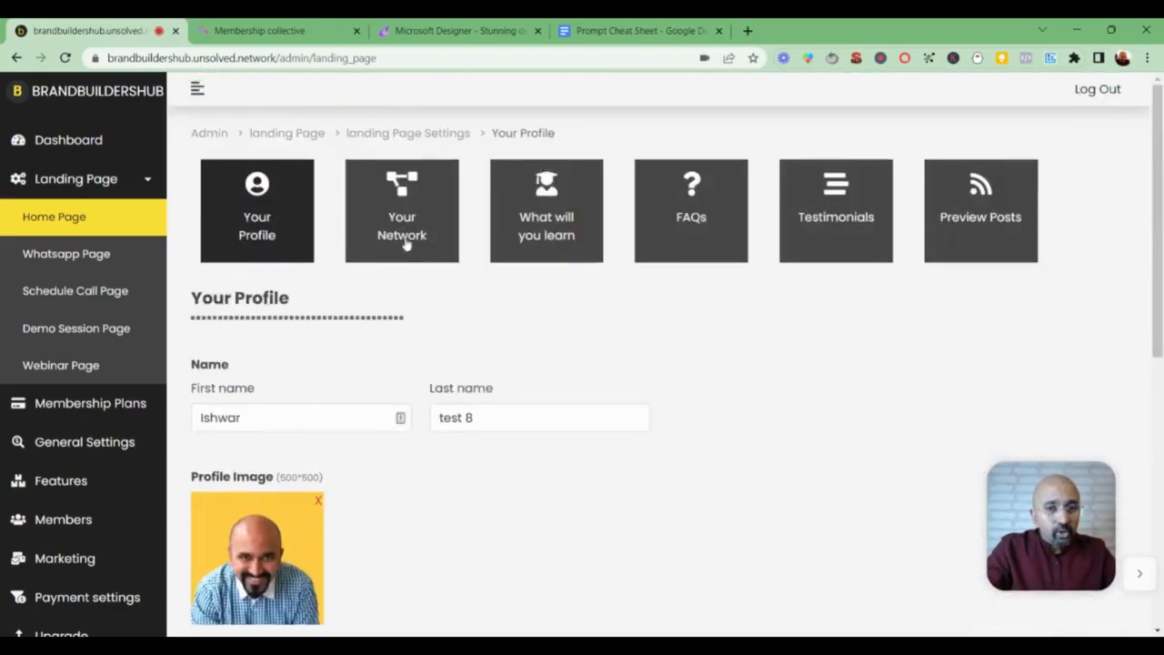
pyautogui.click(402, 209)
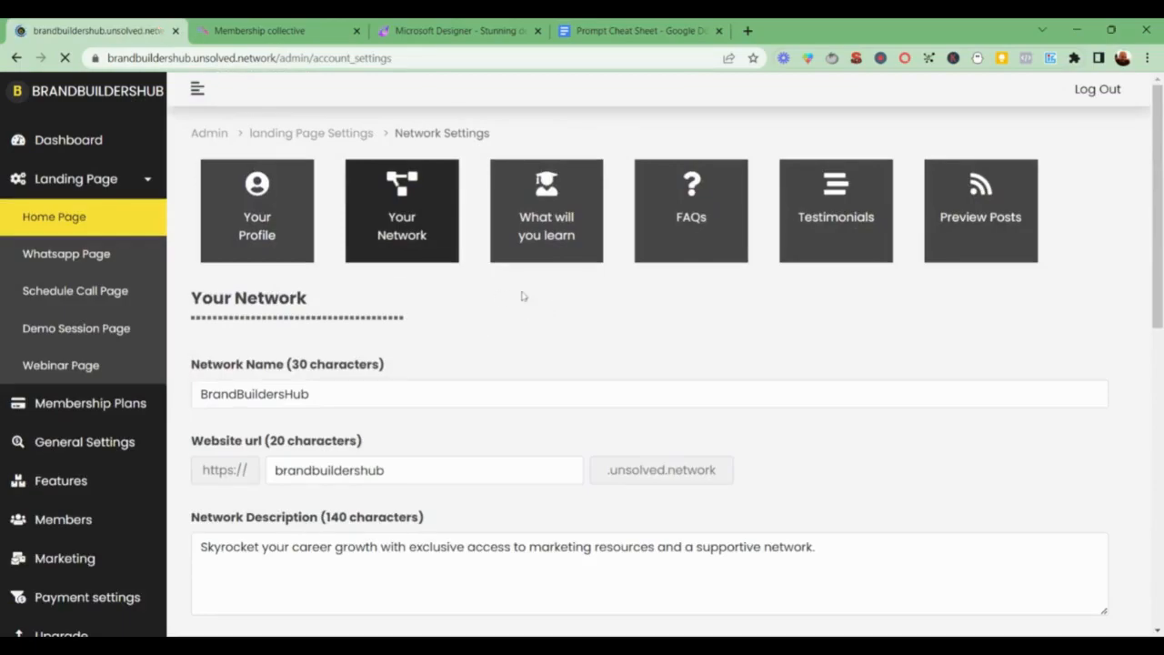
pyautogui.scroll(-3)
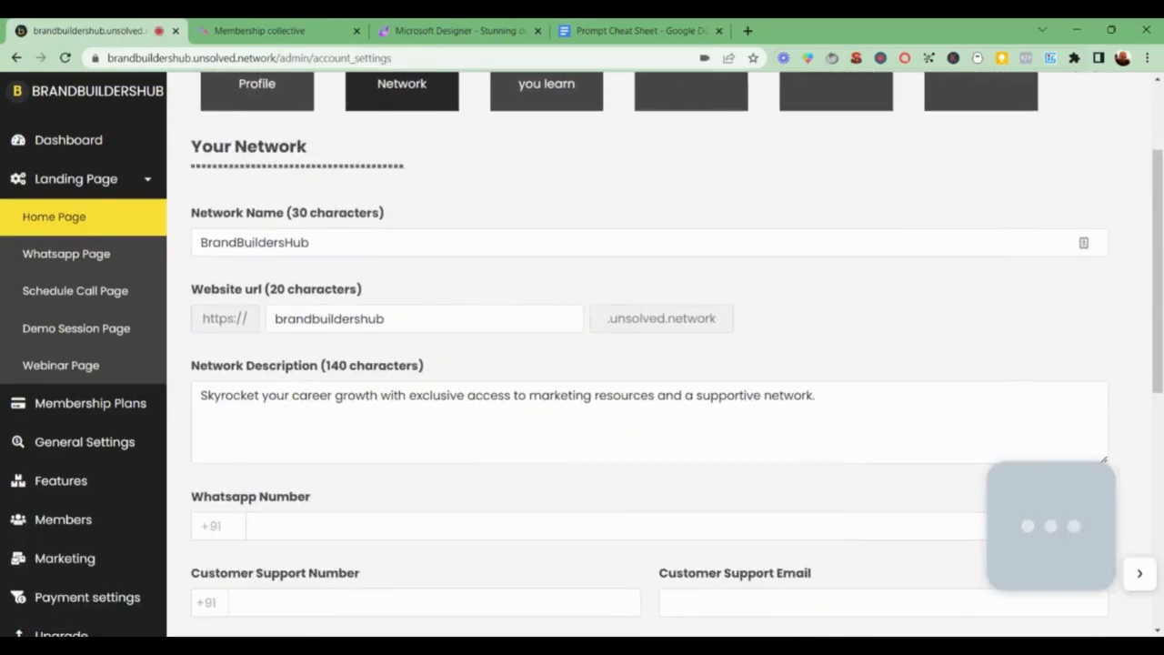
pyautogui.scroll(-3)
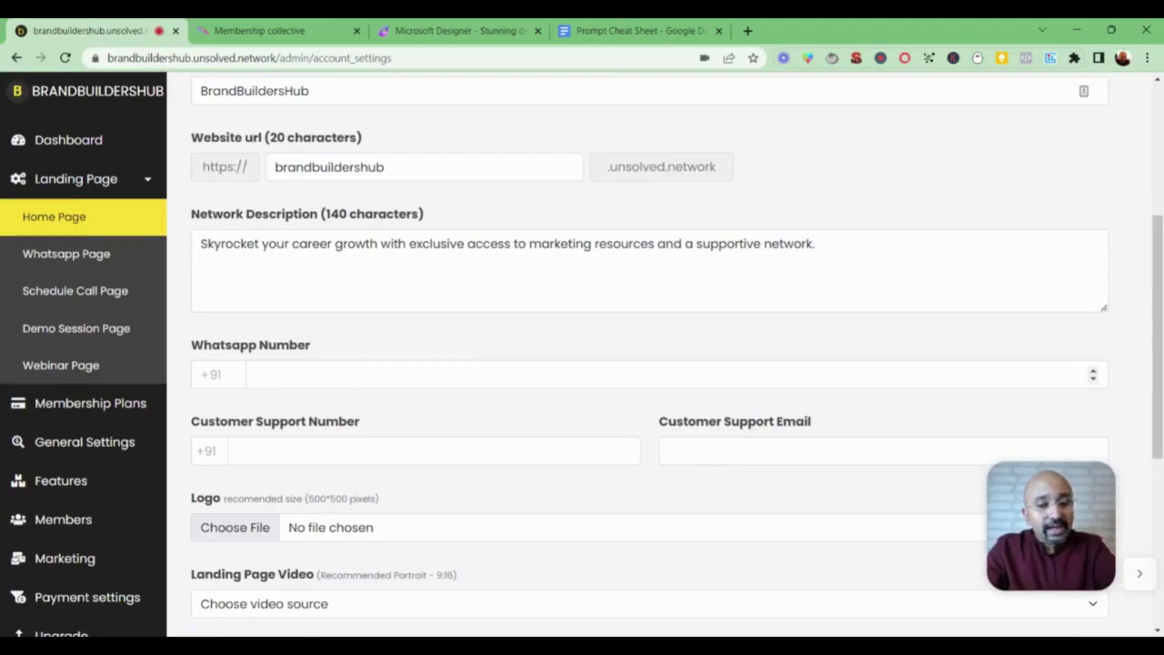
pyautogui.write('9999999999')
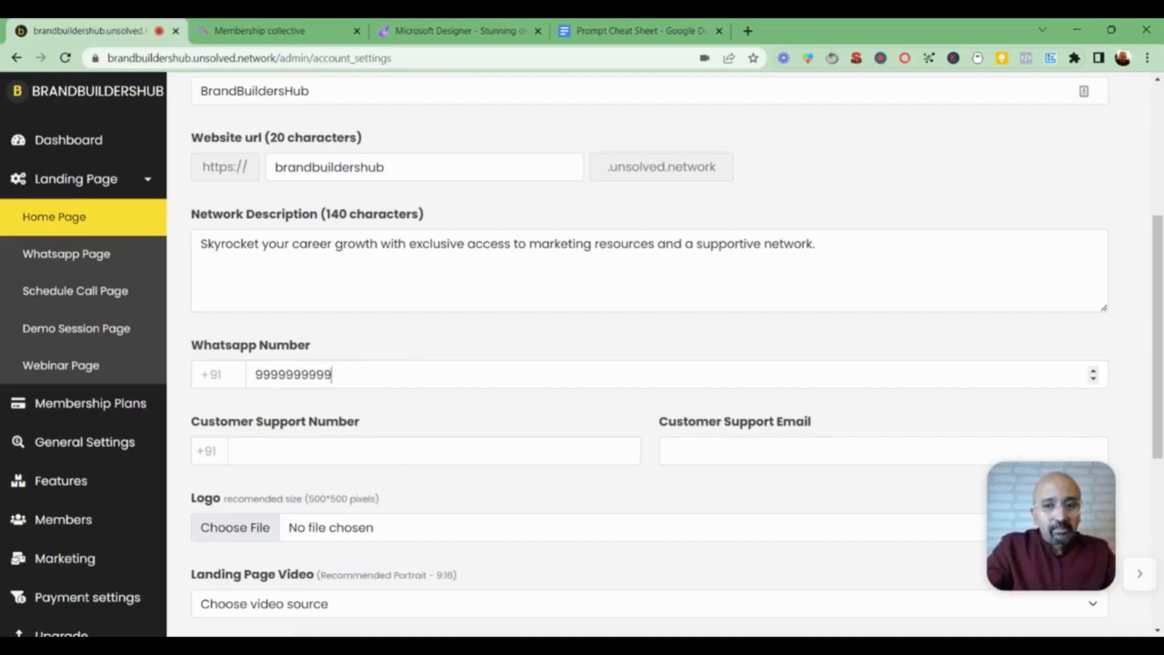
pyautogui.moveTo(725, 401)
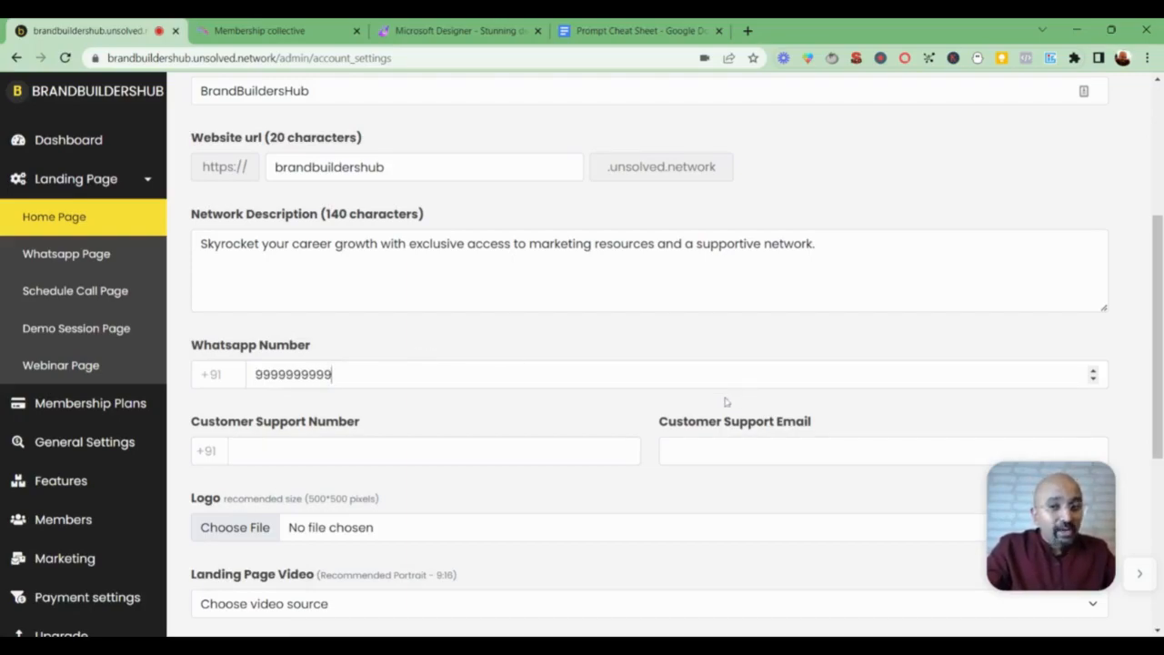
pyautogui.scroll(-3)
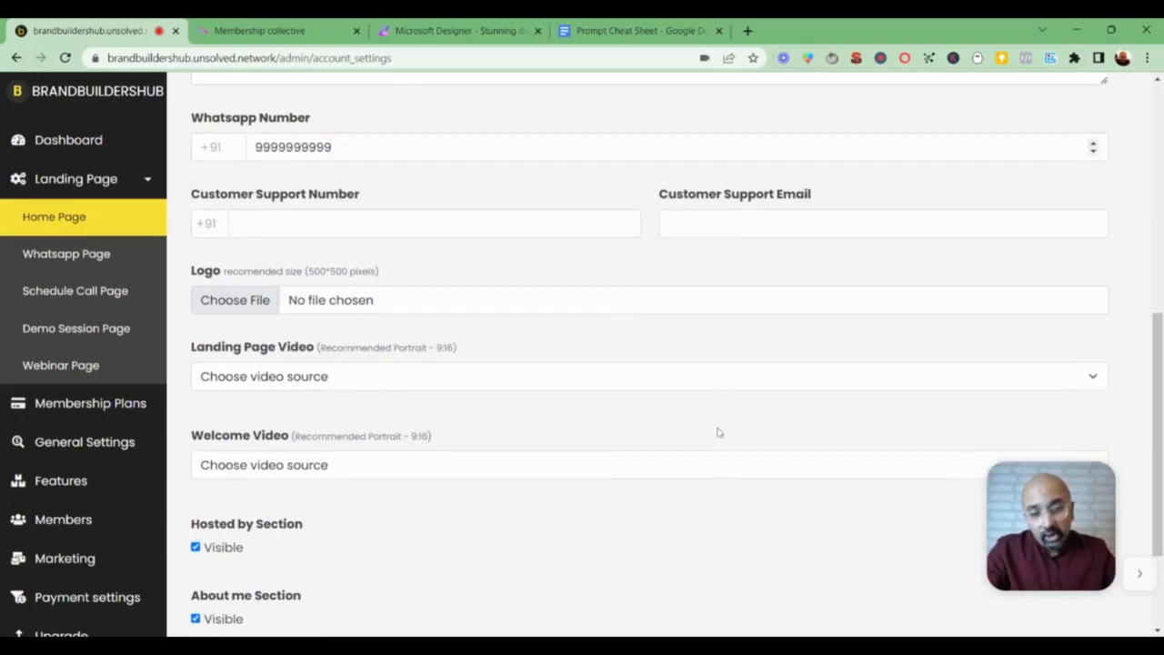
pyautogui.moveTo(654, 346)
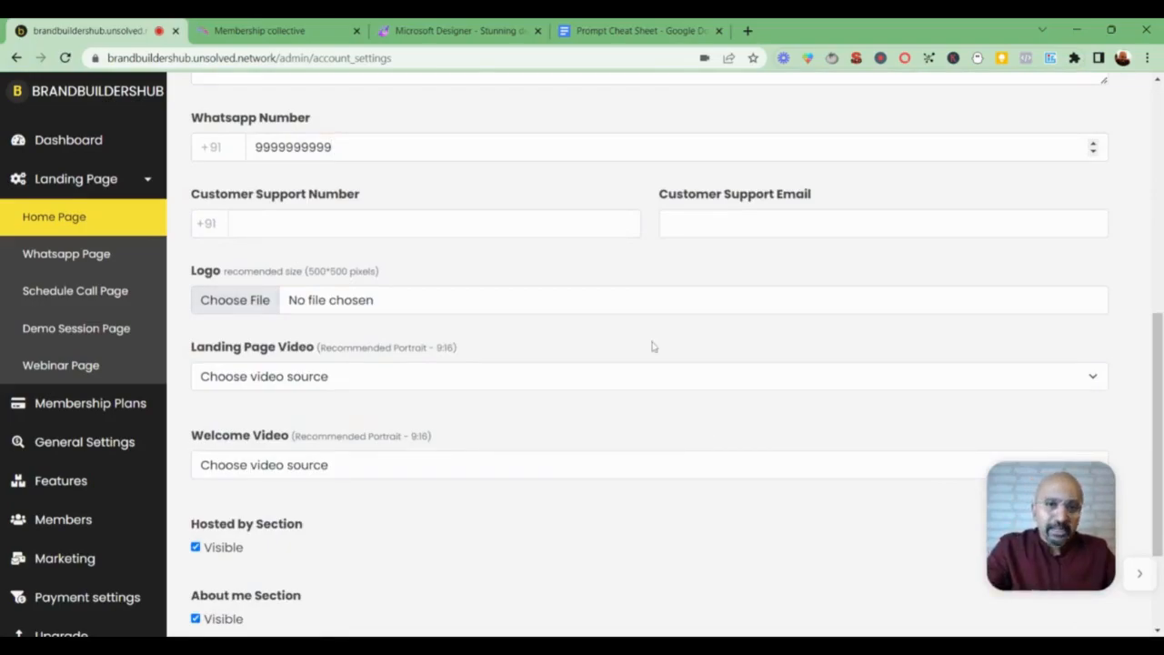
# Make the About me Section not visible and save the network settings.
pyautogui.click(419, 223)
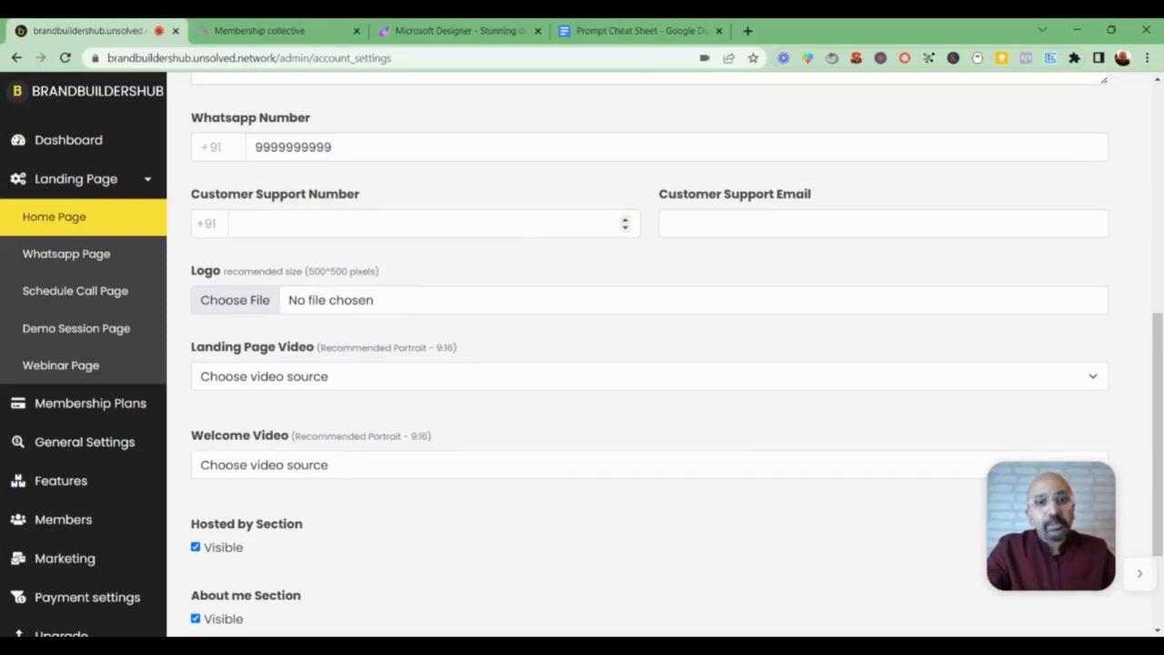
pyautogui.moveTo(451, 274)
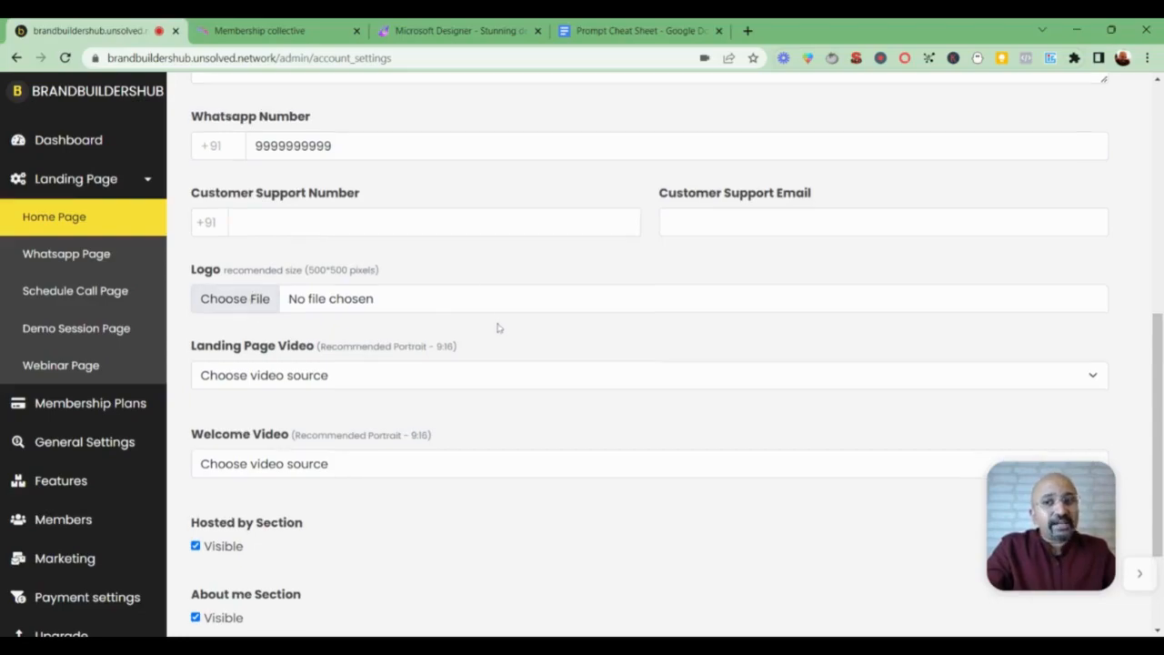
pyautogui.scroll(-3)
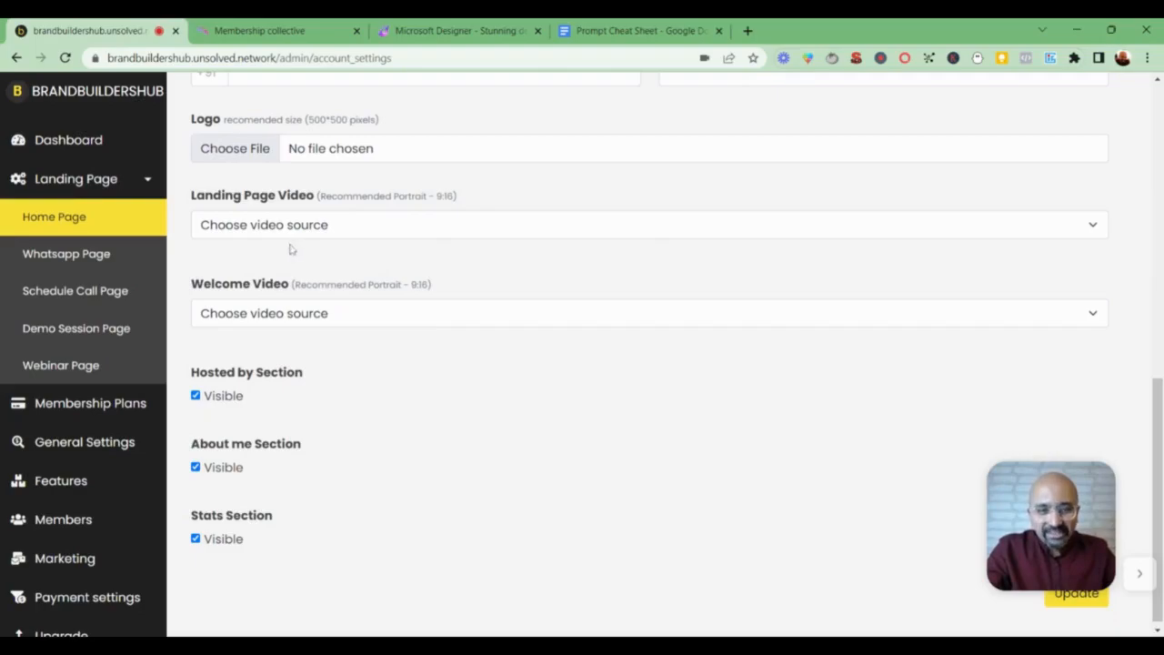
pyautogui.moveTo(303, 229)
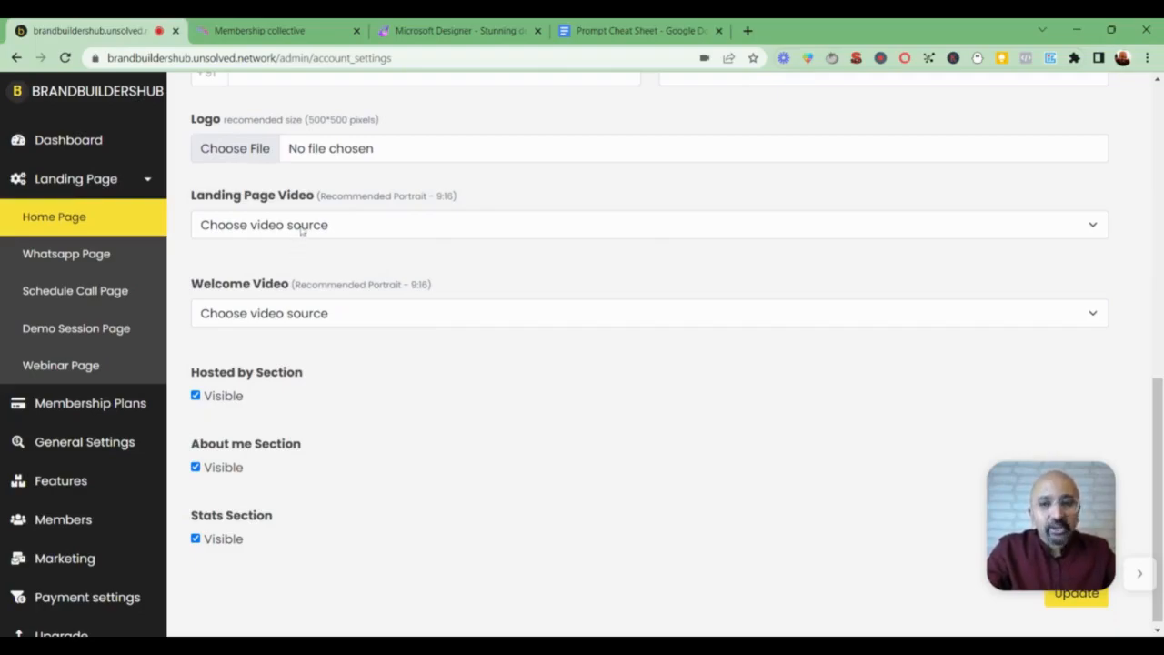
pyautogui.moveTo(290, 319)
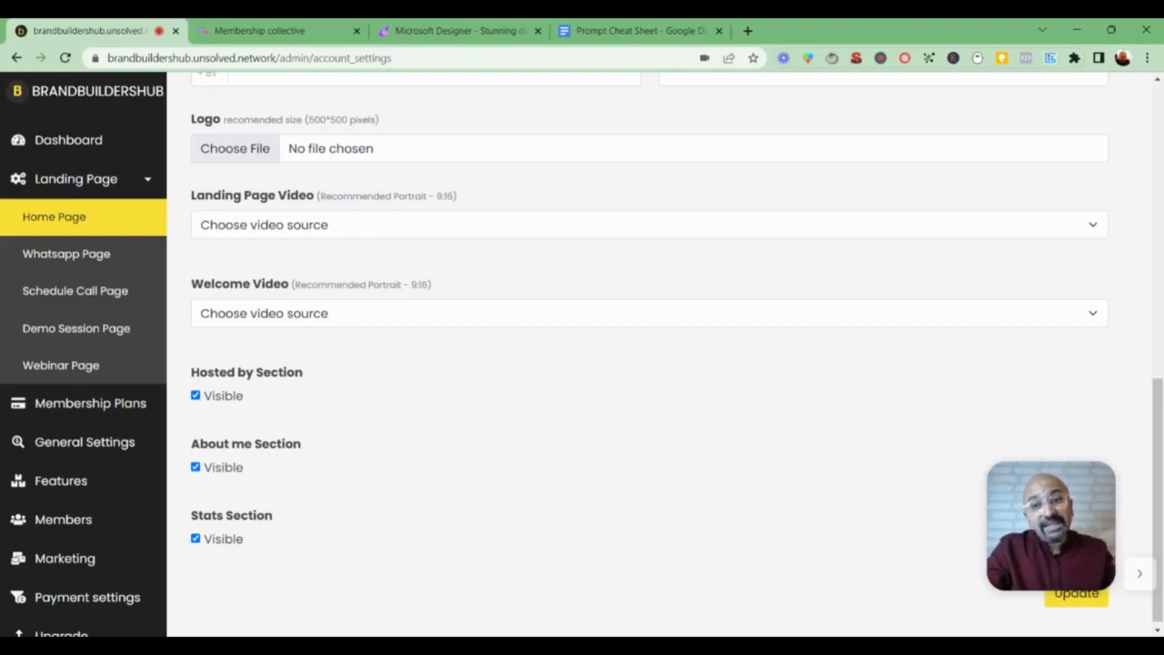
pyautogui.moveTo(437, 347)
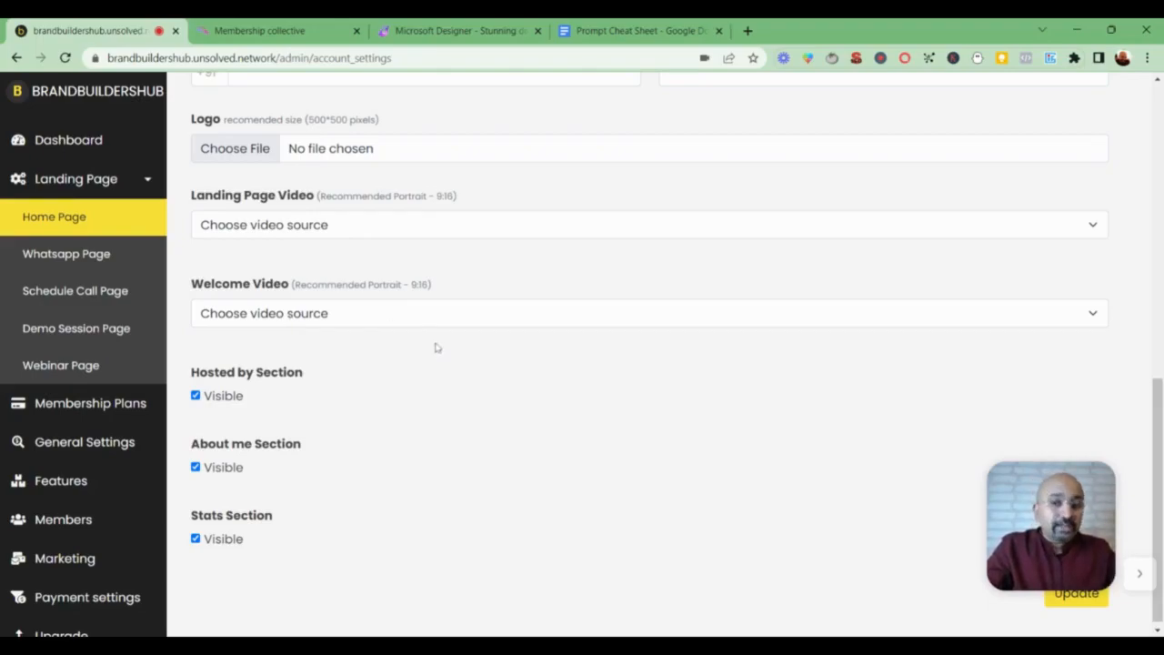
pyautogui.scroll(-3)
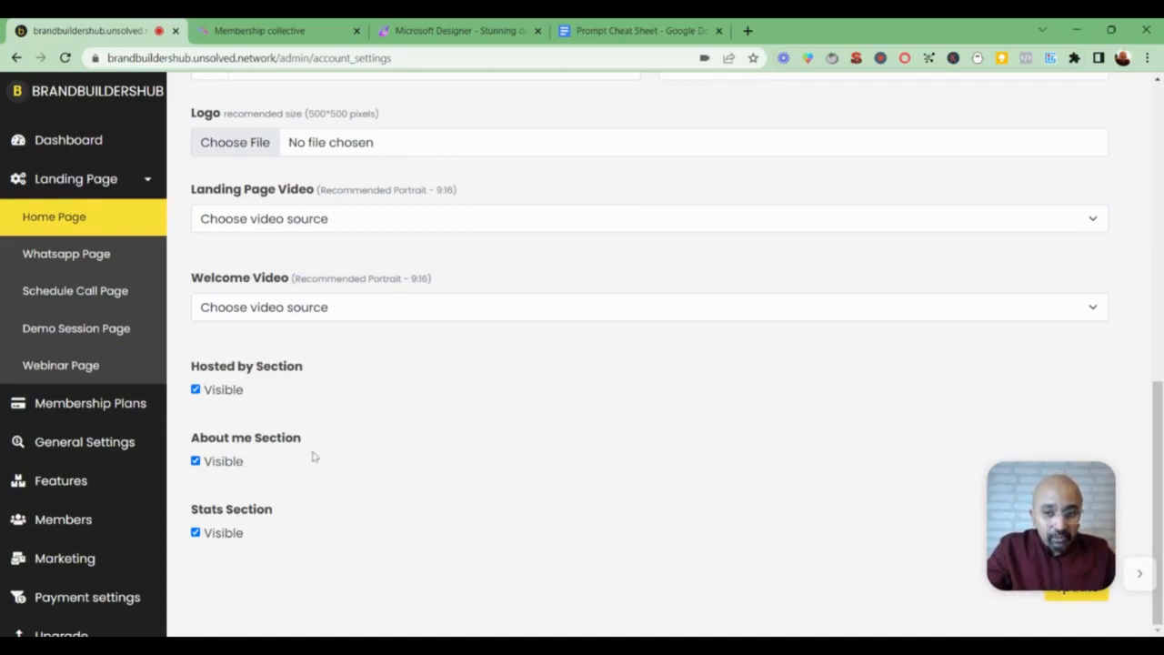
pyautogui.click(195, 461)
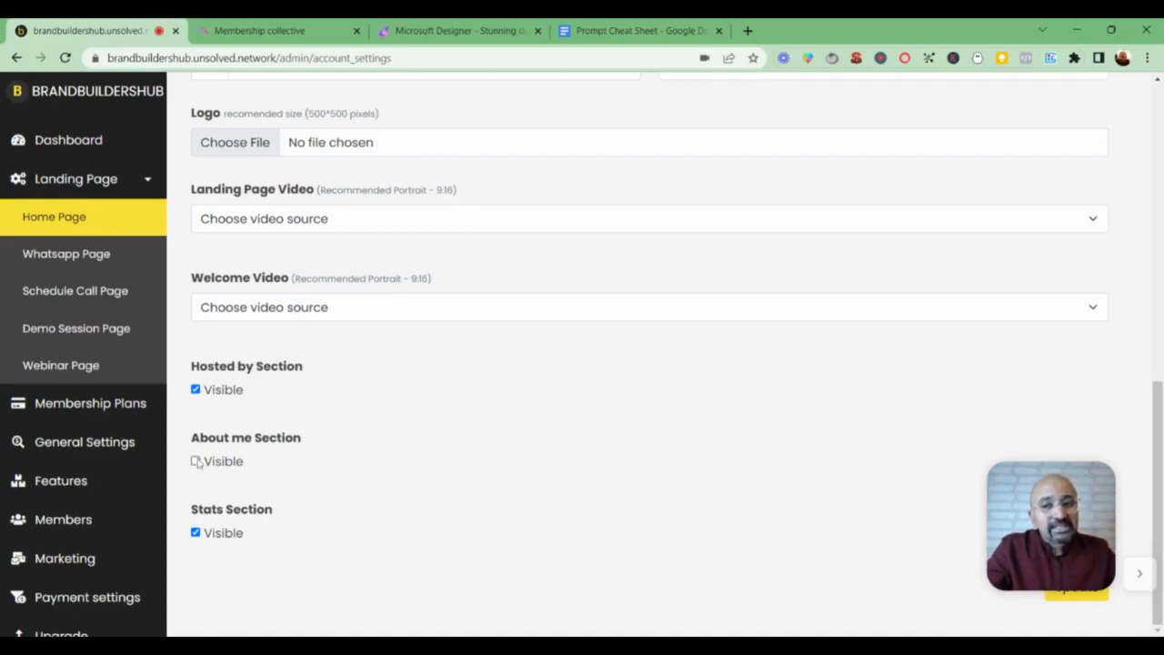
pyautogui.scroll(-3)
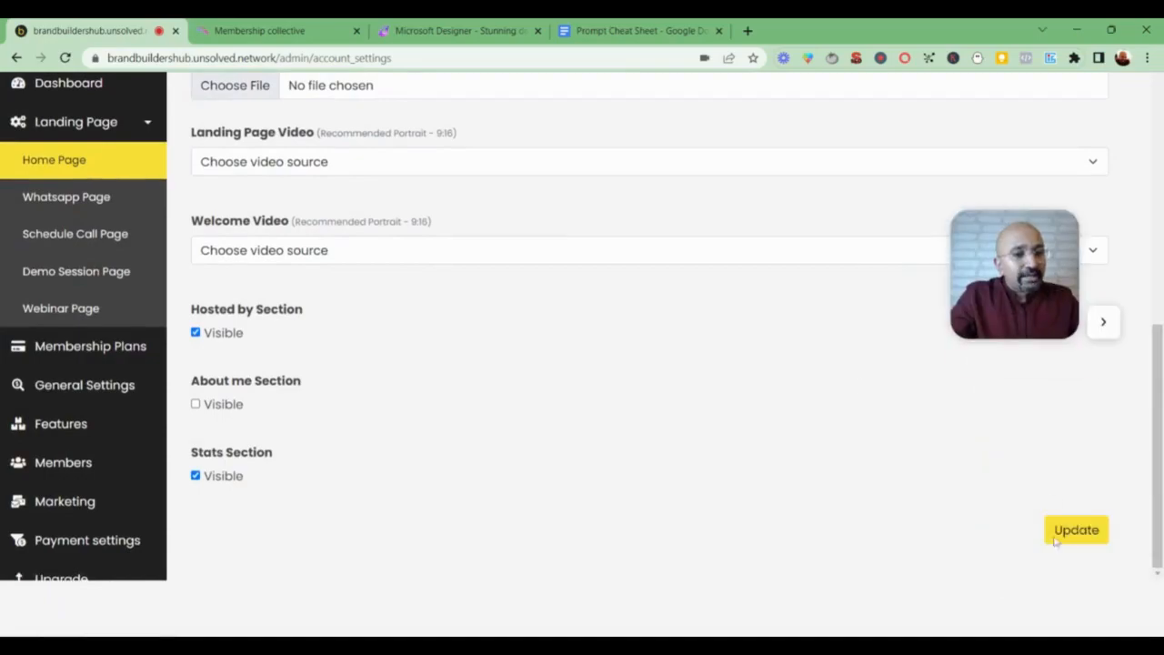
pyautogui.moveTo(634, 293)
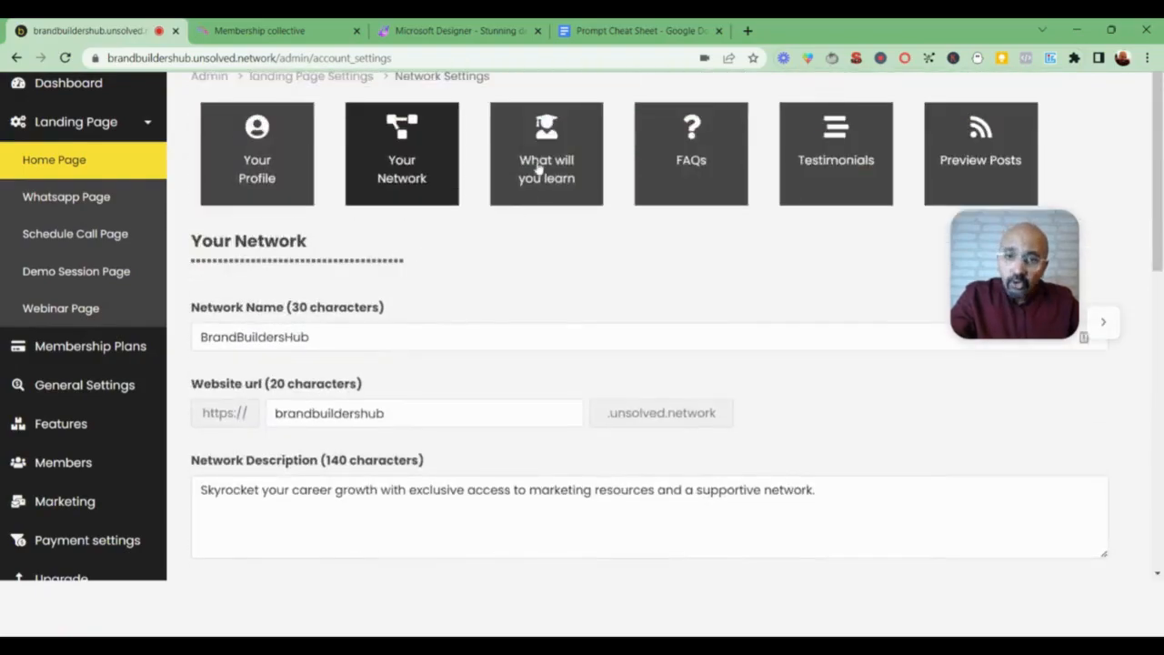
# Open the FAQ settings, view and dismiss the Add FAQ form, then go to Testimonials.
pyautogui.click(546, 155)
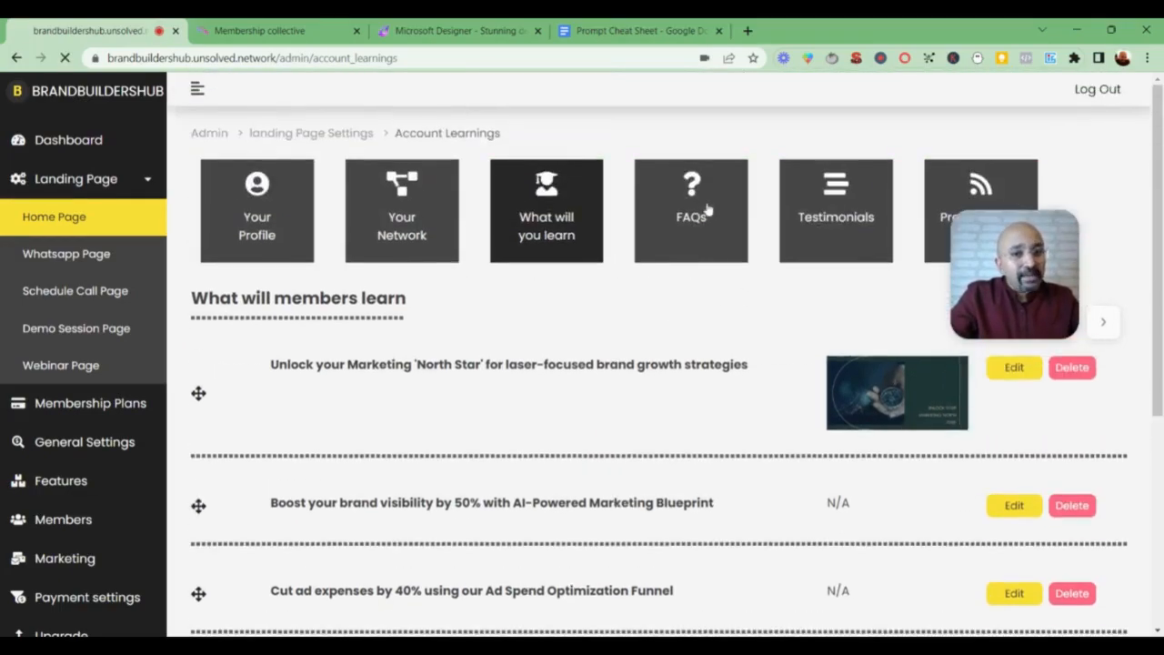
pyautogui.click(691, 210)
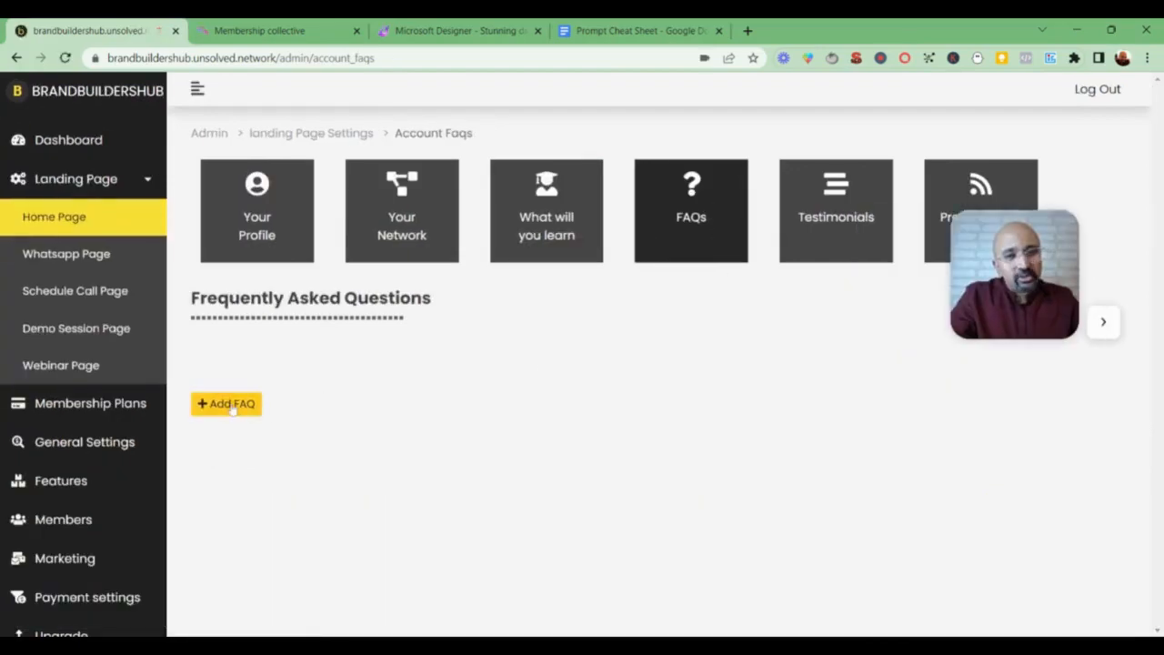
pyautogui.click(225, 404)
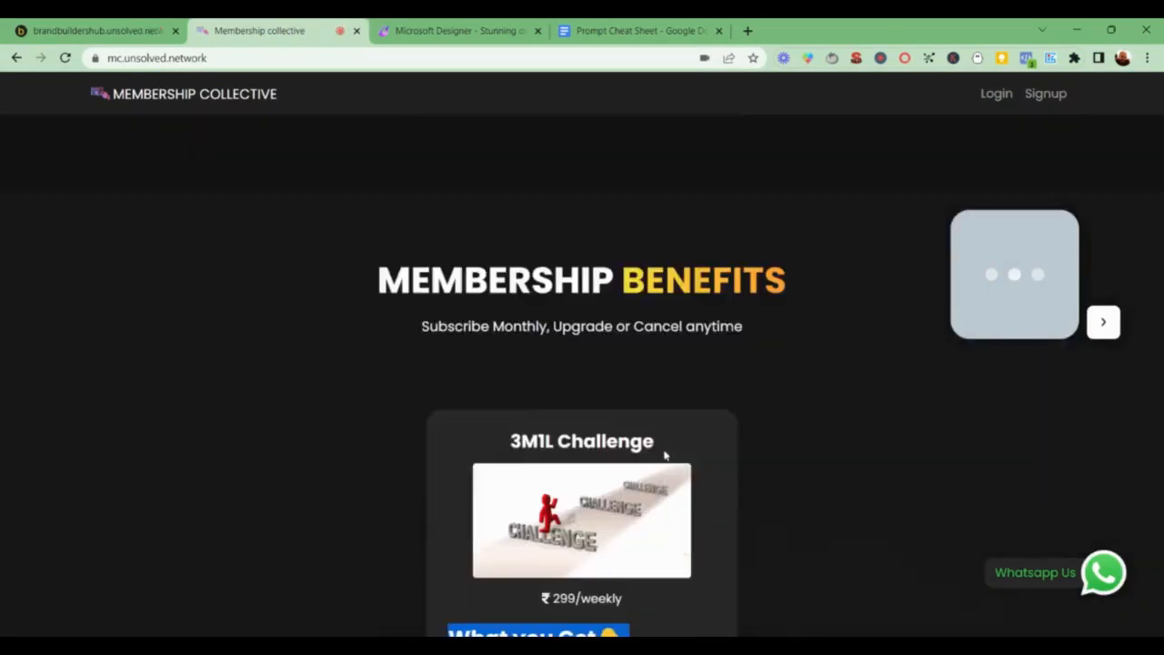
pyautogui.scroll(-3)
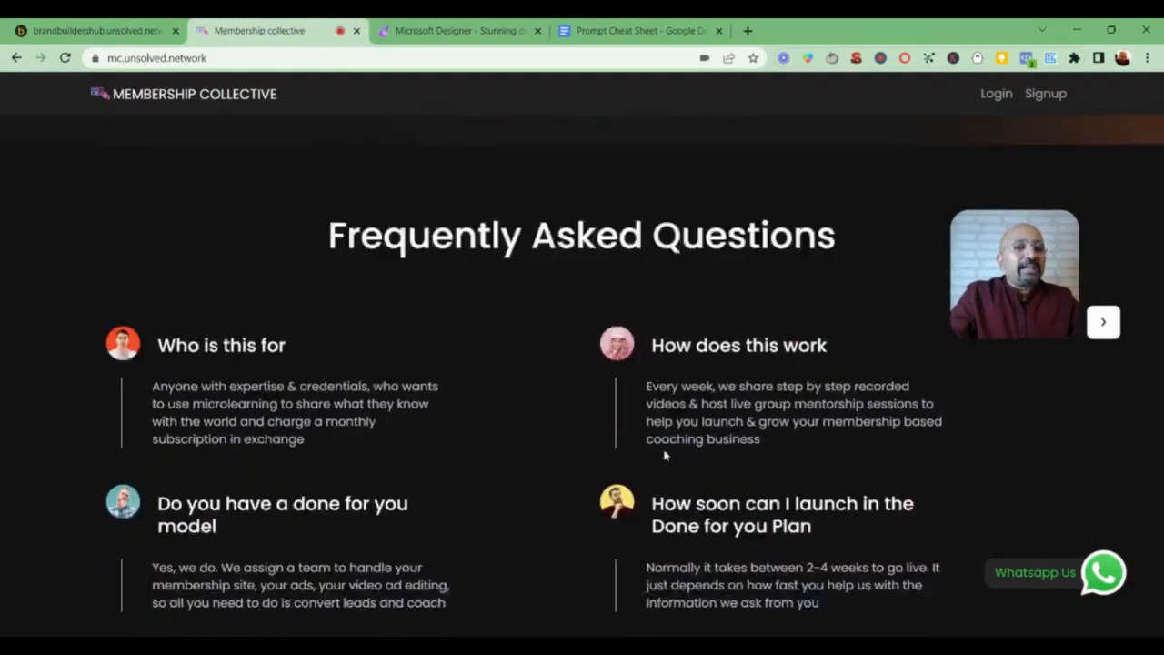
pyautogui.scroll(-3)
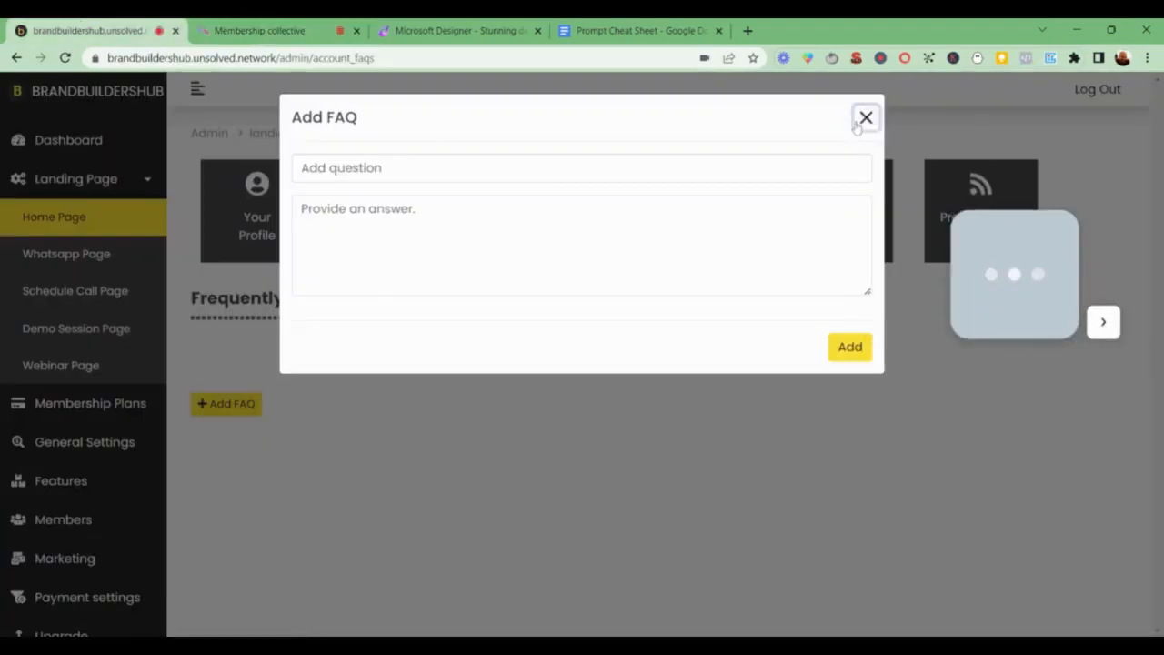
pyautogui.click(865, 117)
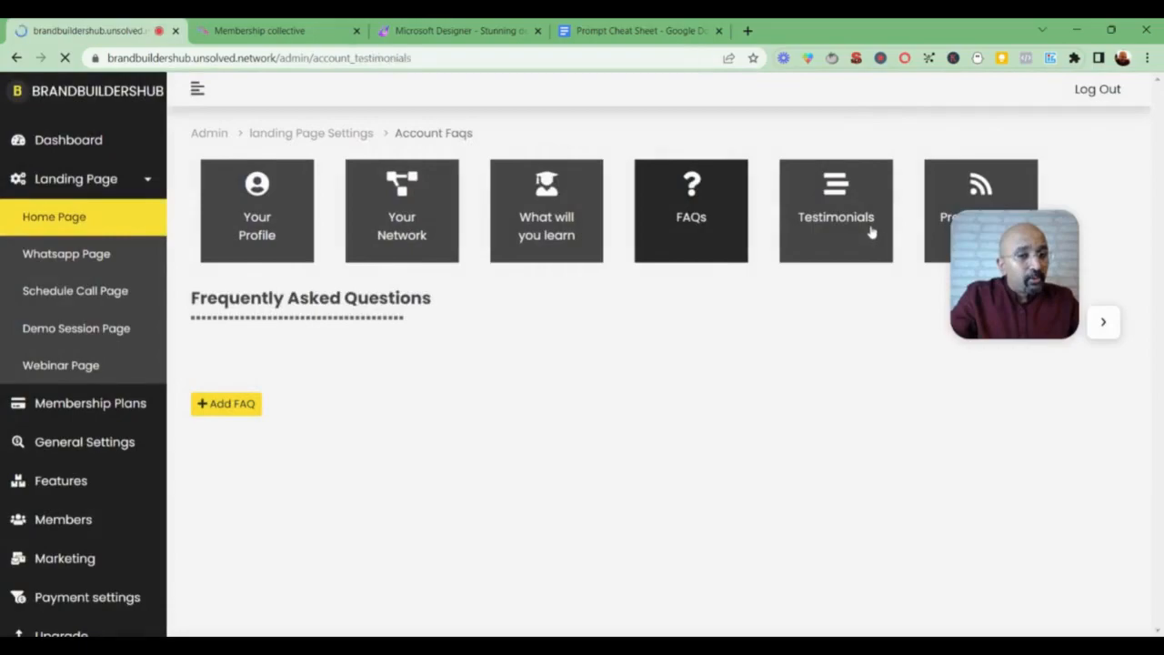
# Try Add Testimonial with Video type and Upload source, then close it without adding.
pyautogui.click(835, 210)
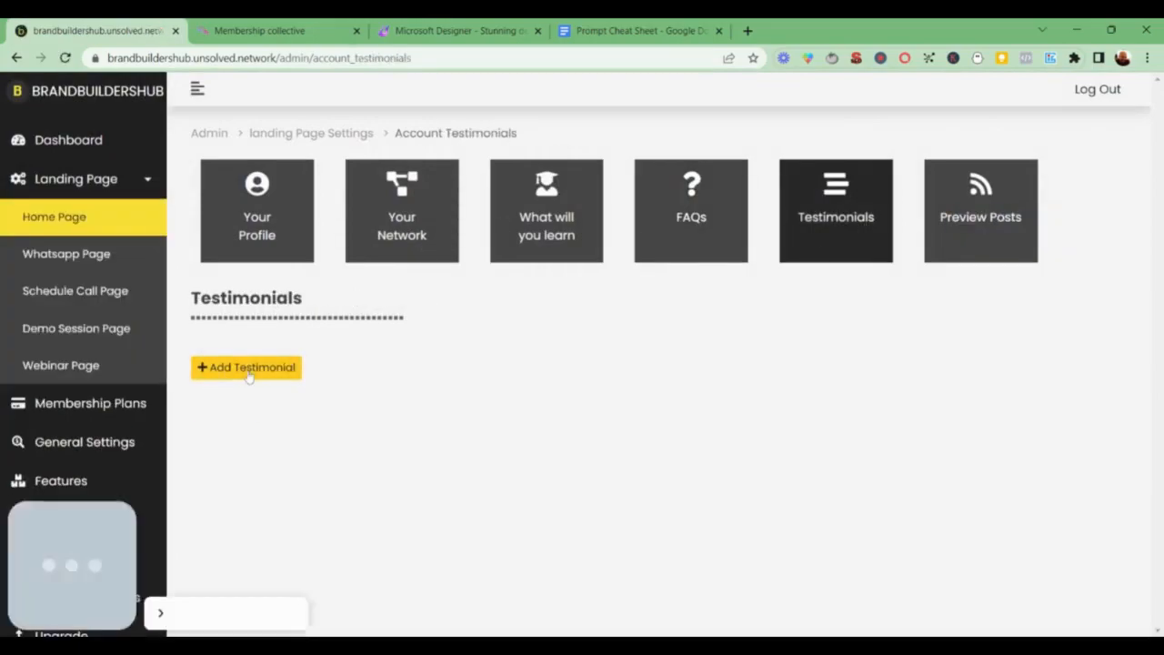
pyautogui.click(246, 367)
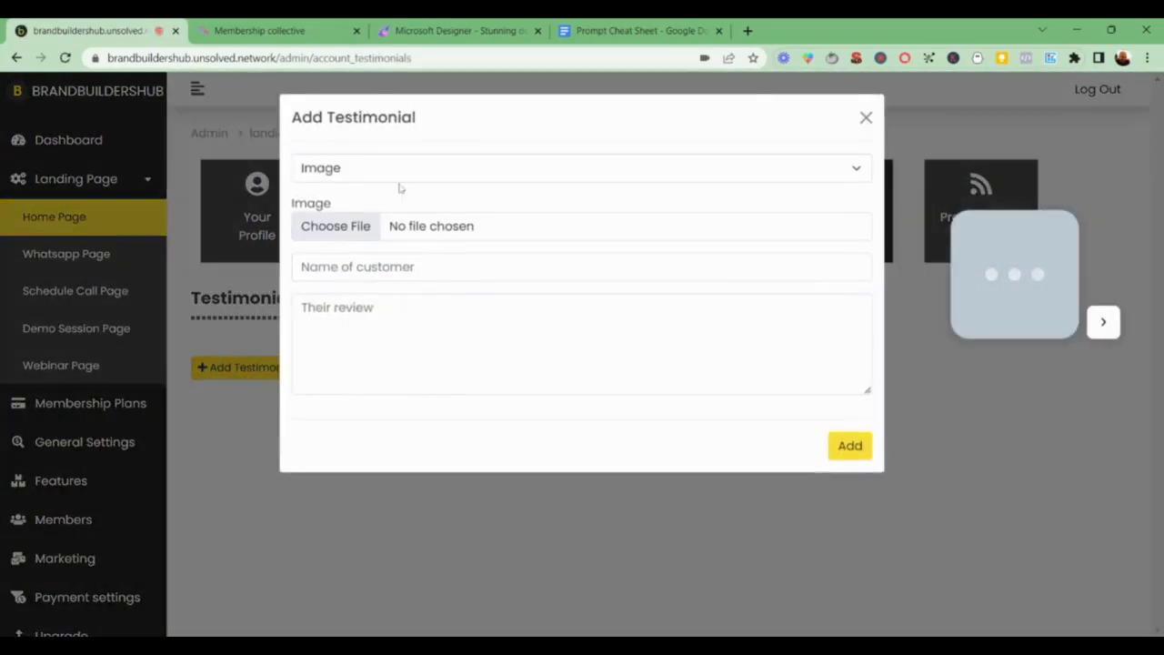
pyautogui.click(582, 167)
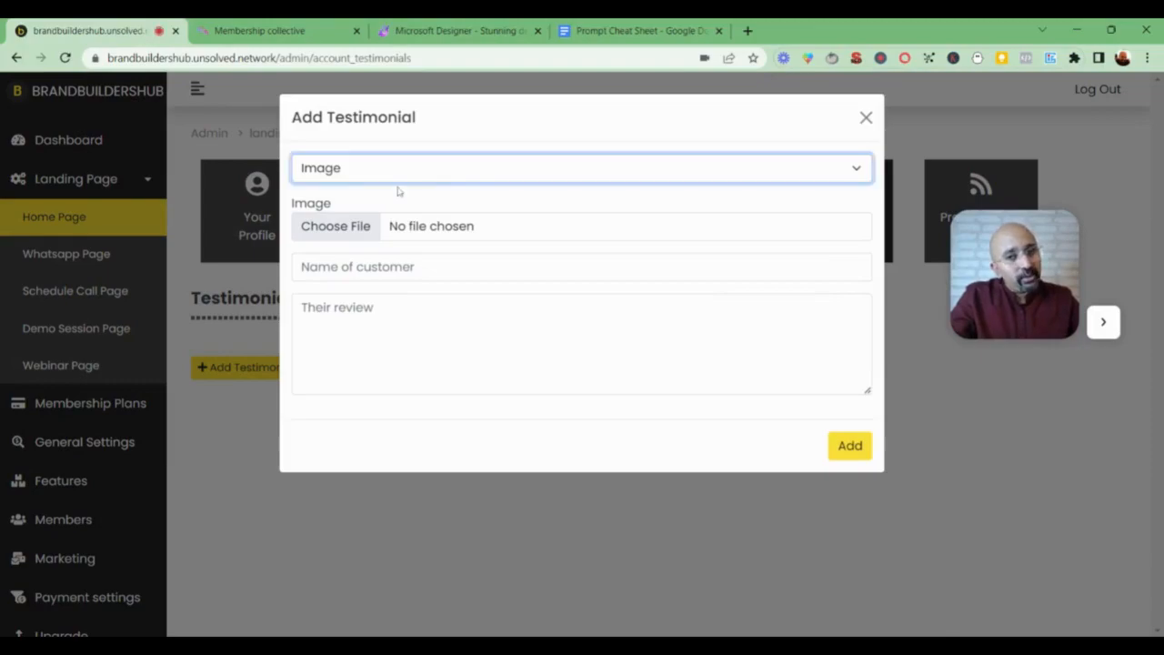
pyautogui.click(581, 168)
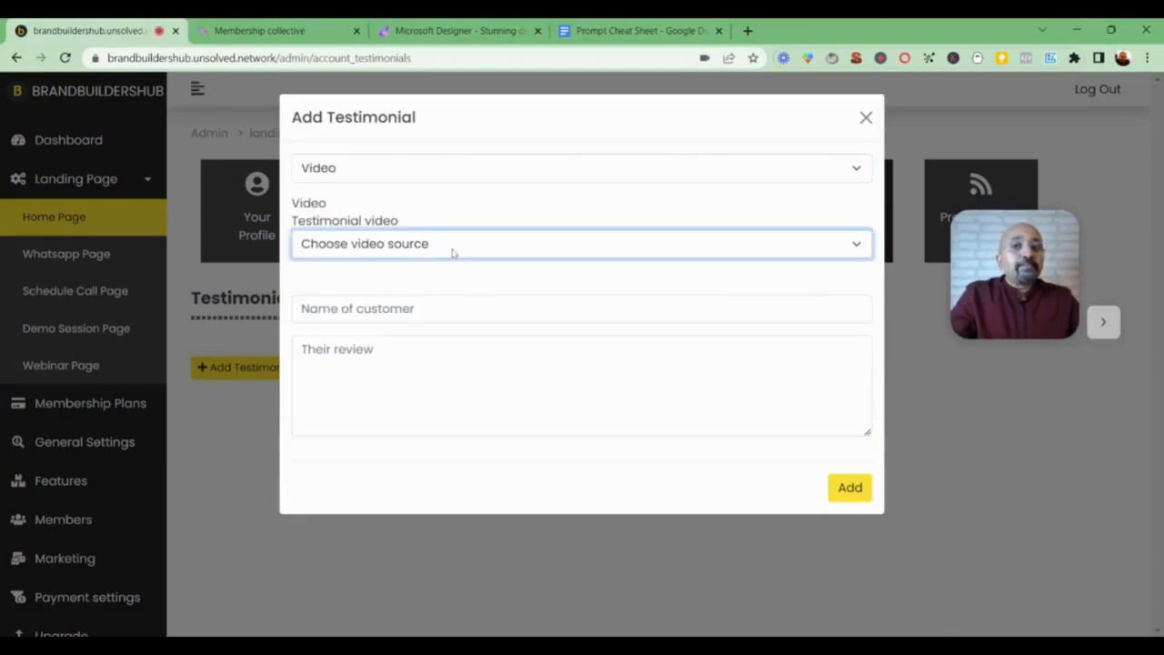
pyautogui.click(581, 243)
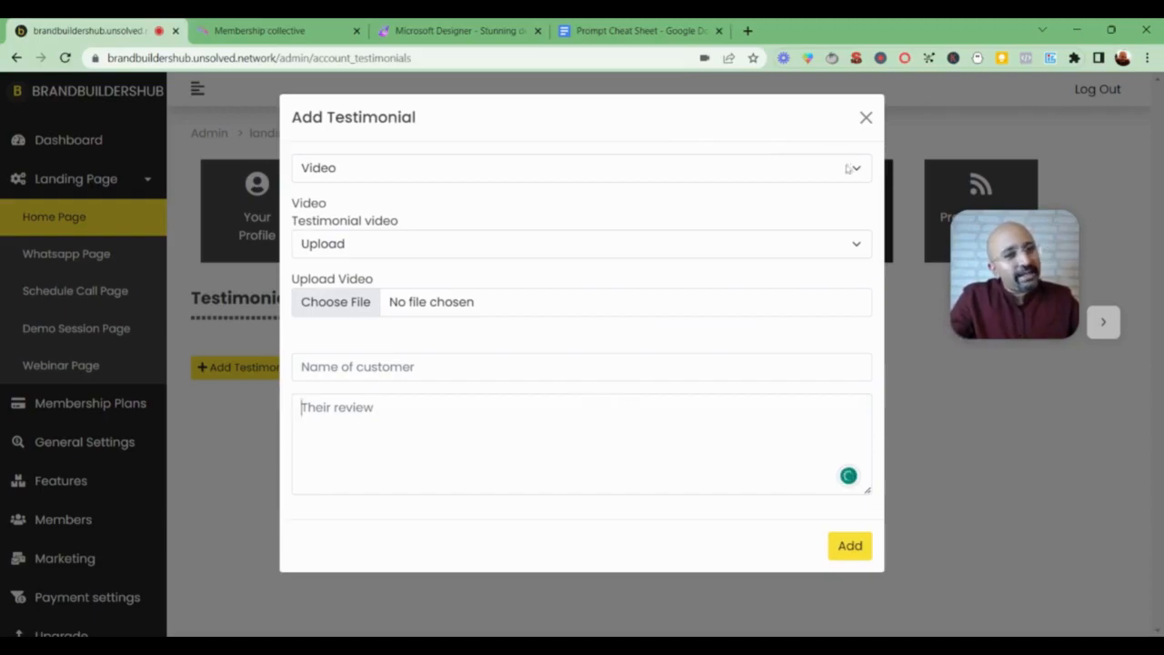
pyautogui.click(865, 117)
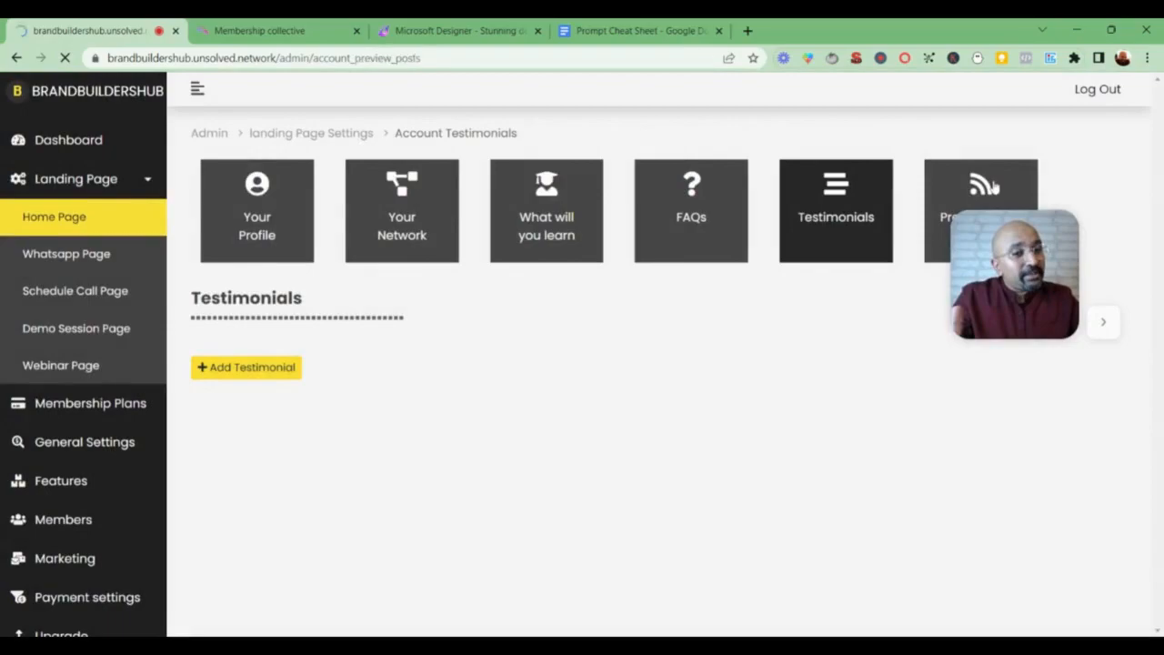
# Open Preview Posts, look over the Add Post form, and close it without posting.
pyautogui.click(981, 191)
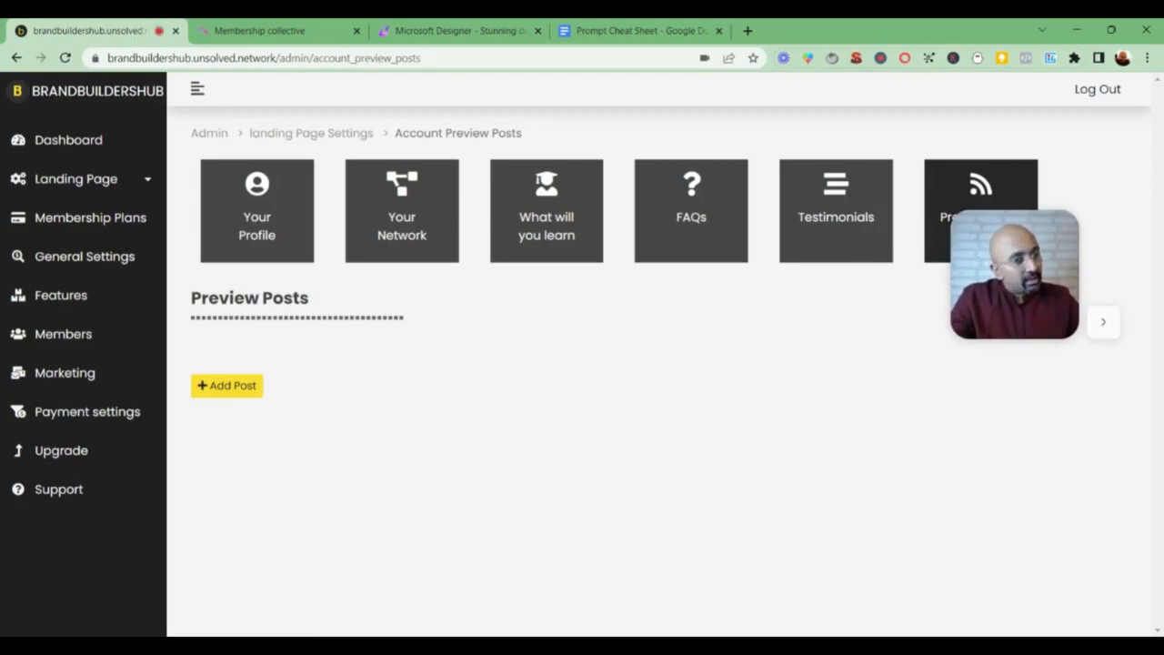
pyautogui.moveTo(337, 354)
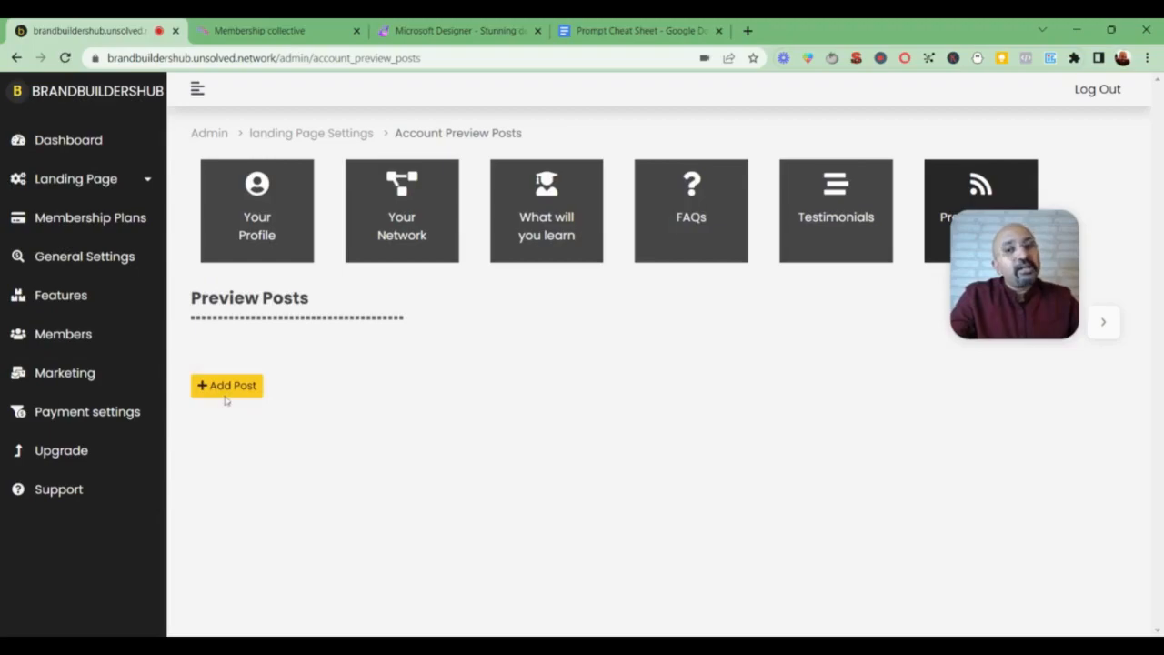
pyautogui.click(227, 386)
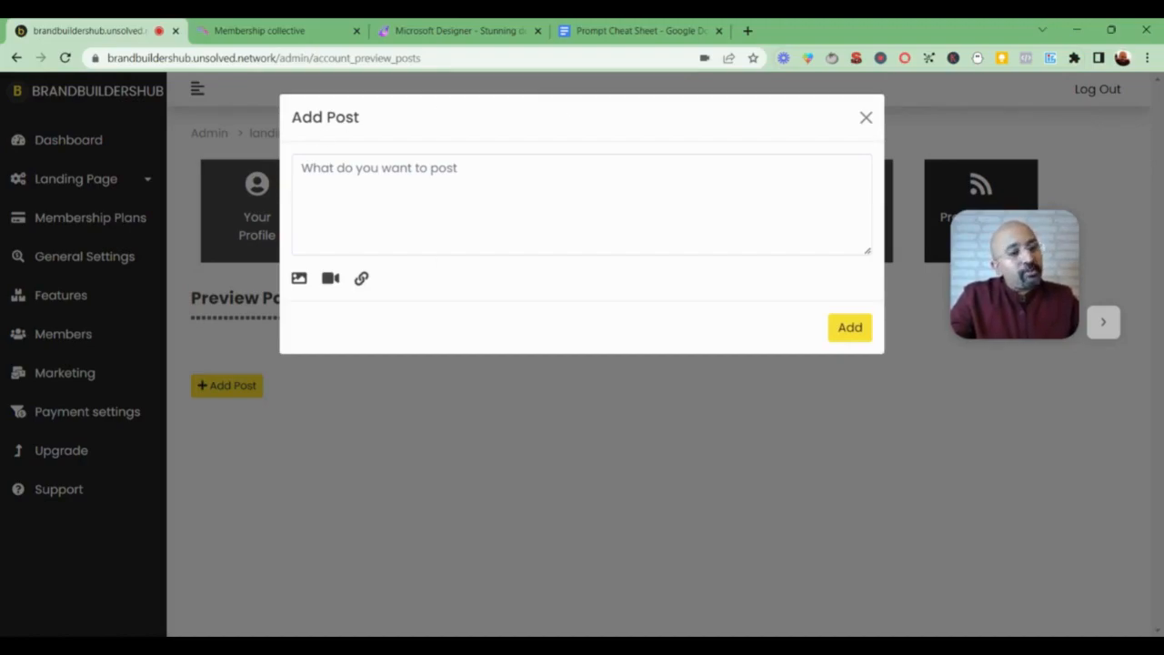
pyautogui.click(866, 117)
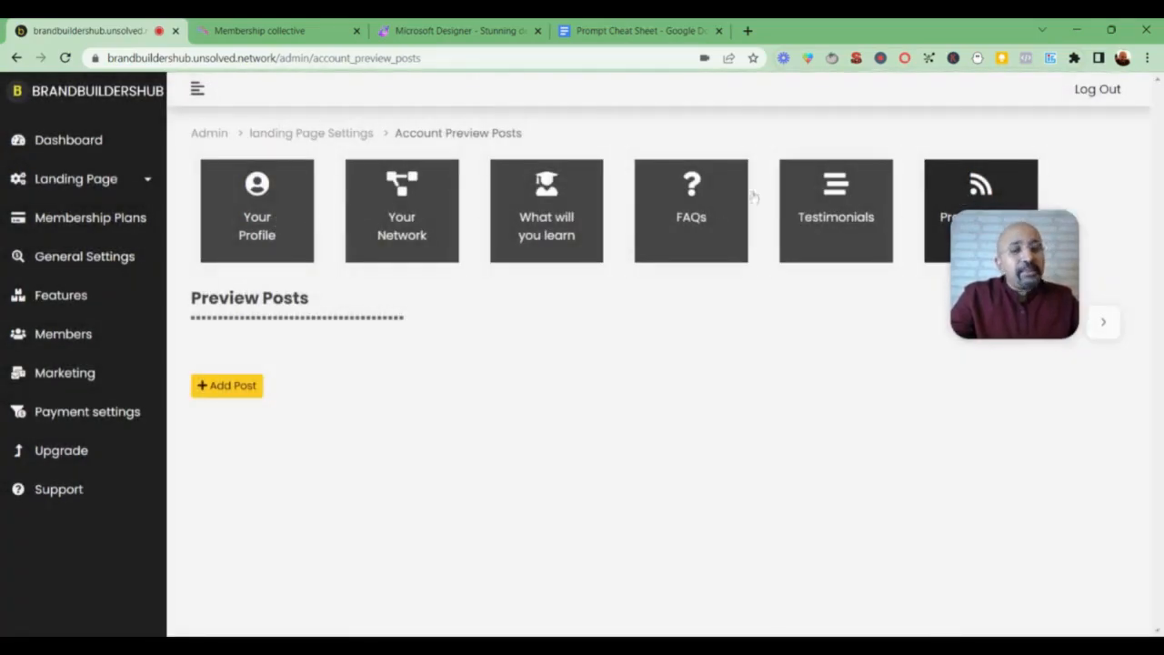
pyautogui.moveTo(378, 227)
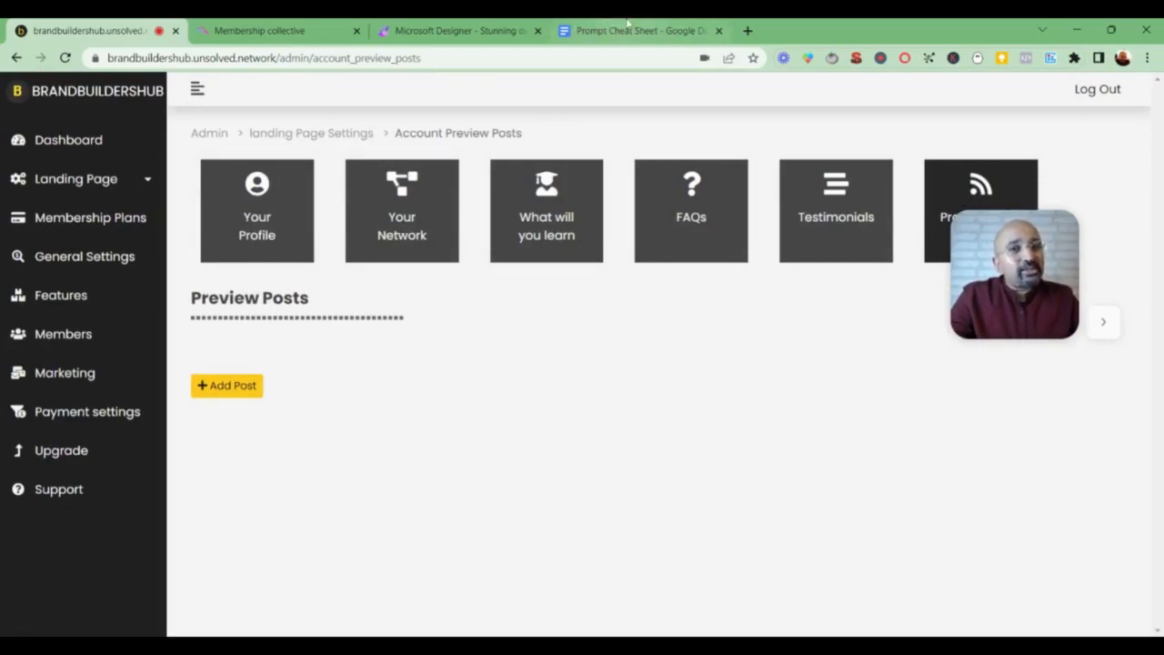
# Revisit the About me prompt in the Prompt Cheat Sheet, then return to the admin site.
pyautogui.click(646, 30)
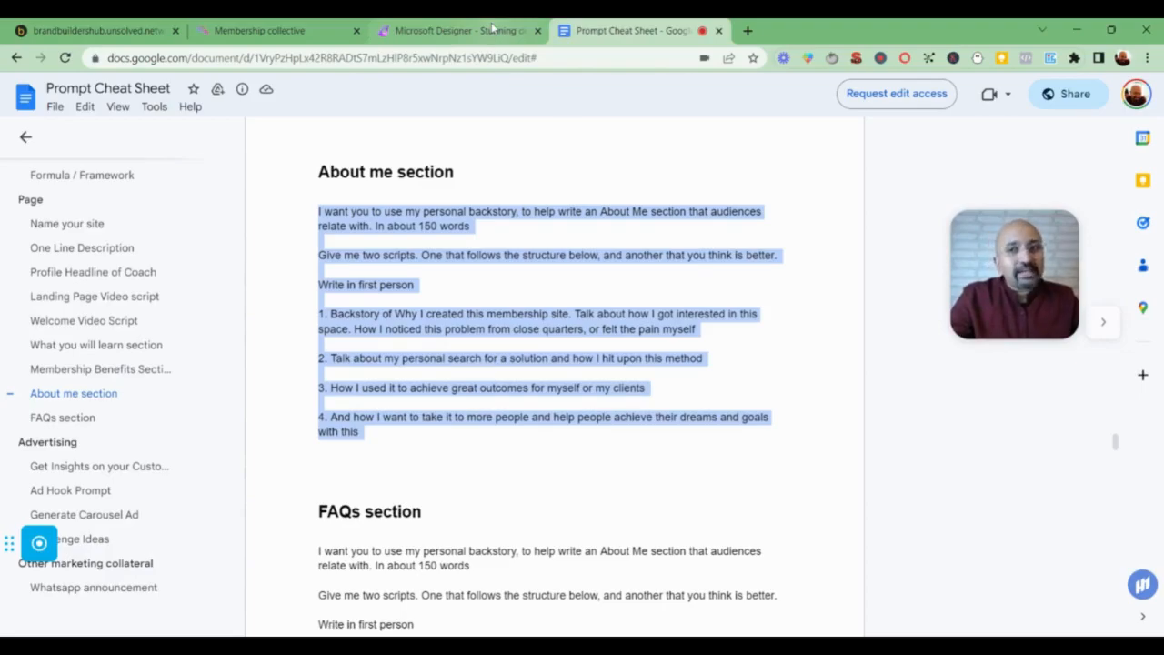
pyautogui.click(91, 30)
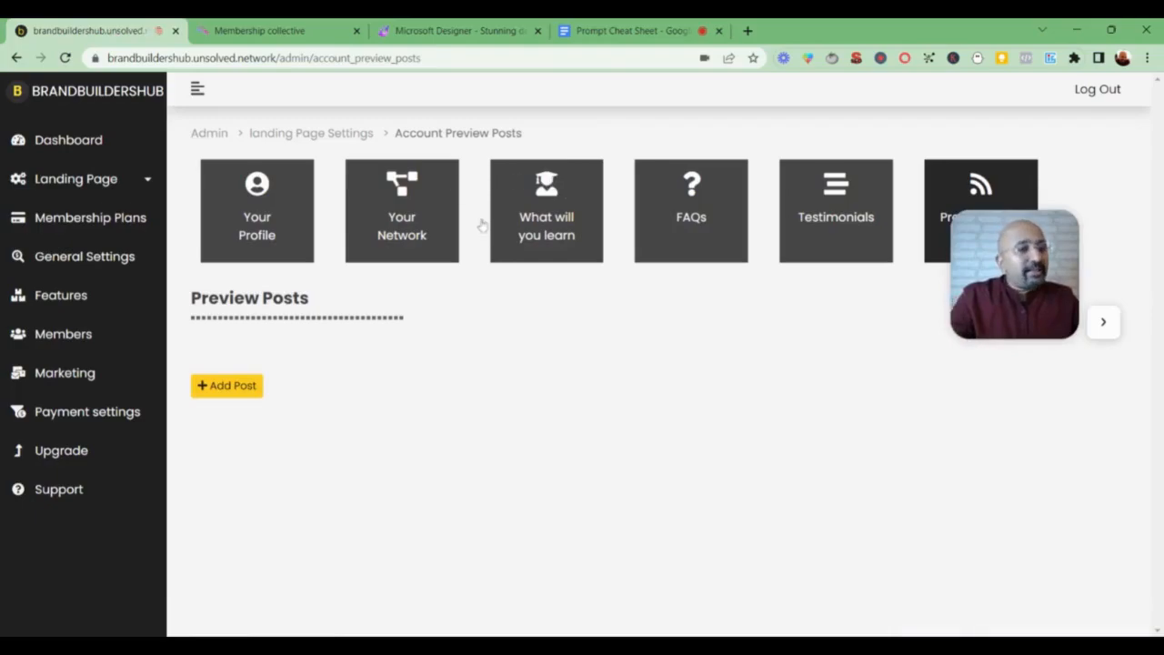
pyautogui.moveTo(117, 213)
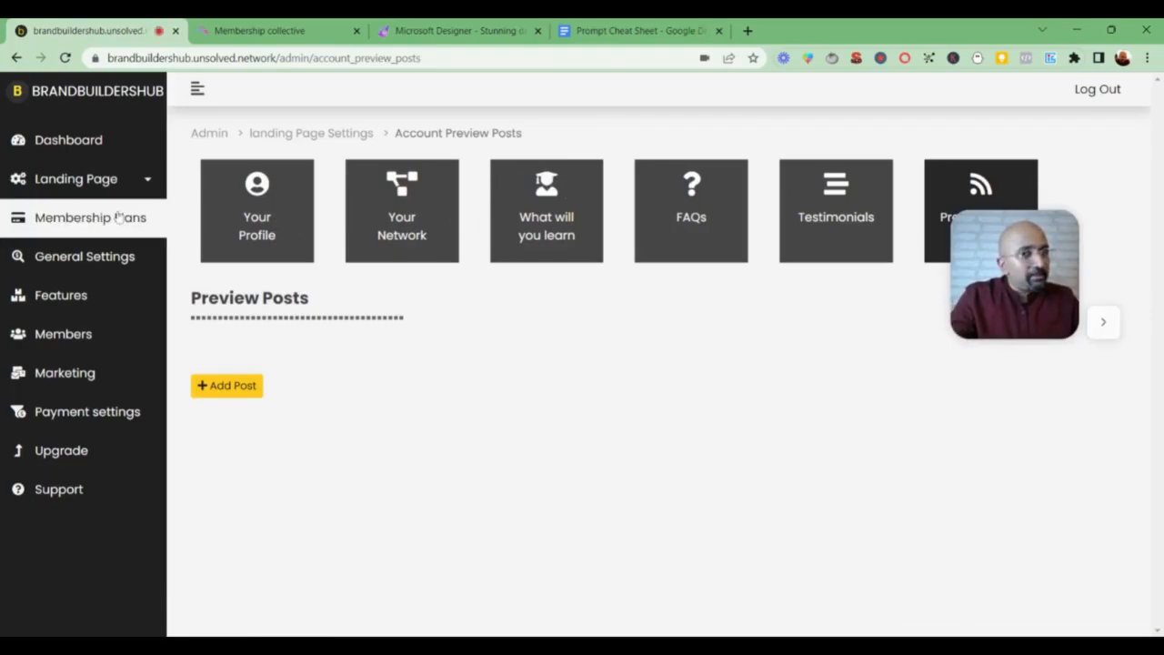
# Open Membership Plans, listing the published Silver Plan at ₹499 weekly.
pyautogui.click(89, 218)
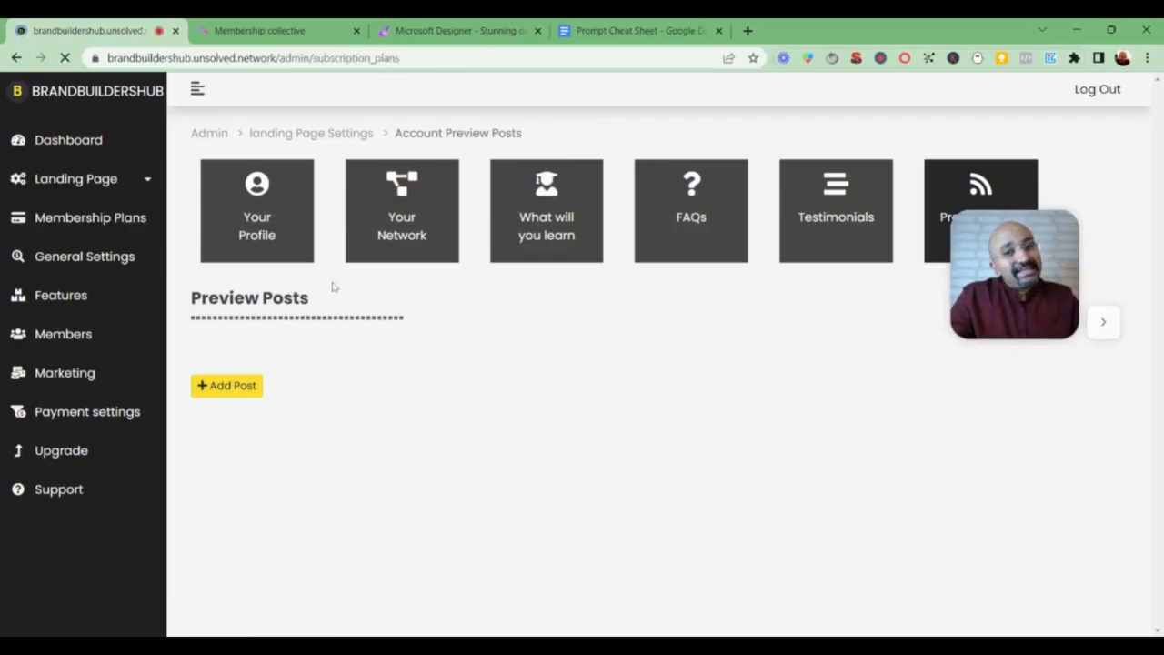
pyautogui.click(90, 217)
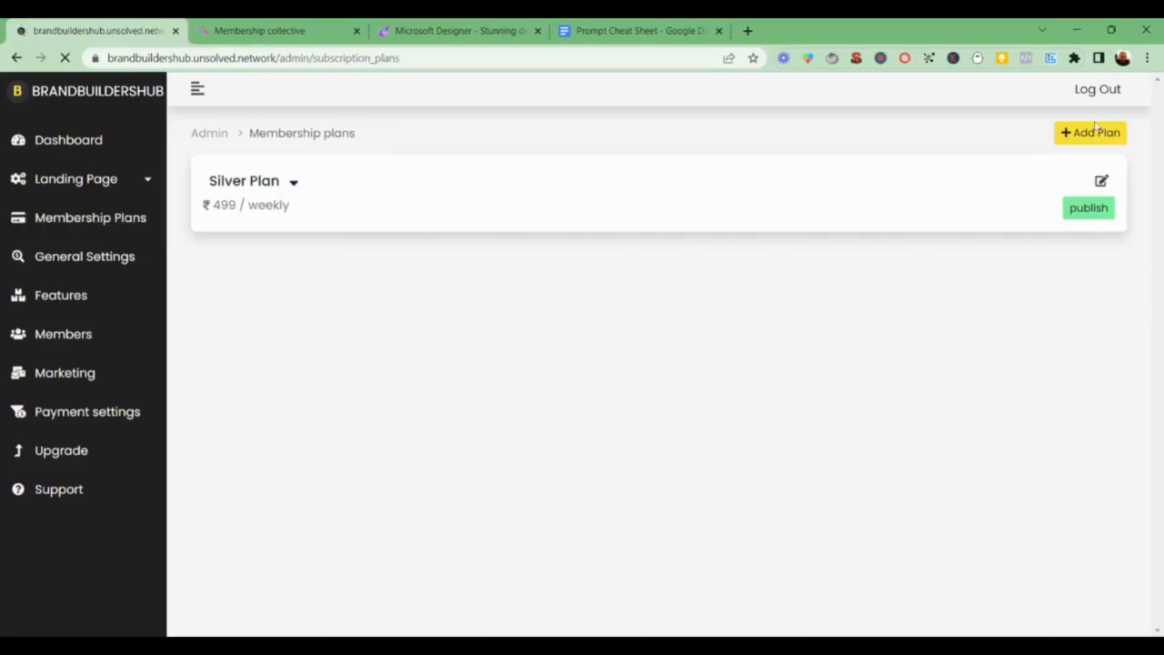
# Start a new plan named Gold, billed yearly, priced ₹5999.
pyautogui.click(1091, 132)
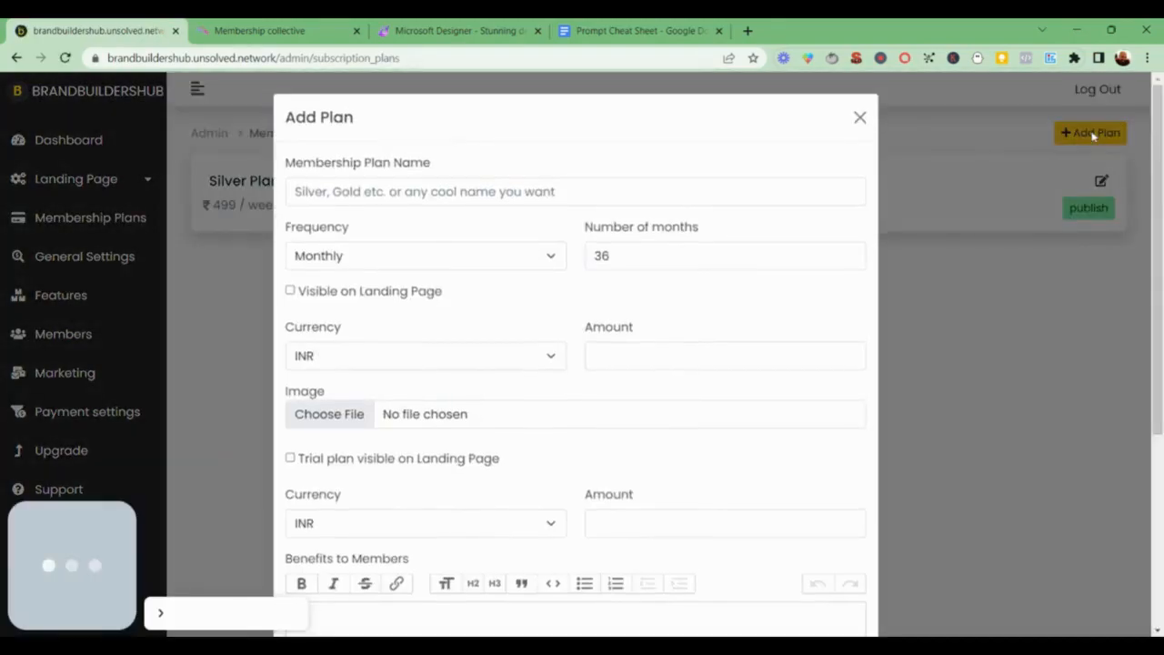
pyautogui.write('G')
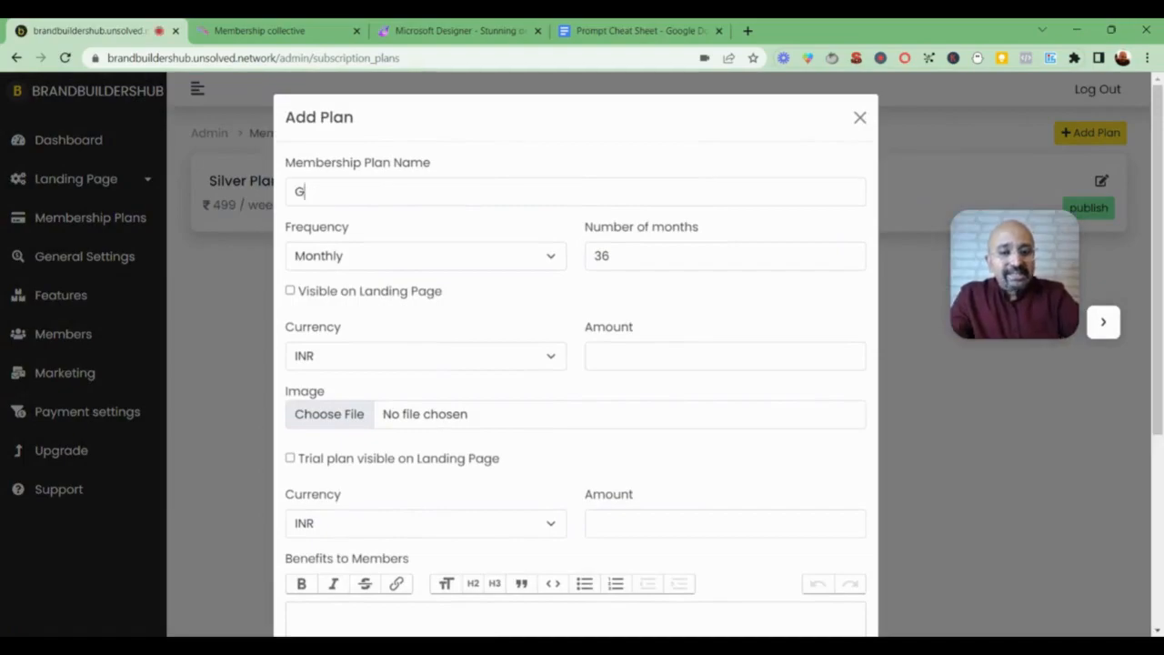
pyautogui.write('old')
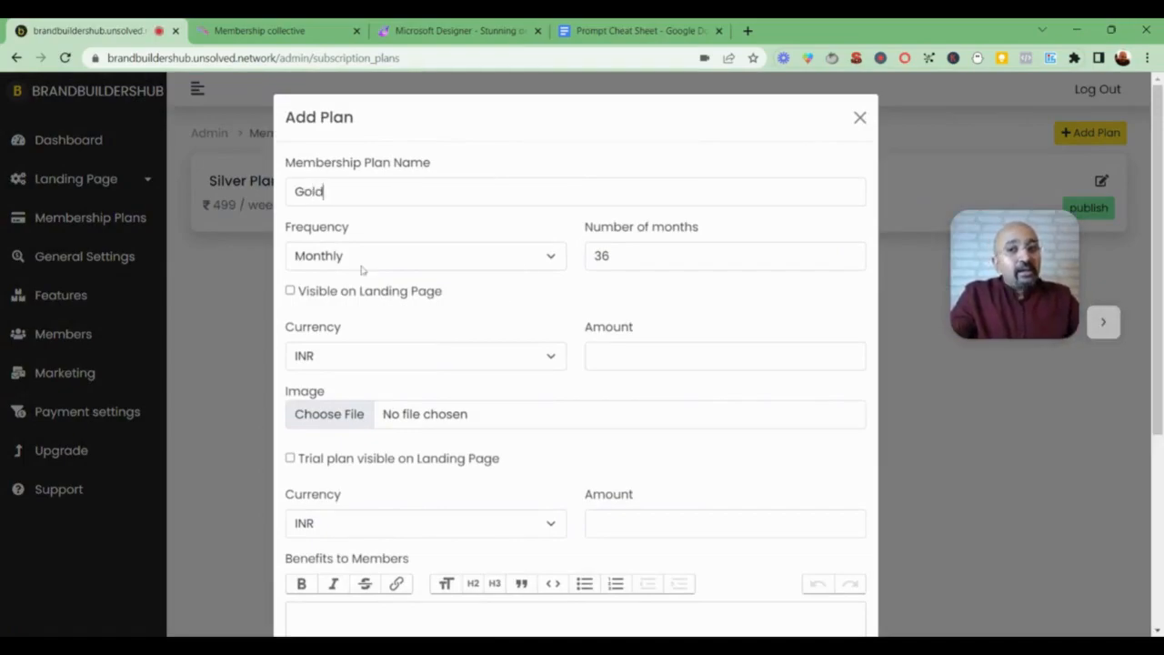
pyautogui.click(425, 255)
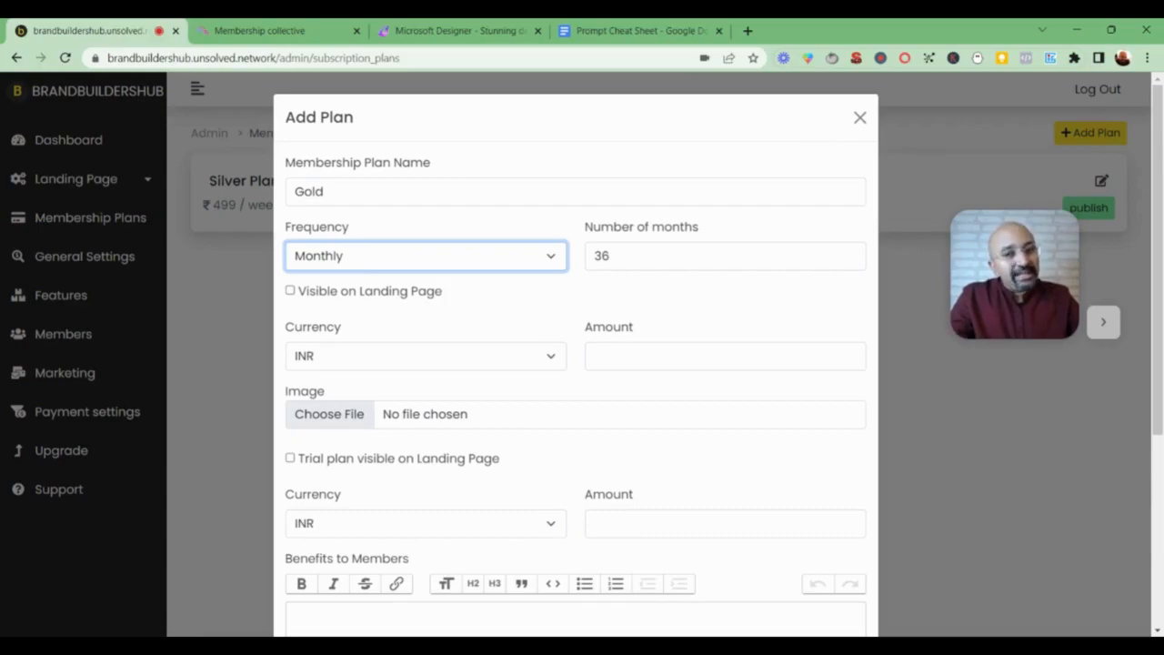
pyautogui.click(425, 256)
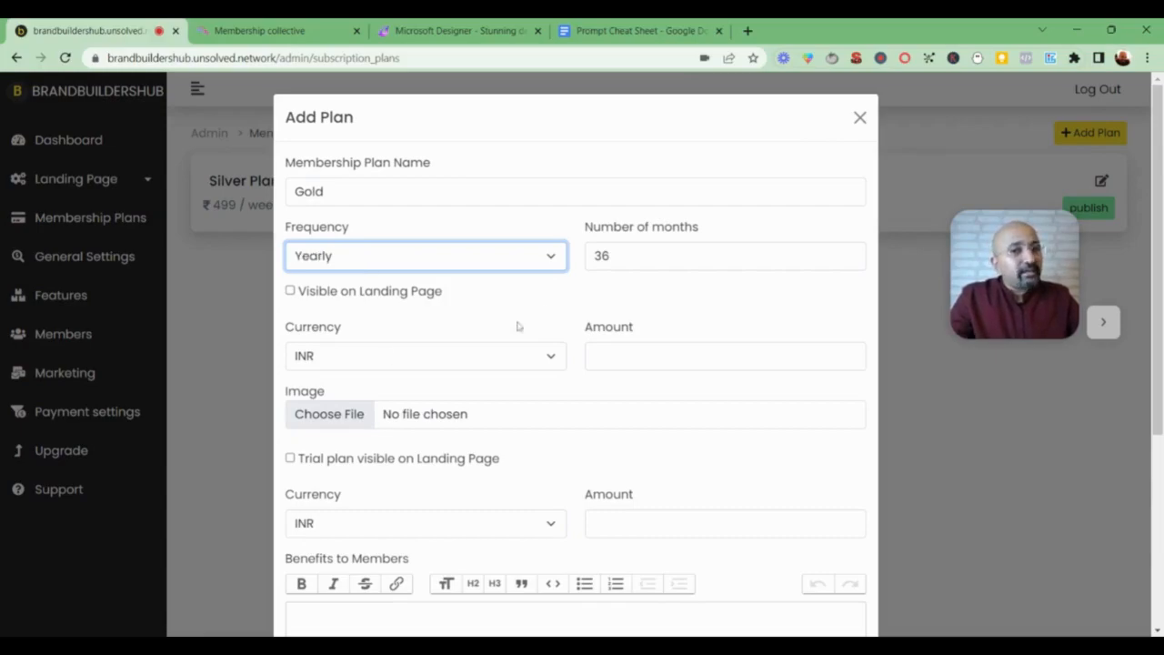
pyautogui.click(723, 356)
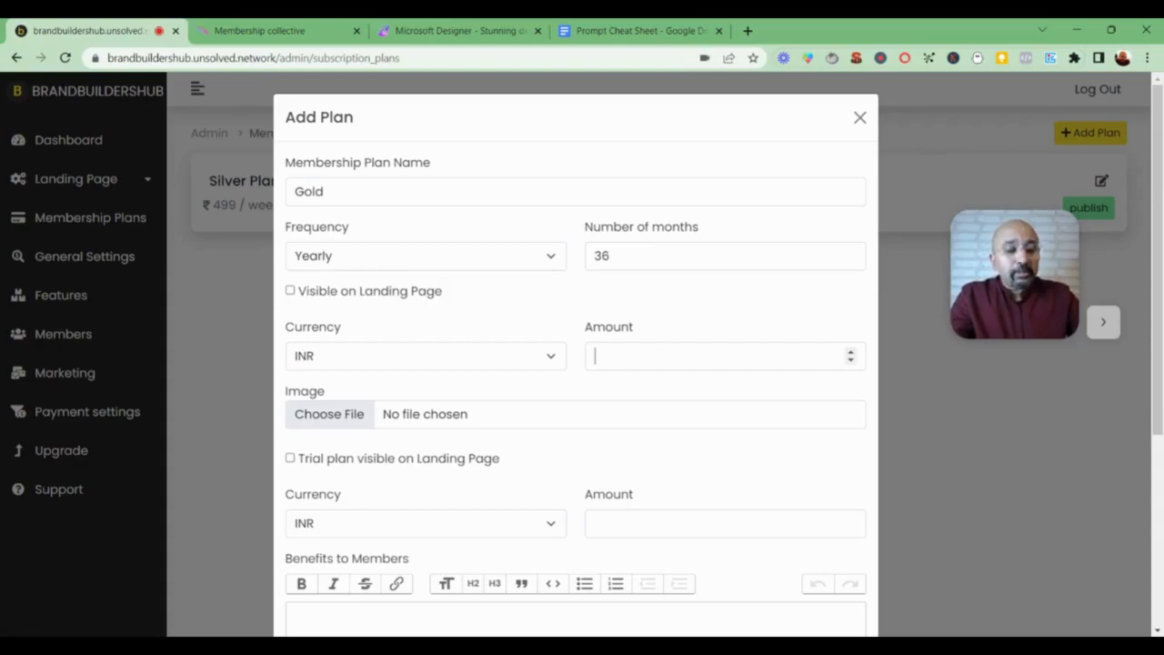
pyautogui.write('5999')
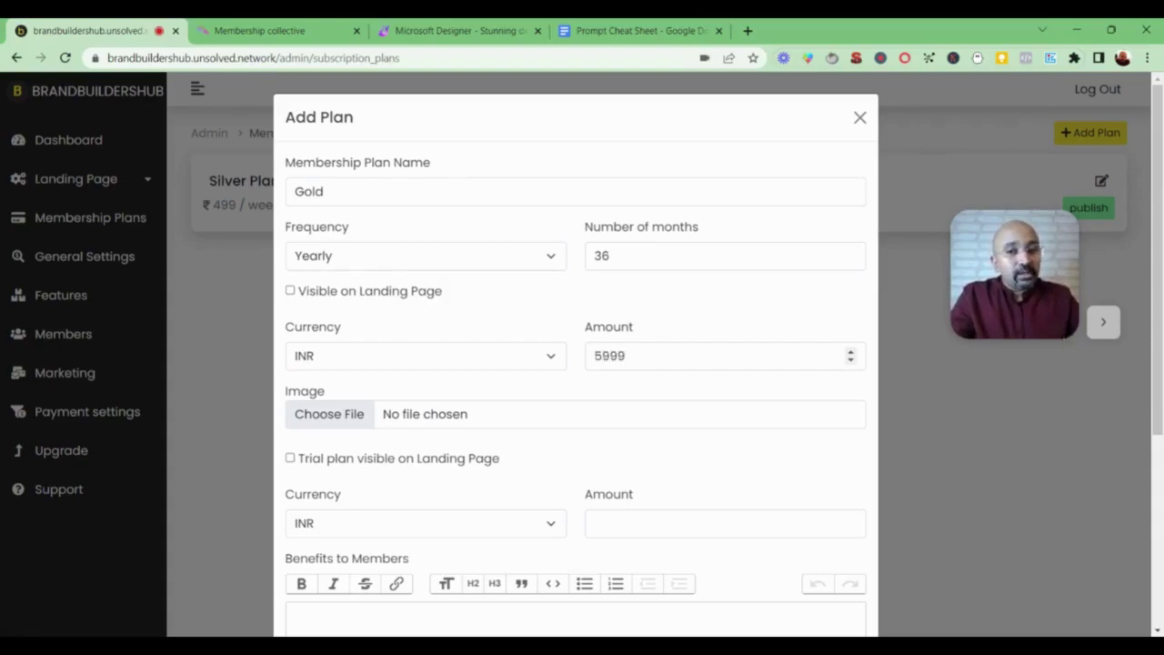
pyautogui.scroll(-3)
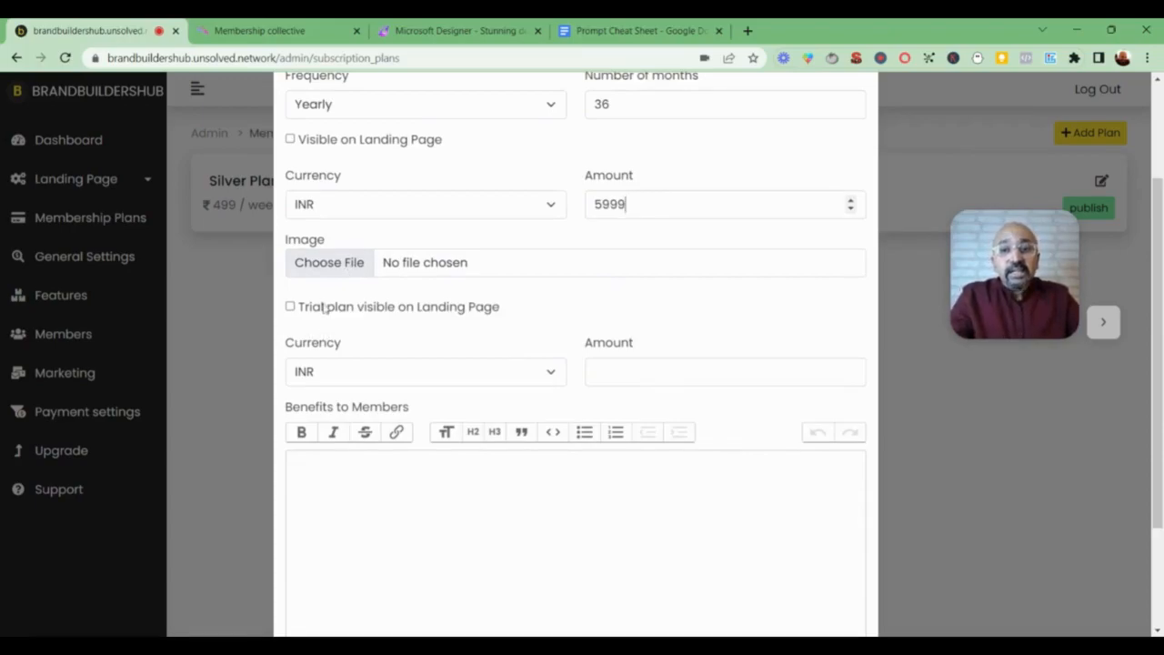
pyautogui.moveTo(373, 174)
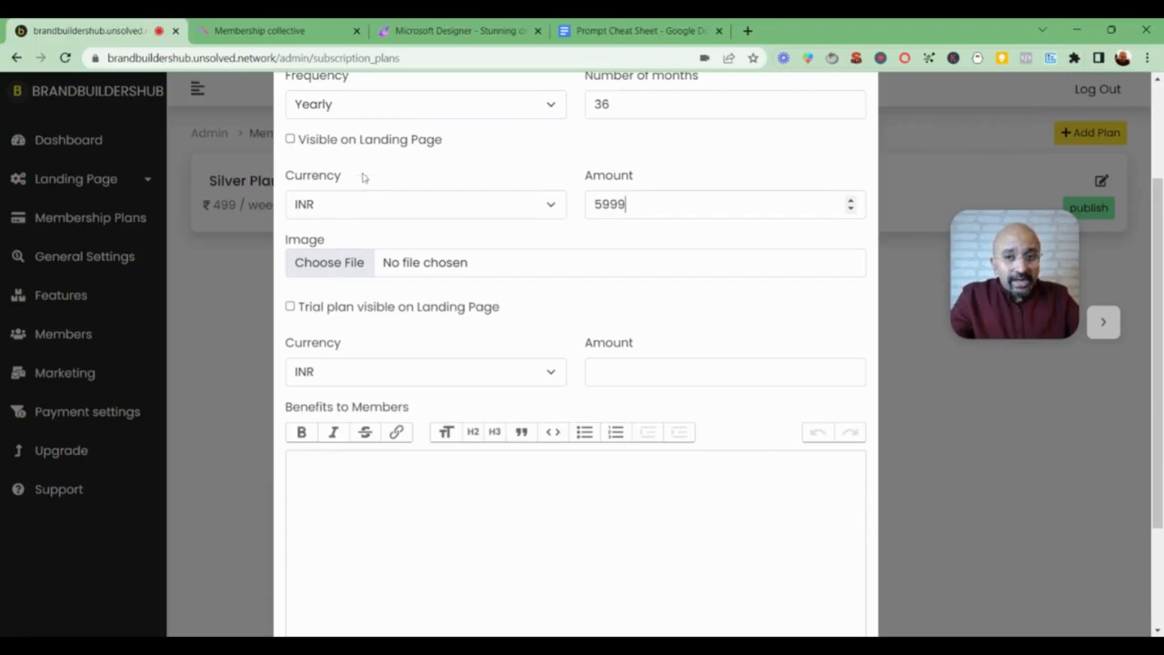
# Make Gold and its ₹6999 trial plan visible on the landing page.
pyautogui.click(291, 139)
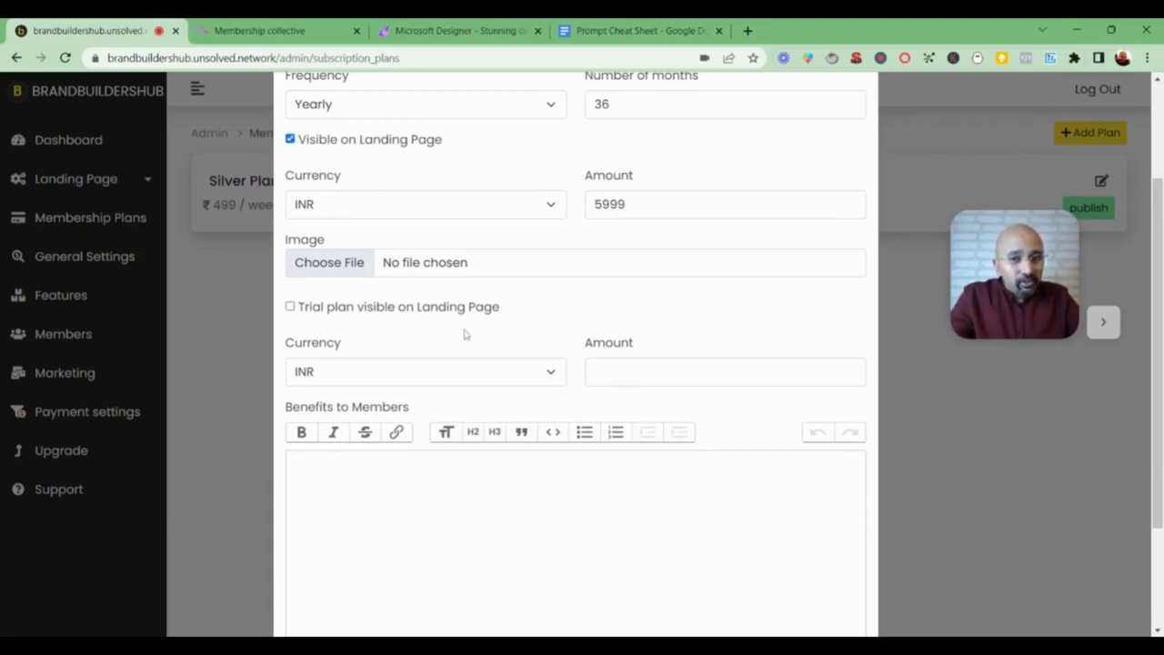
pyautogui.click(289, 307)
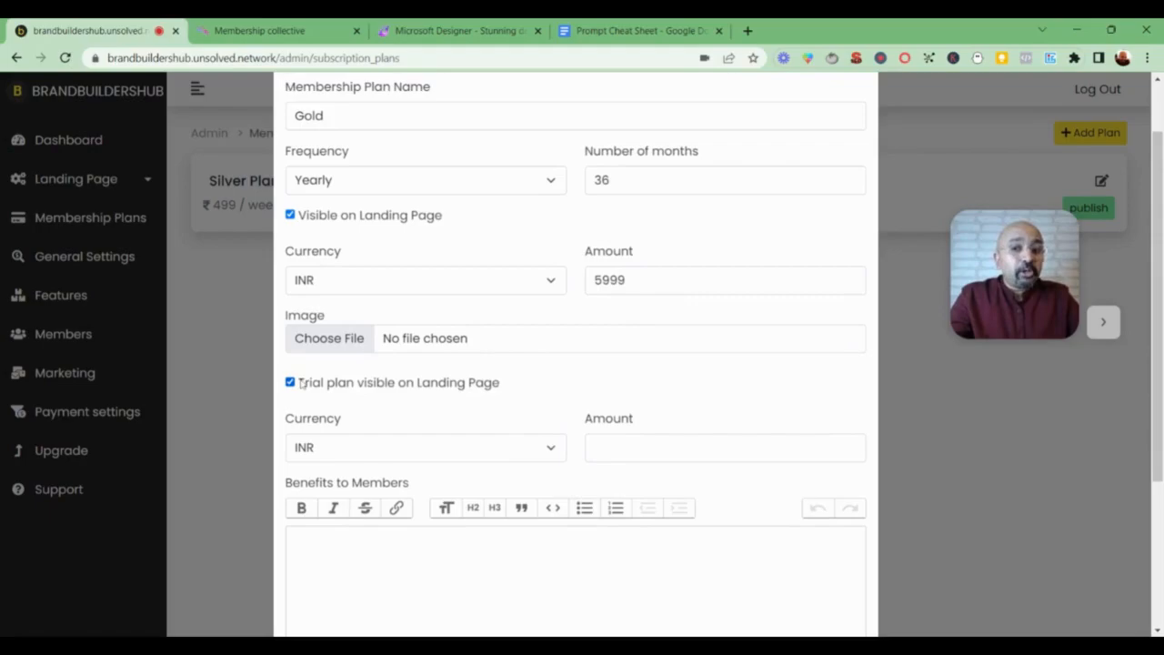
pyautogui.click(718, 447)
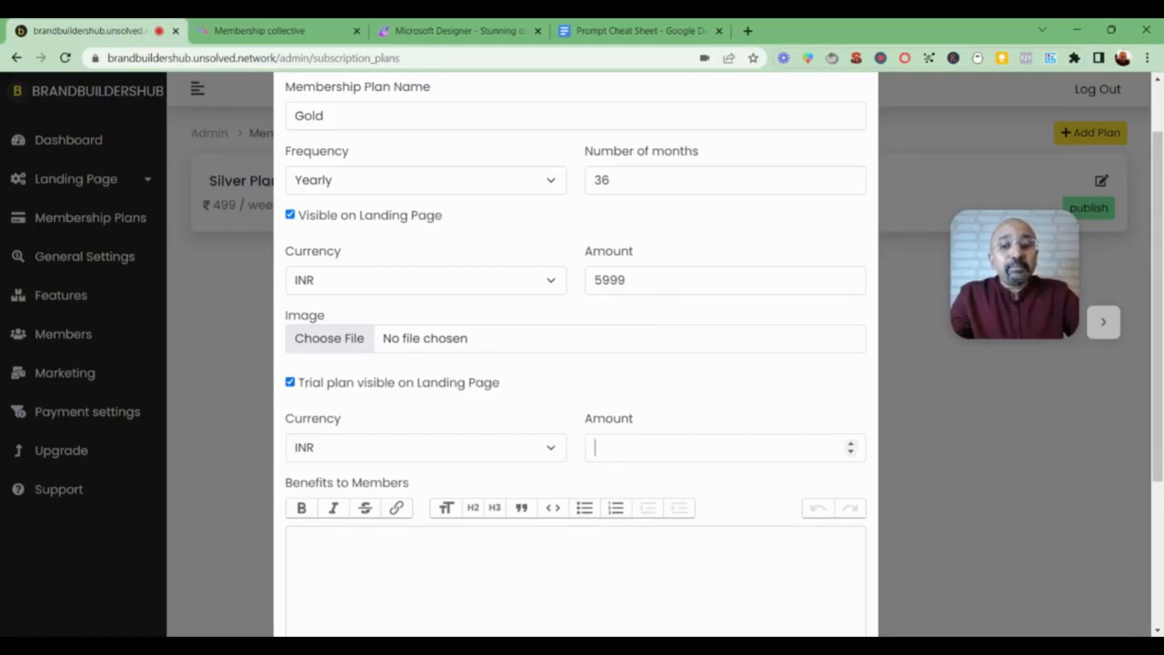
pyautogui.write('6999')
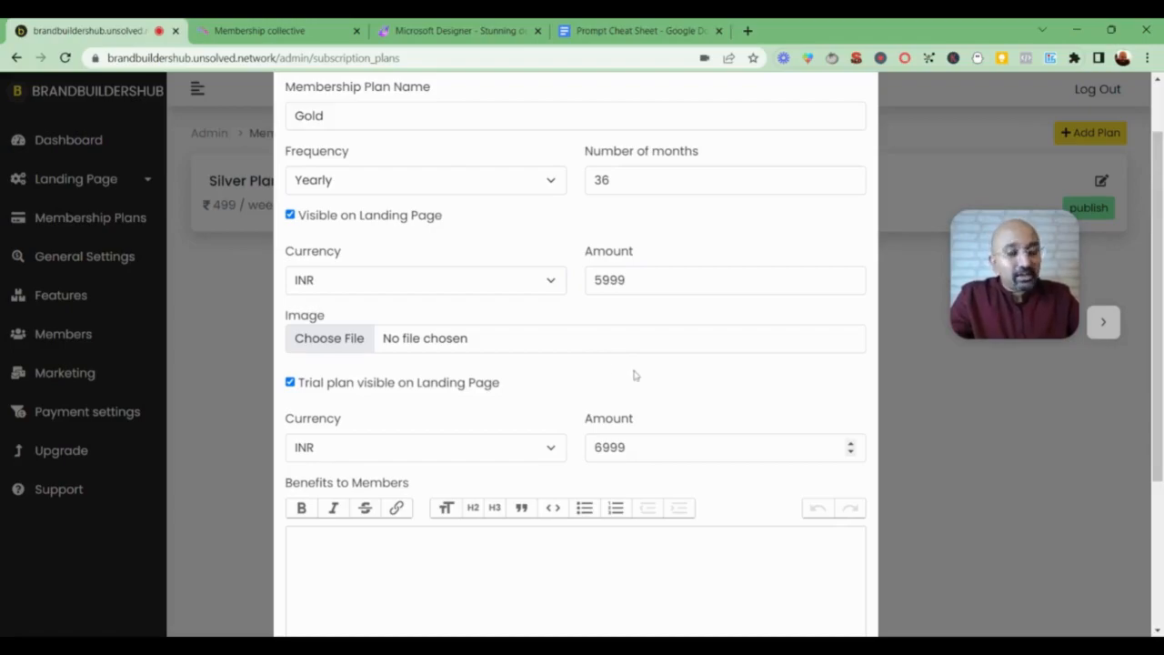
pyautogui.scroll(-3)
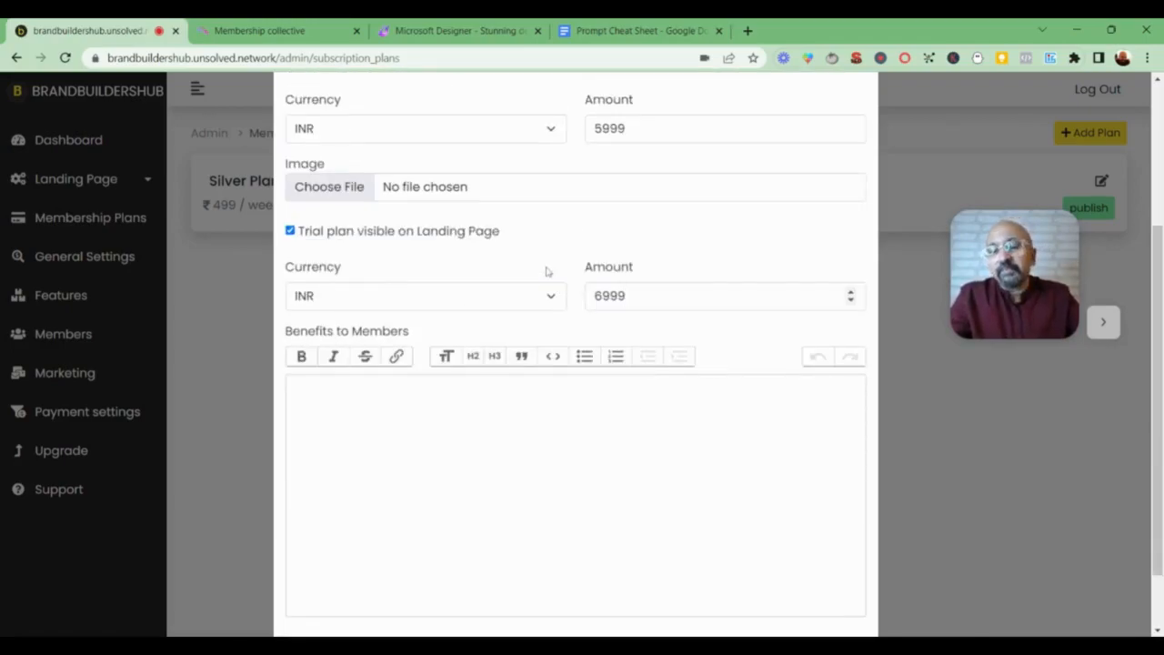
pyautogui.scroll(-3)
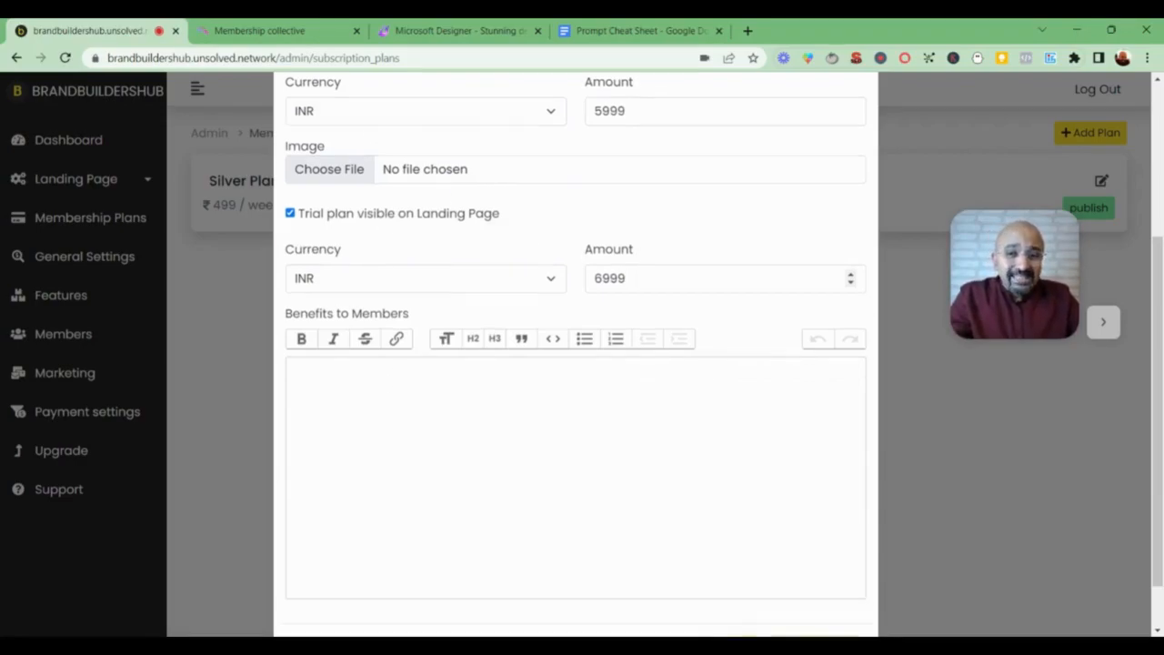
pyautogui.click(264, 30)
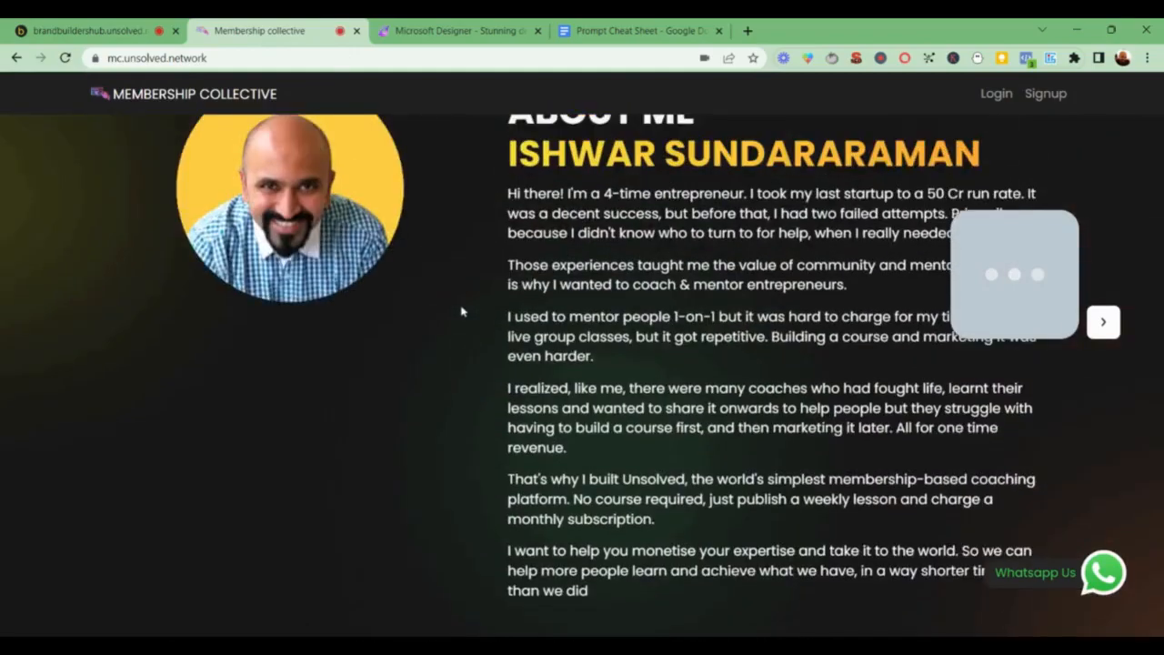
# Copy the 'What you Get' benefits text through the closing quote from Membership Collective.
pyautogui.scroll(-3)
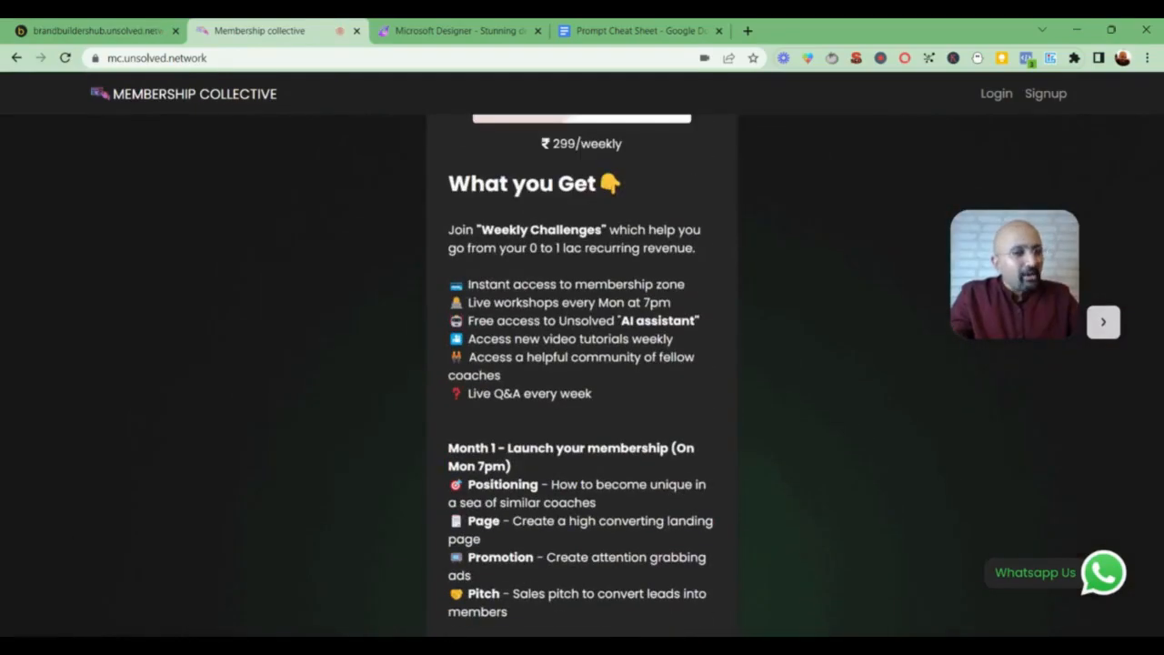
pyautogui.moveTo(449, 177); pyautogui.dragTo(696, 250)
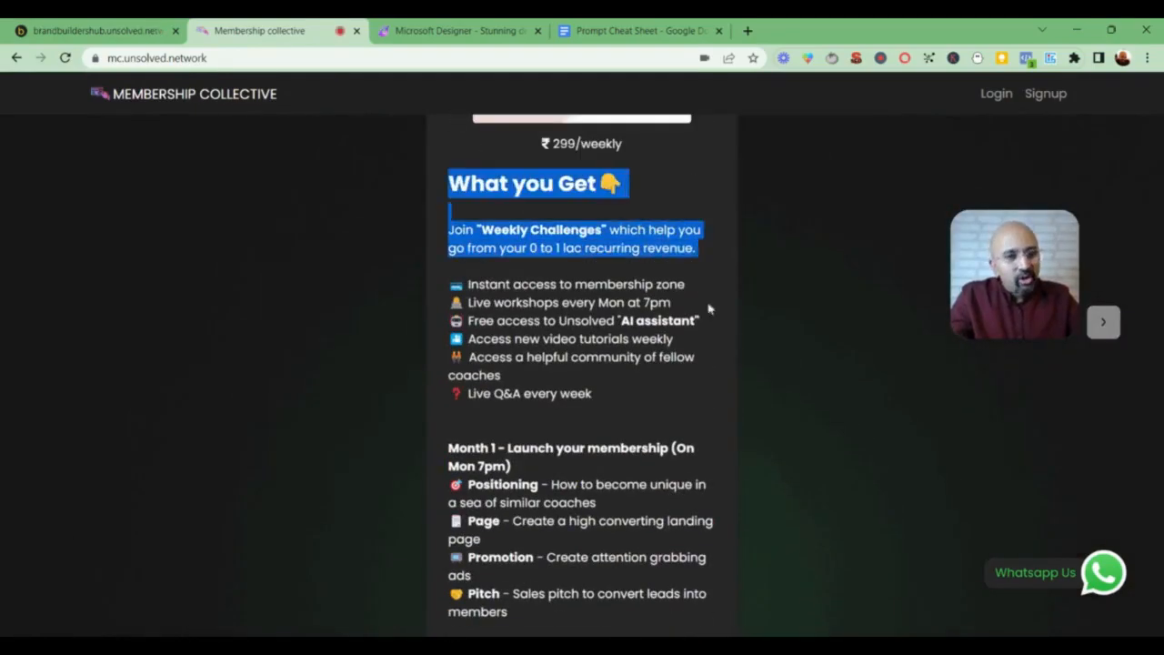
pyautogui.scroll(-3)
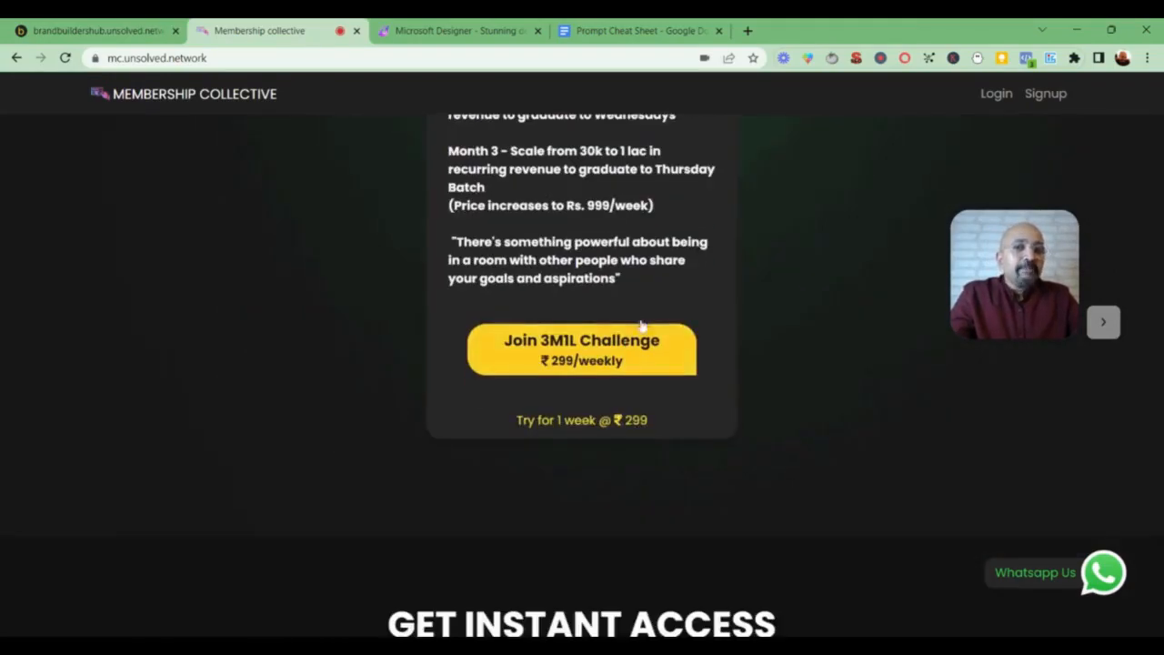
pyautogui.moveTo(448, 119); pyautogui.dragTo(623, 282)
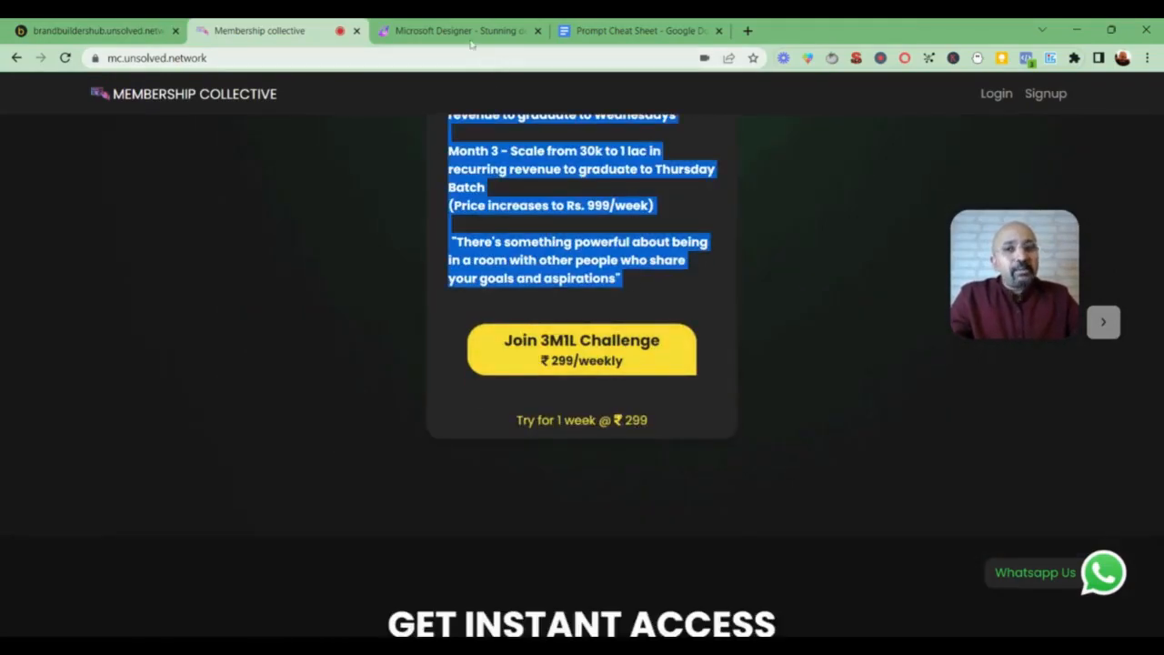
pyautogui.click(91, 30)
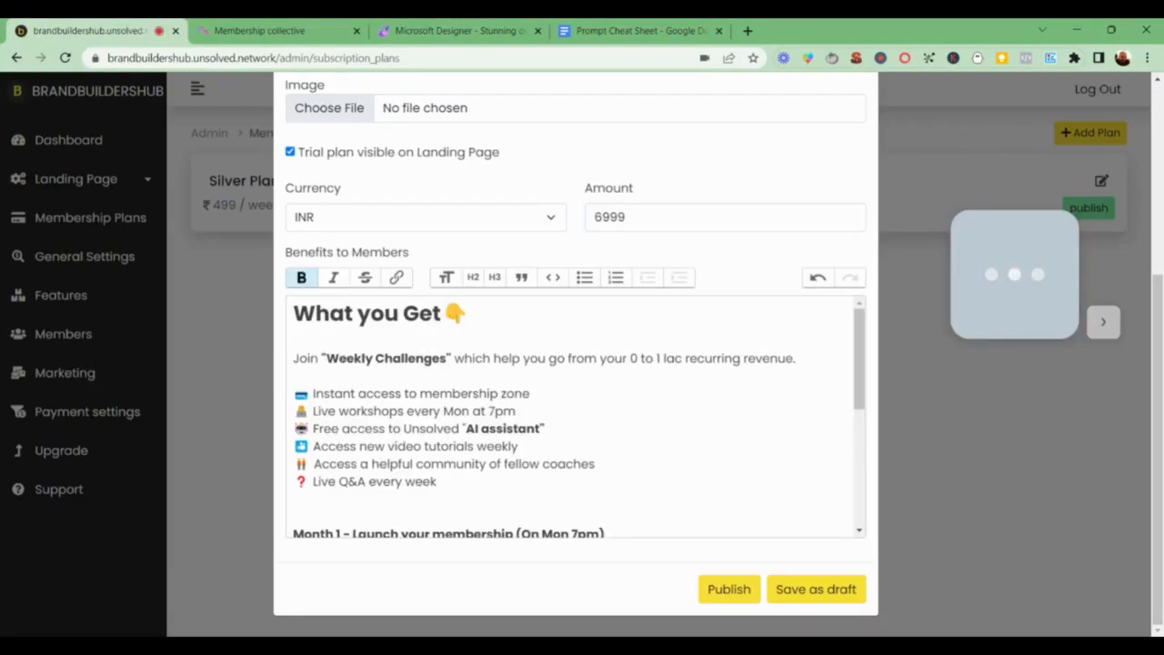
# Review the pasted Gold benefits and save the Gold plan as a draft.
pyautogui.scroll(-3)
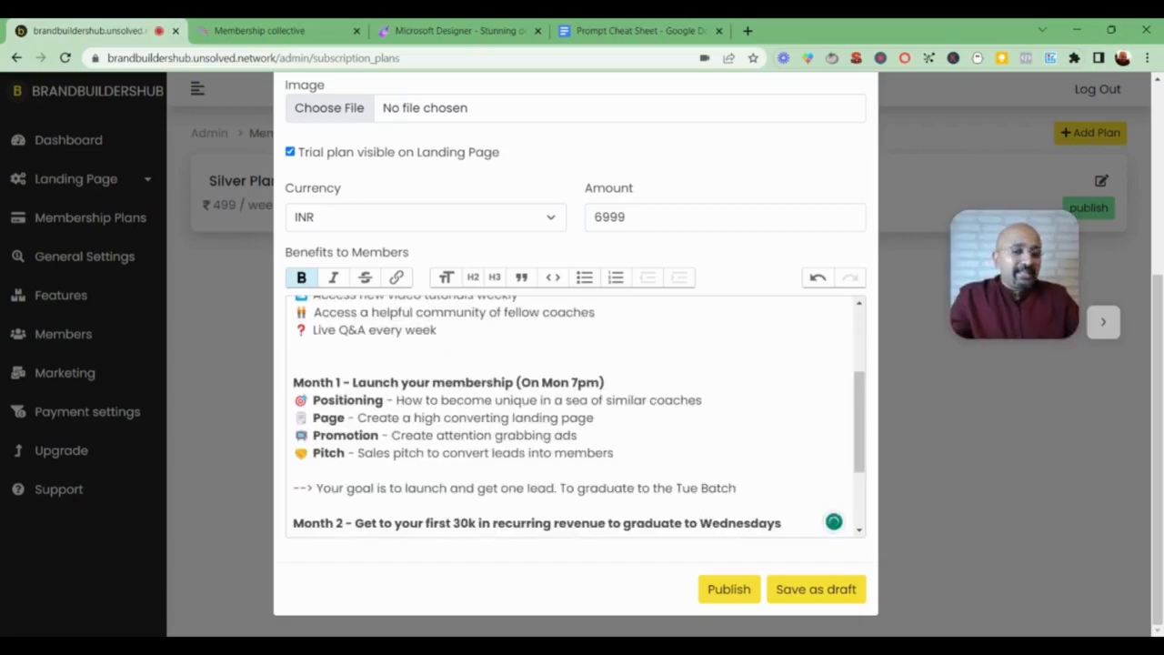
pyautogui.scroll(-3)
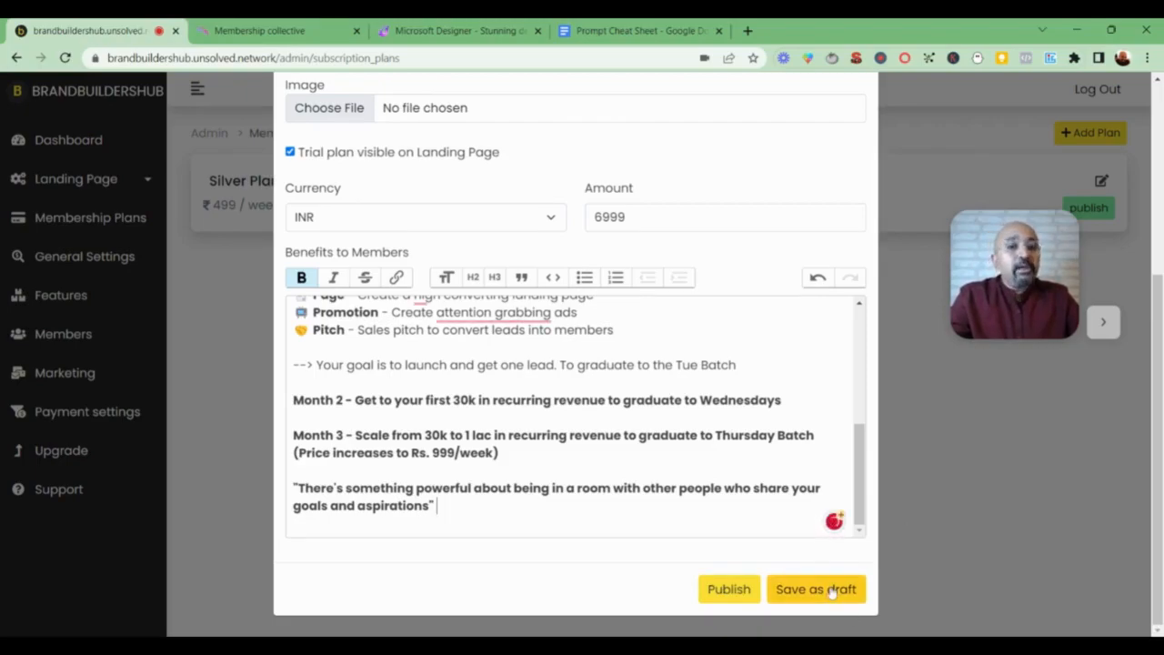
pyautogui.click(816, 589)
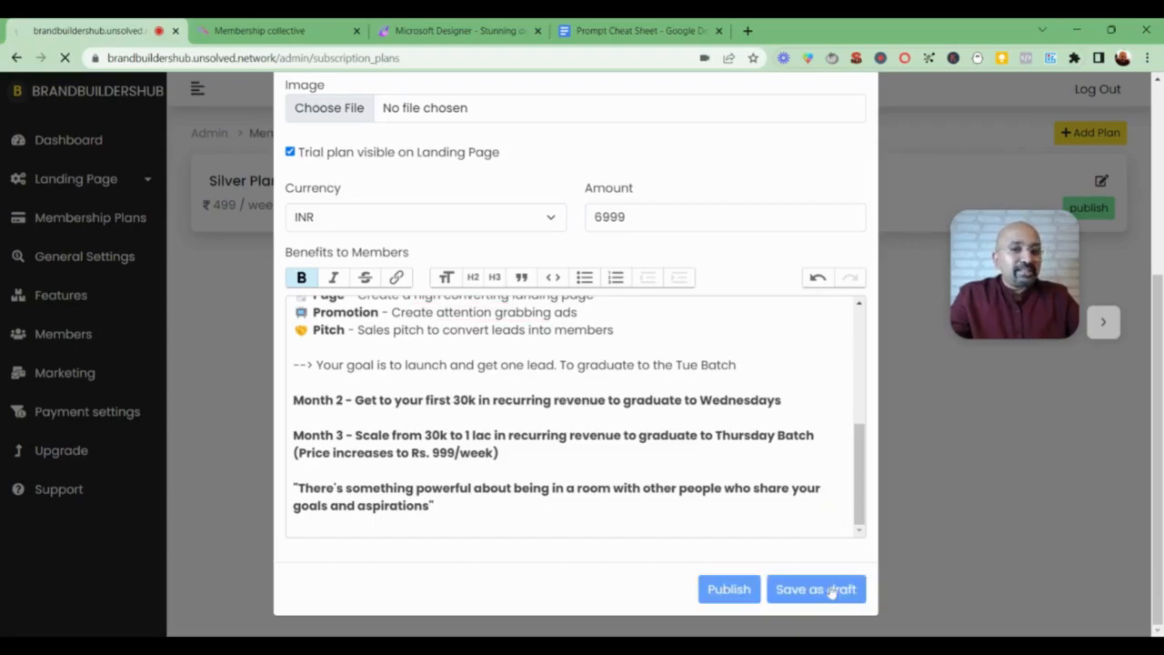
pyautogui.click(817, 589)
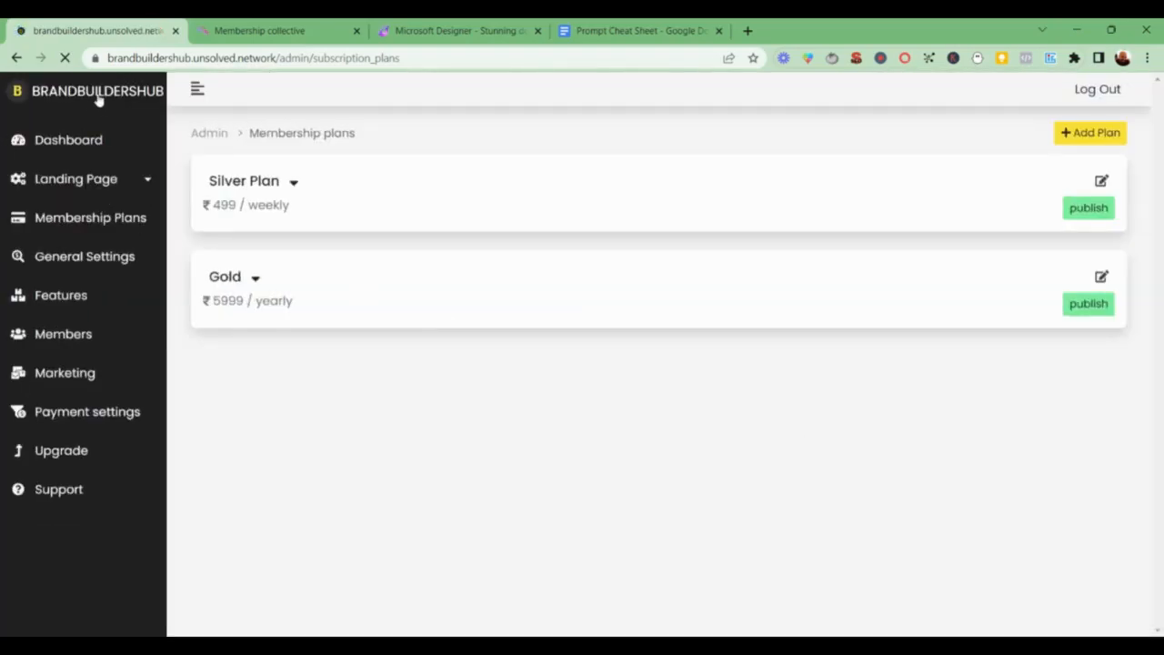
# Open the BrandBuildersHub landing page and scroll to the Silver and Gold plan cards.
pyautogui.click(98, 93)
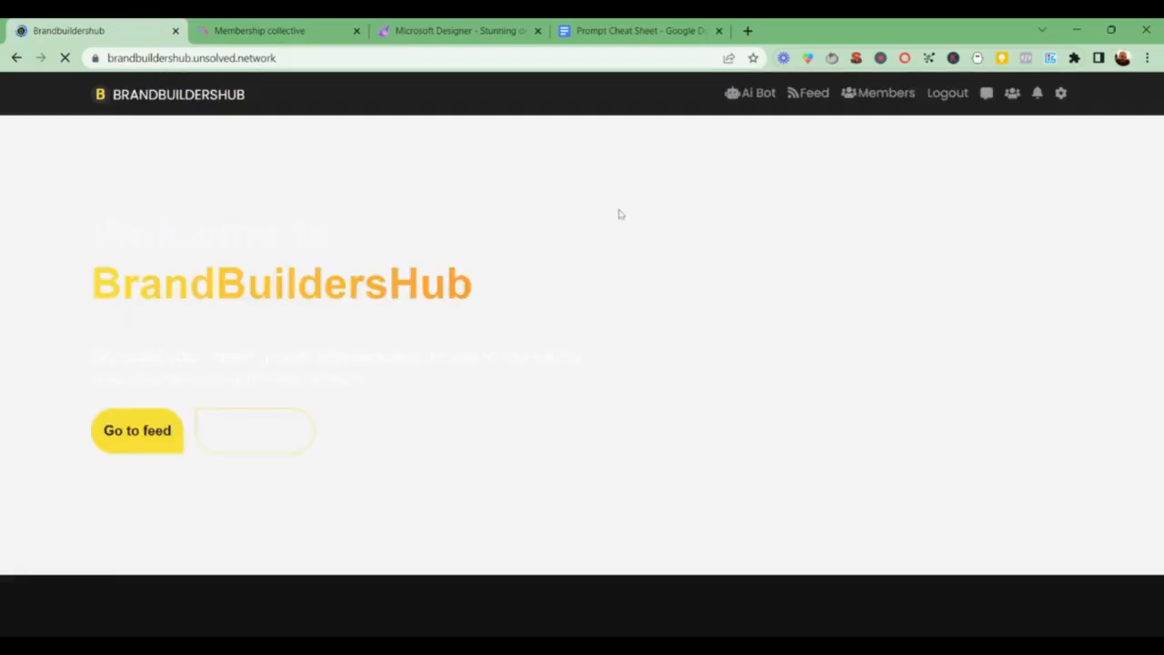
pyautogui.scroll(-3)
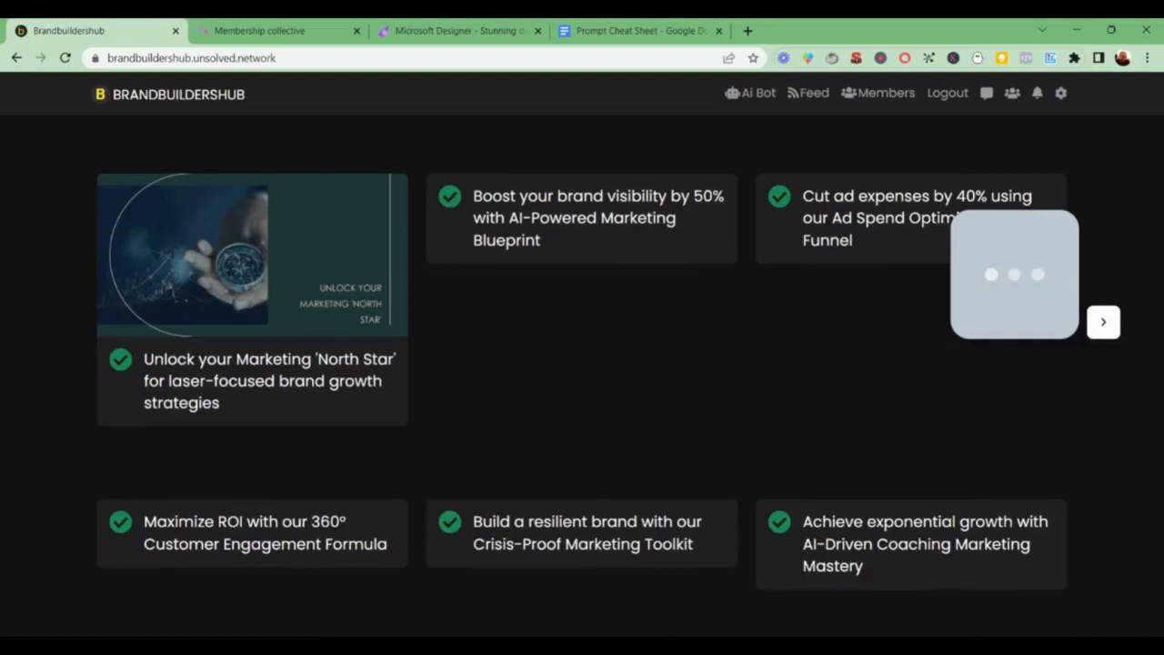
pyautogui.scroll(-3)
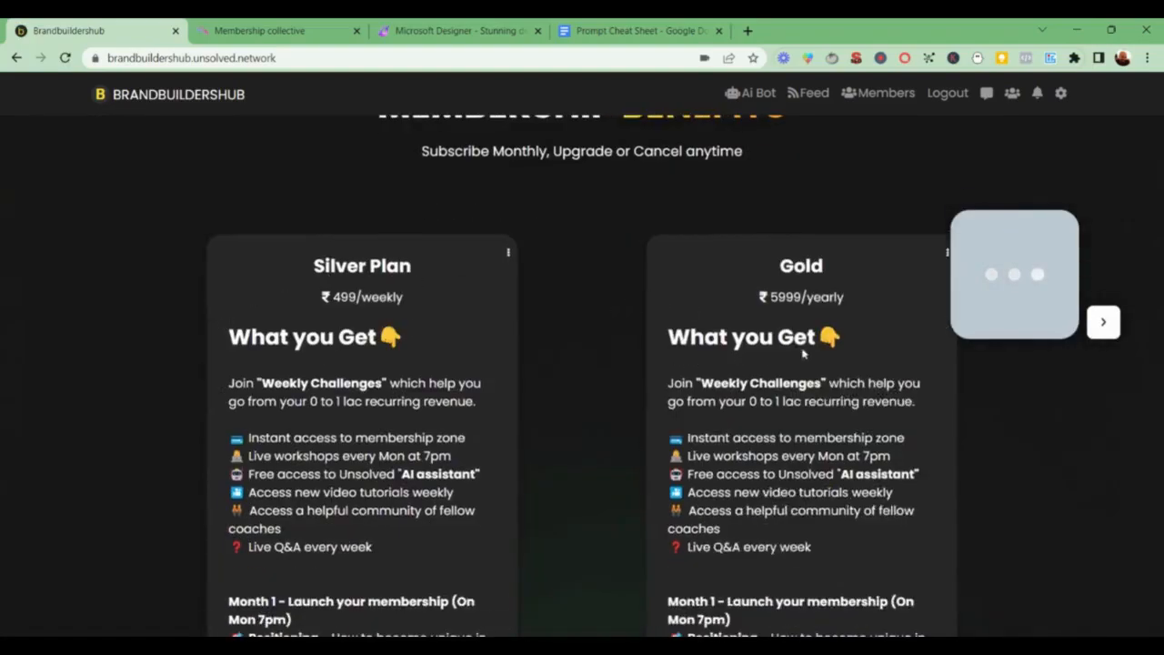
pyautogui.scroll(-3)
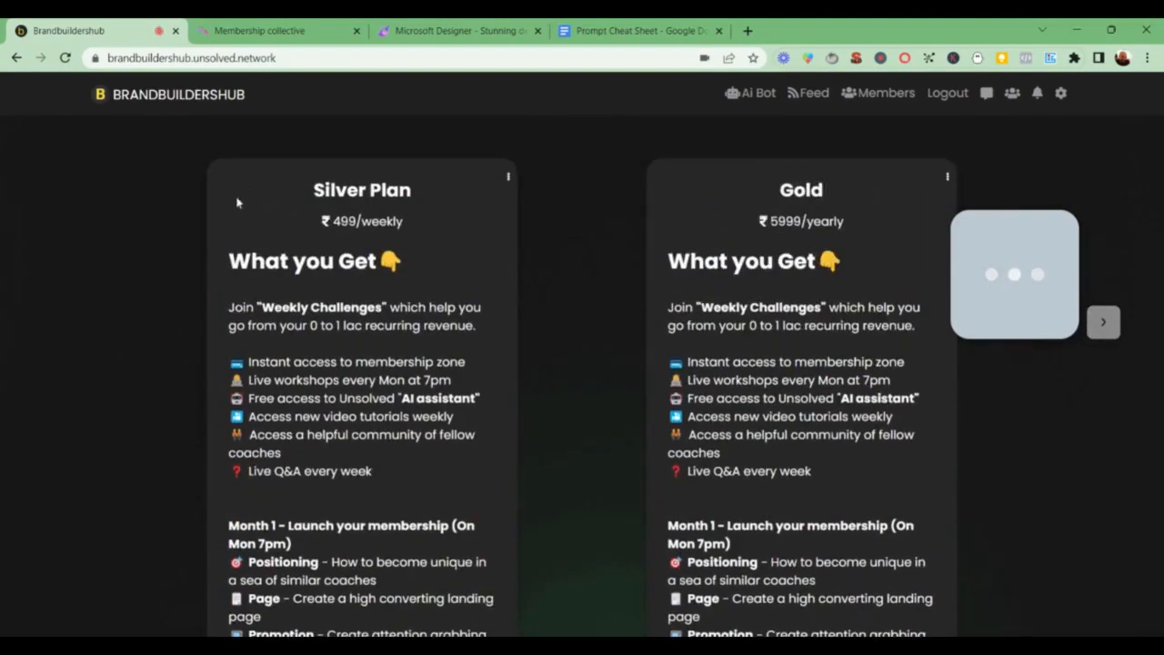
pyautogui.scroll(-3)
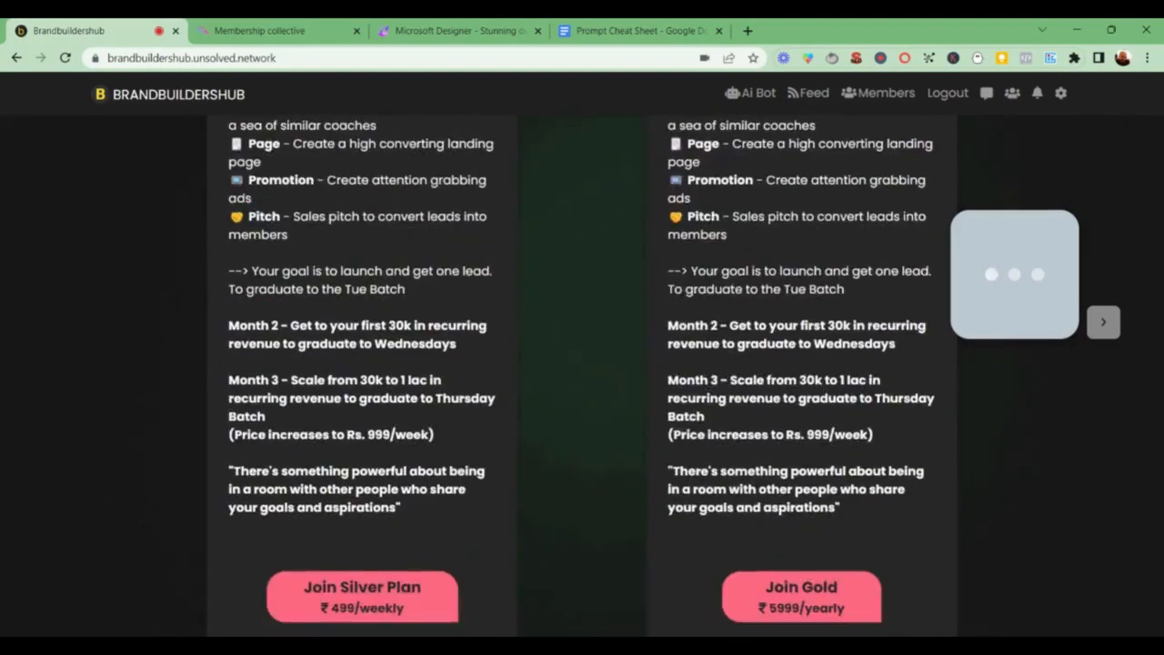
pyautogui.scroll(-3)
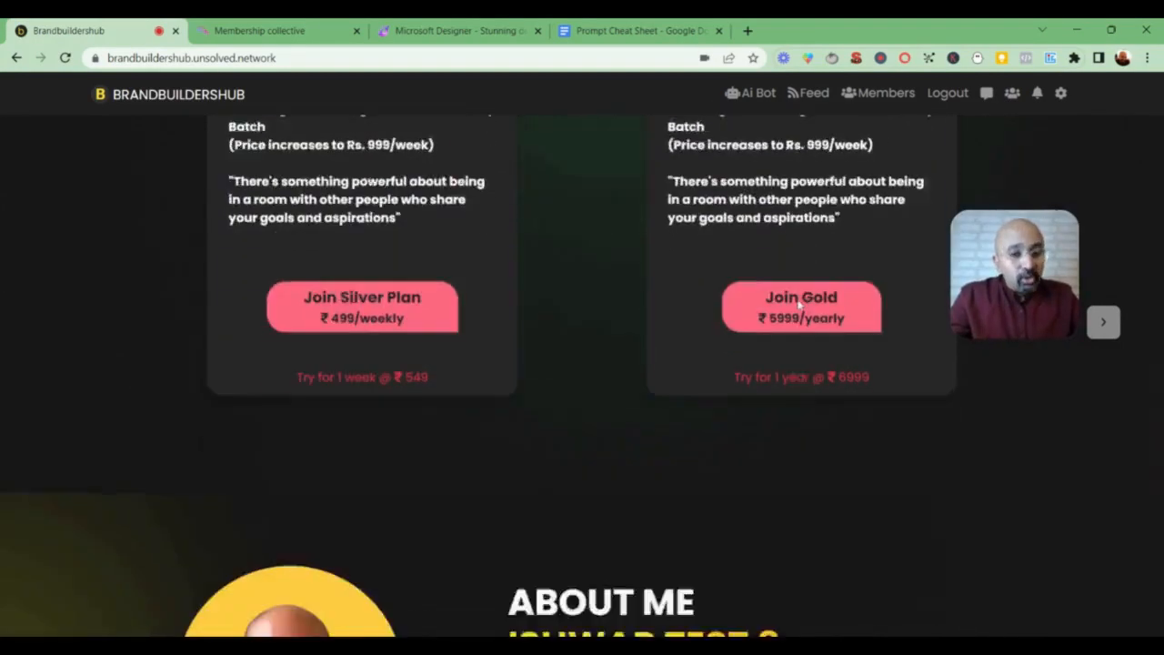
pyautogui.scroll(-3)
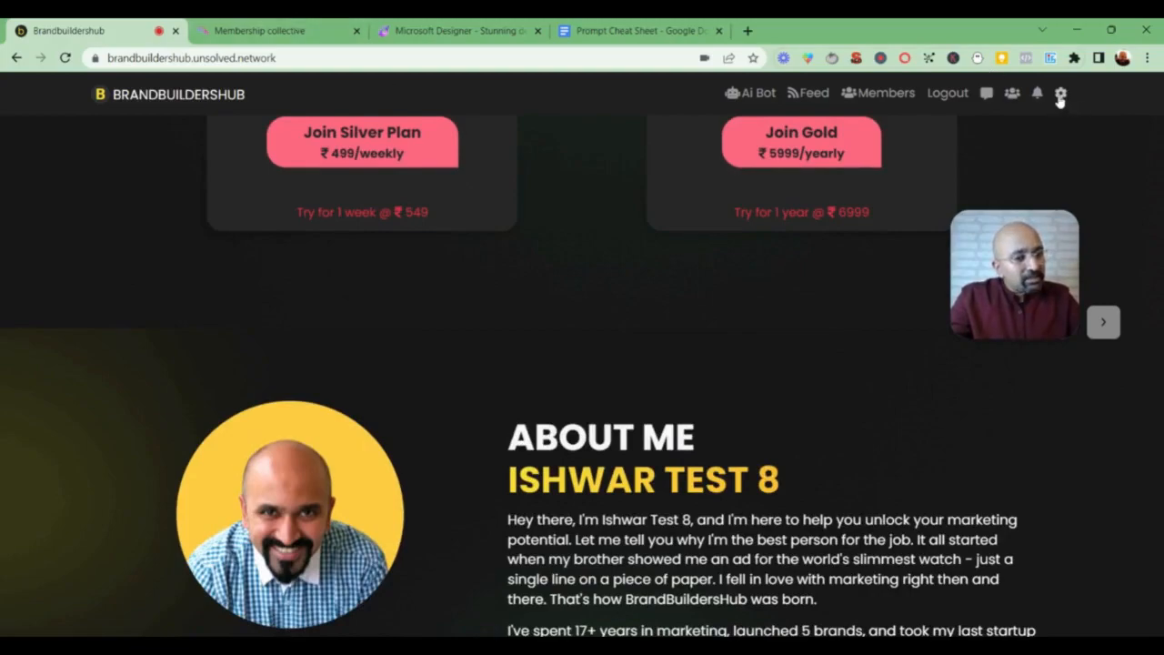
pyautogui.moveTo(878, 361)
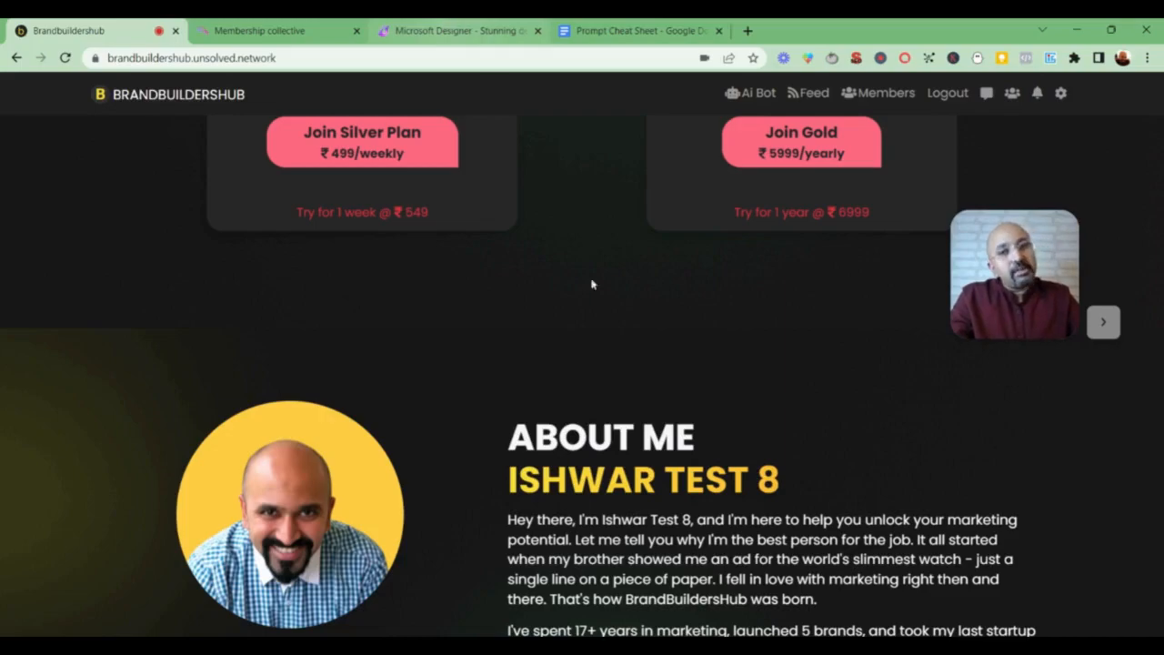
pyautogui.moveTo(488, 374)
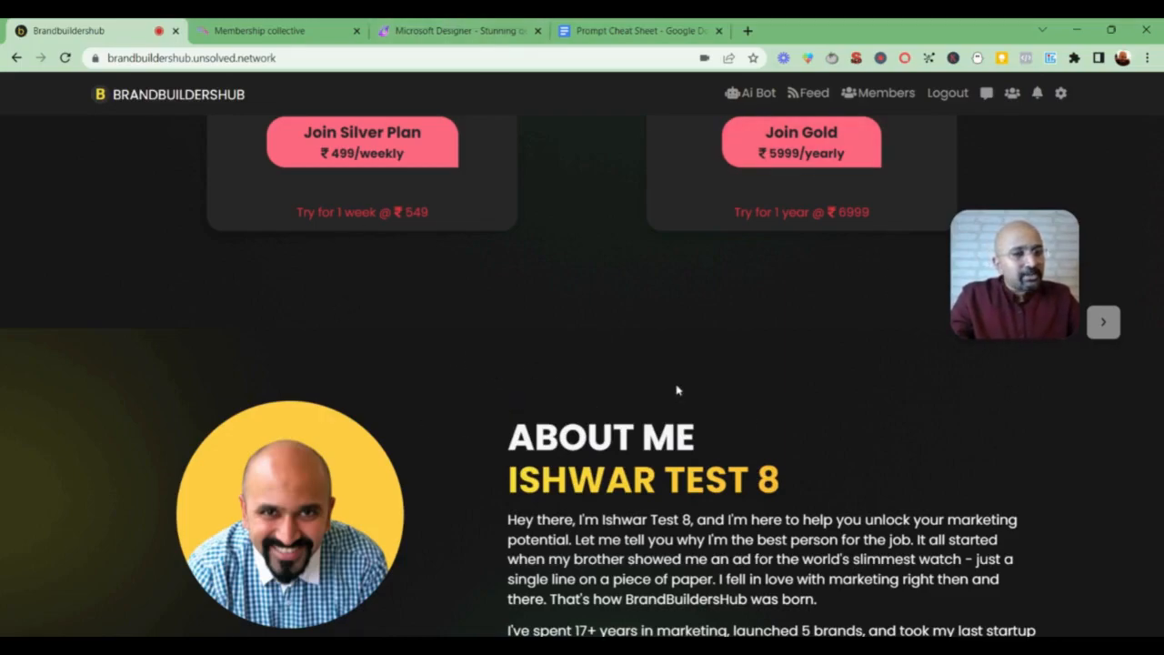
pyautogui.moveTo(665, 401)
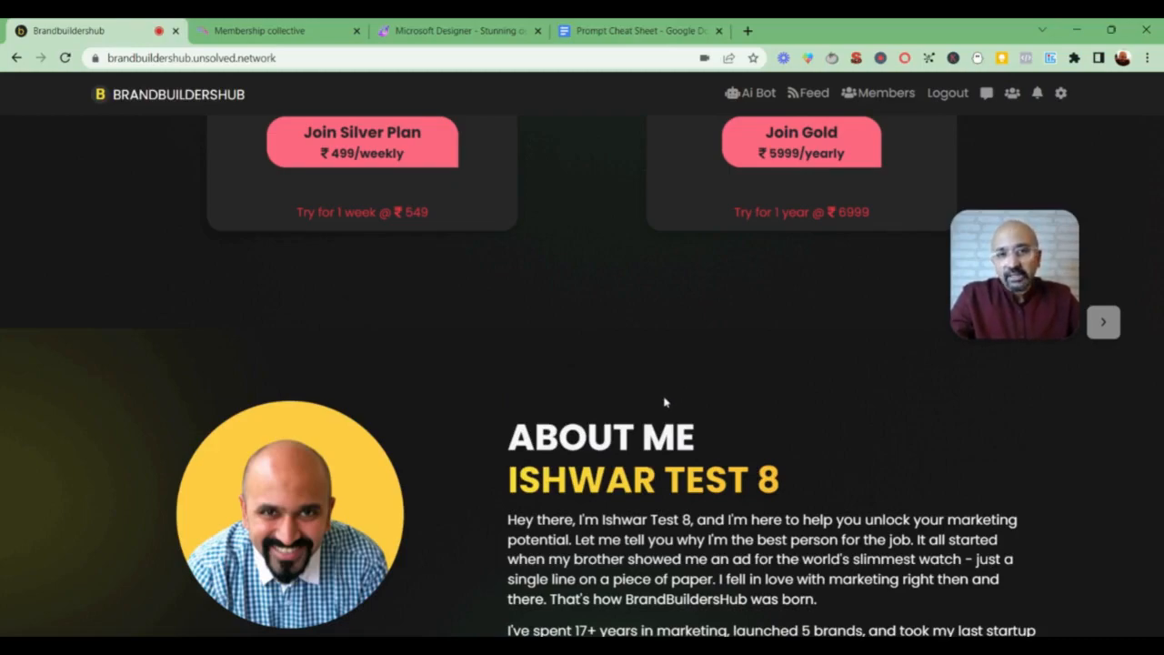
pyautogui.moveTo(641, 439)
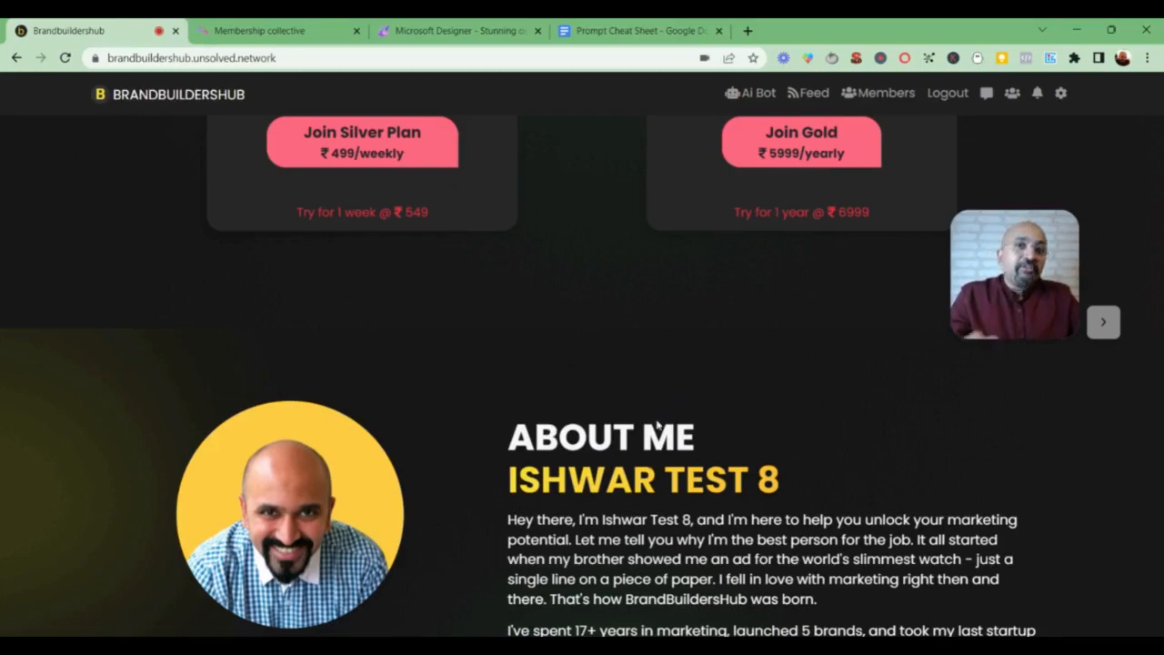
pyautogui.moveTo(668, 400)
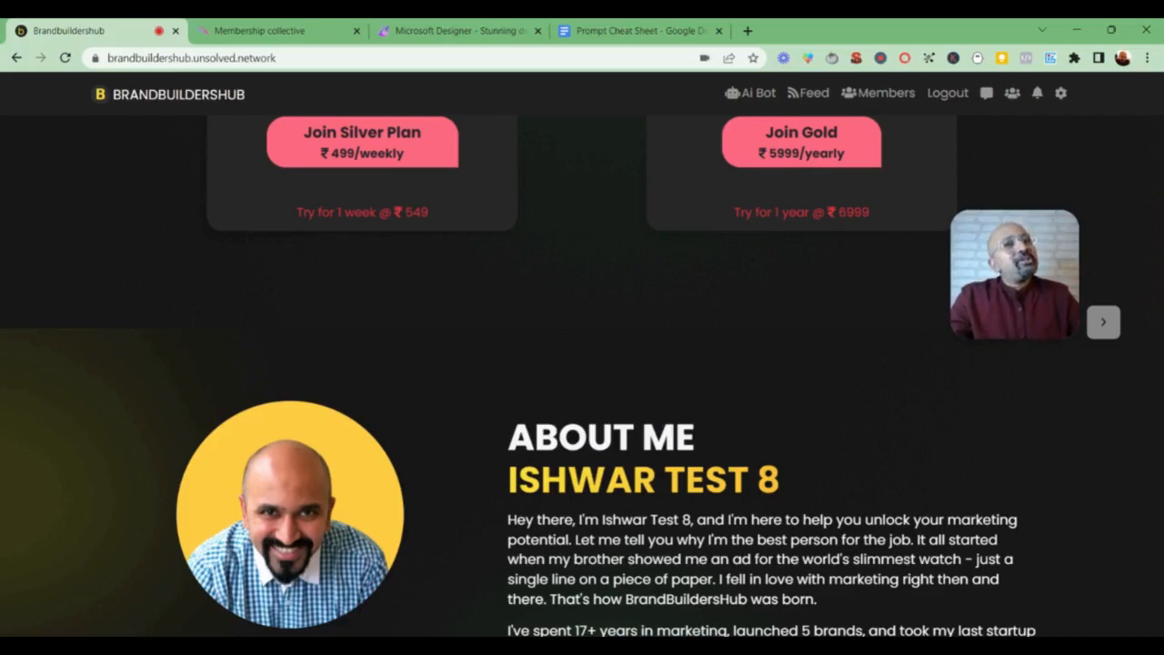
pyautogui.moveTo(679, 404)
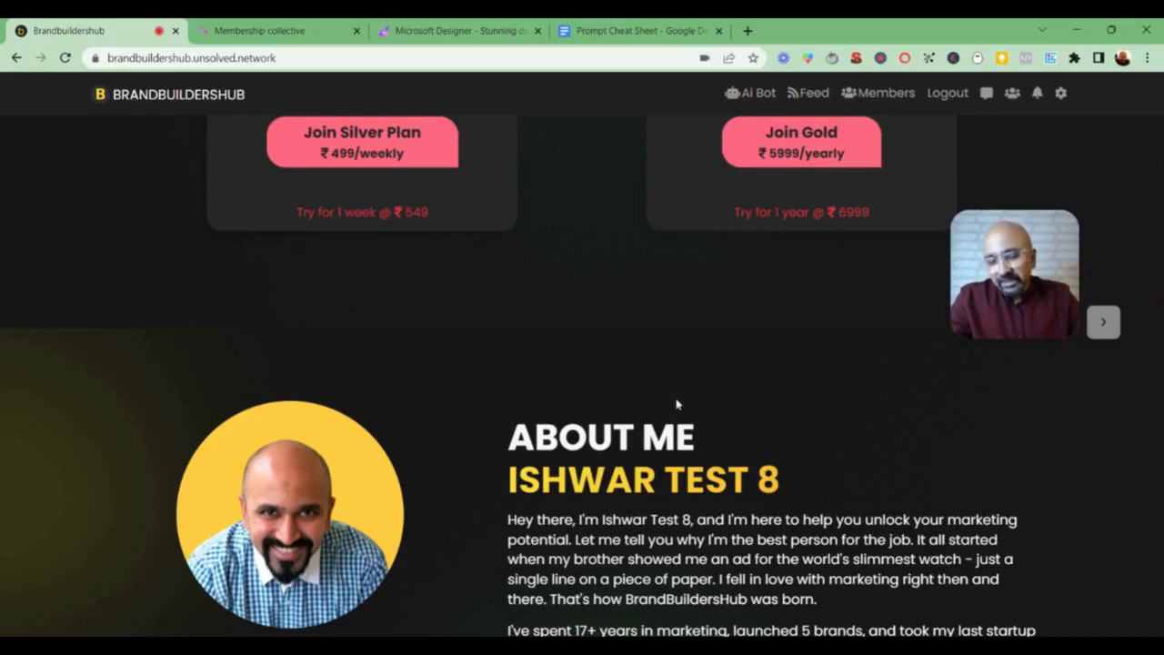